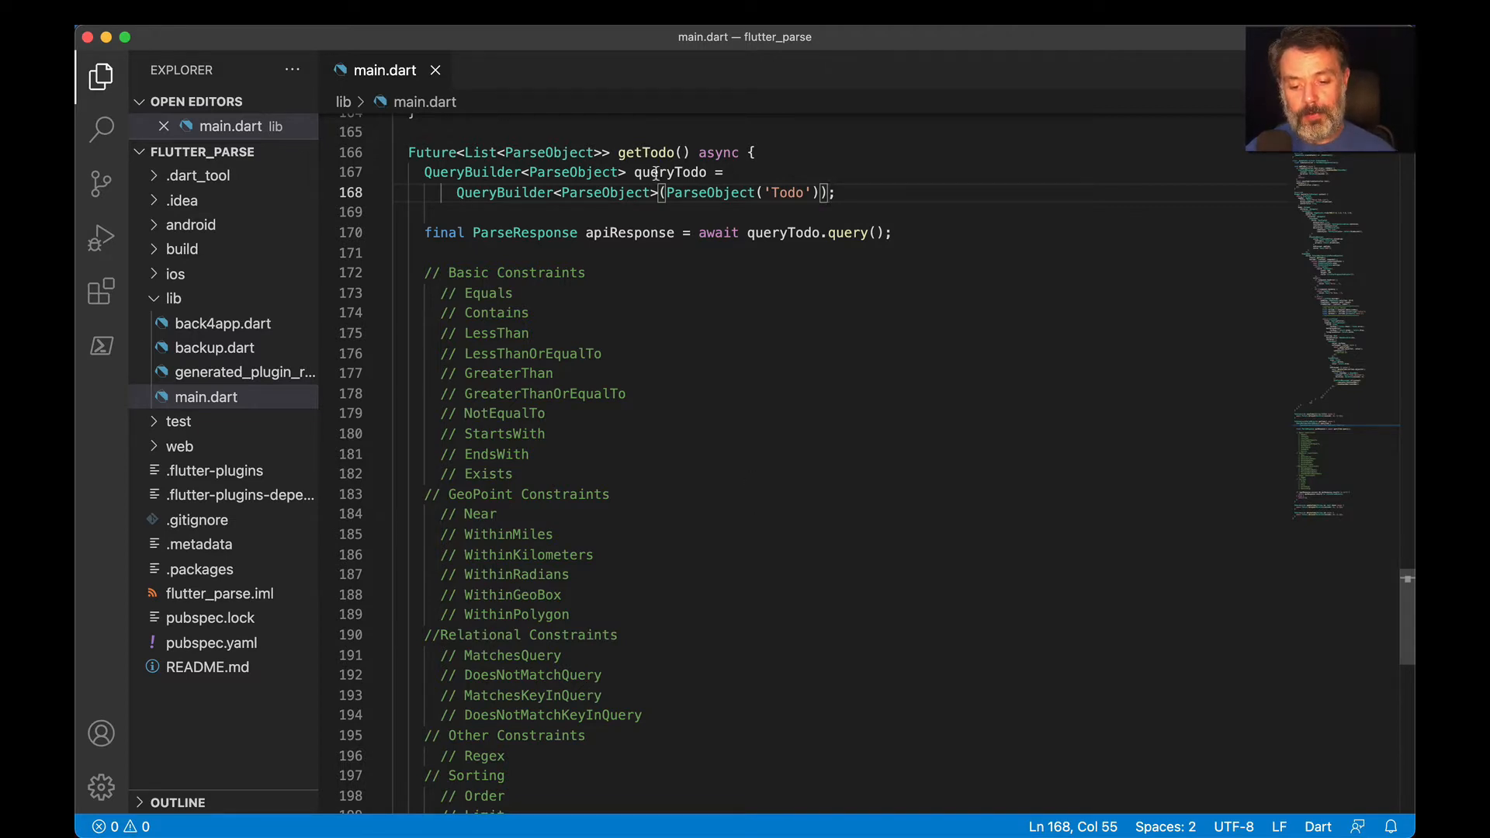
# Select the queryTodo variable name and the 'Todo' class name in getTodo()
pyautogui.doubleClick(670, 172)
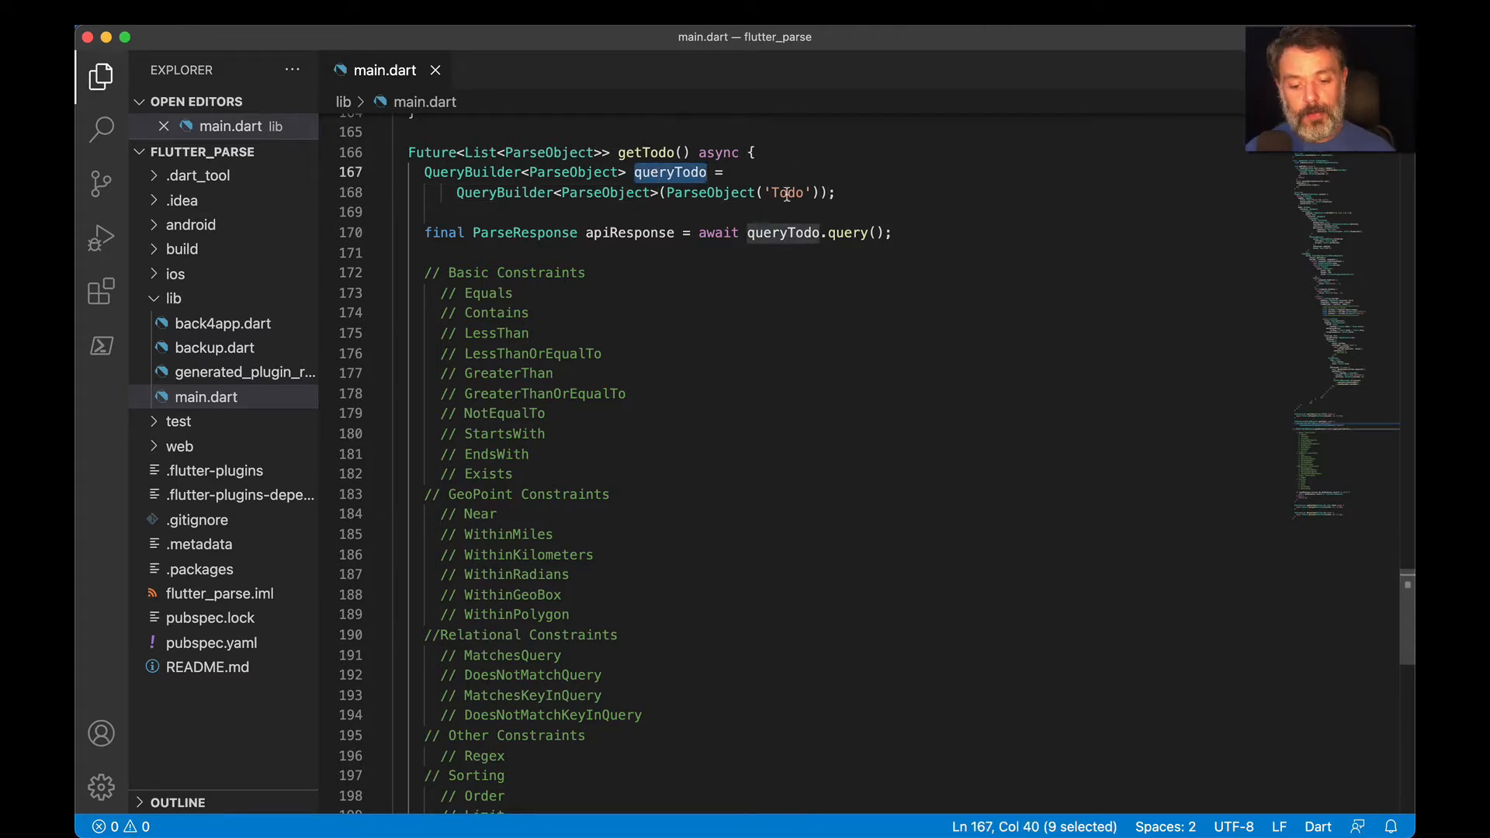
pyautogui.doubleClick(785, 191)
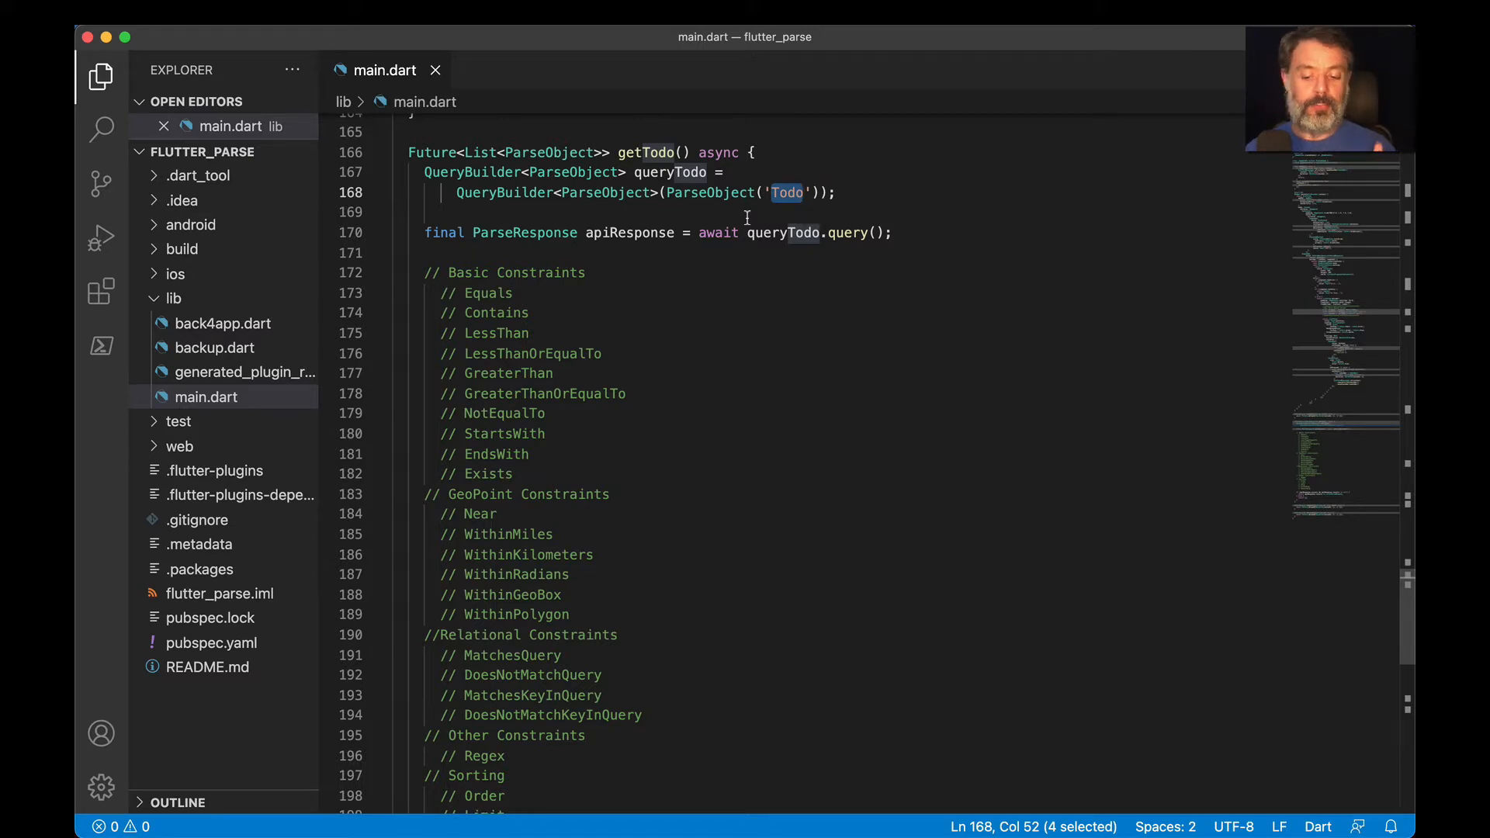
pyautogui.moveTo(559, 287)
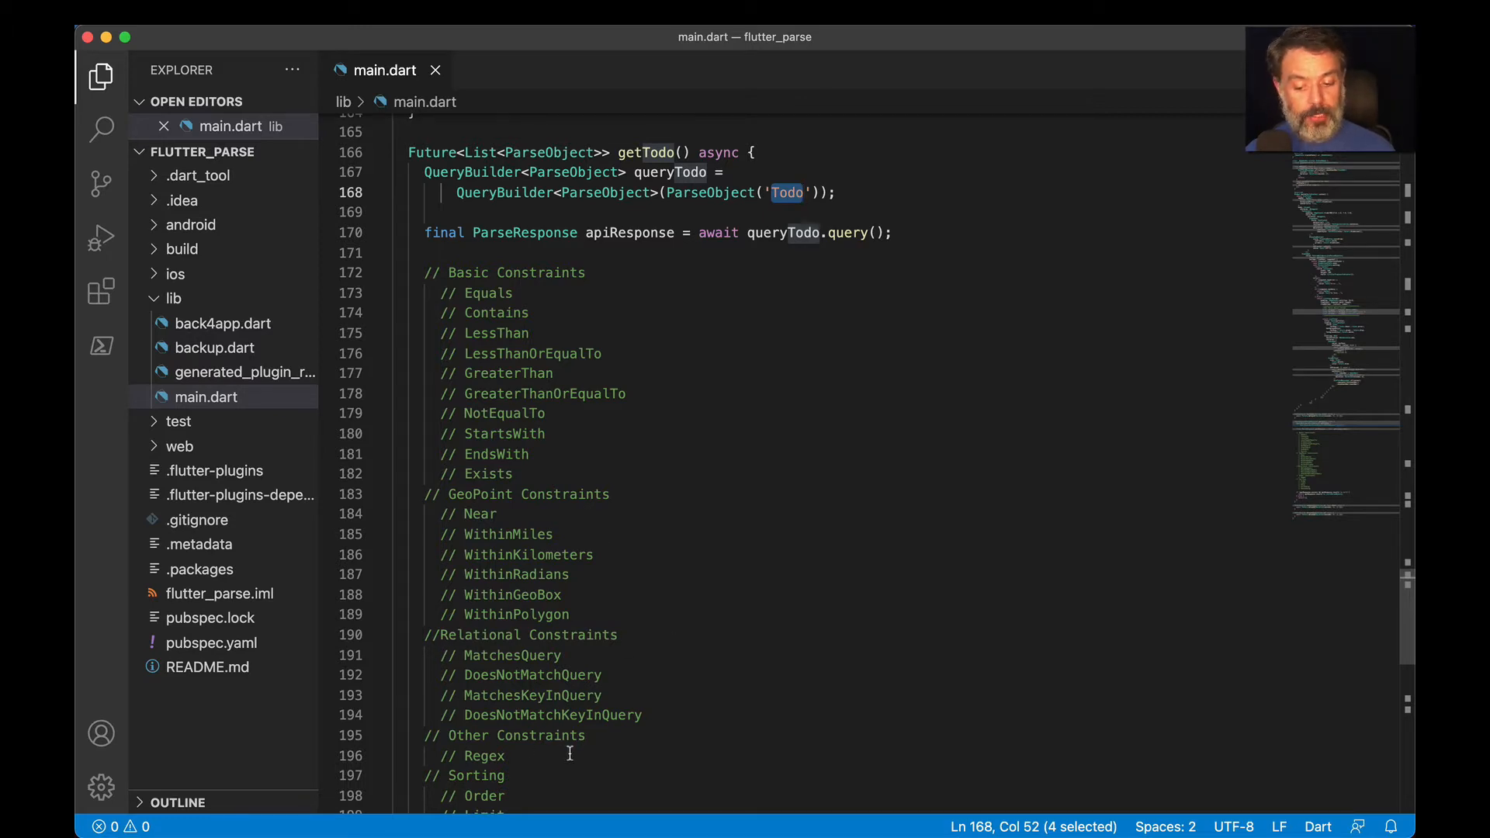
pyautogui.moveTo(503, 779)
pyautogui.write("..Equals('');")
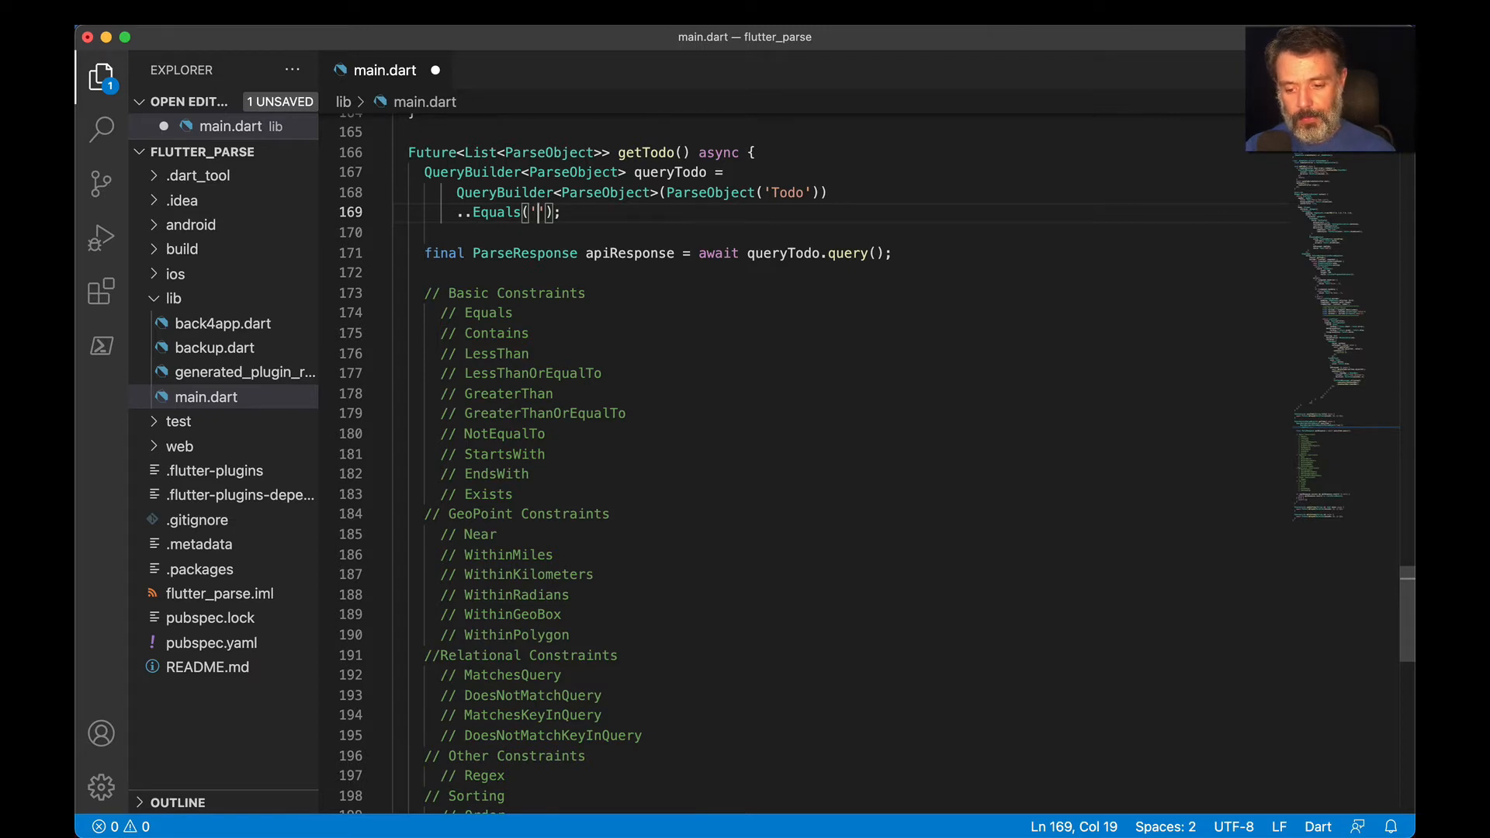
# Complete the constraint as ..Equals('done', false)
pyautogui.write("done',")
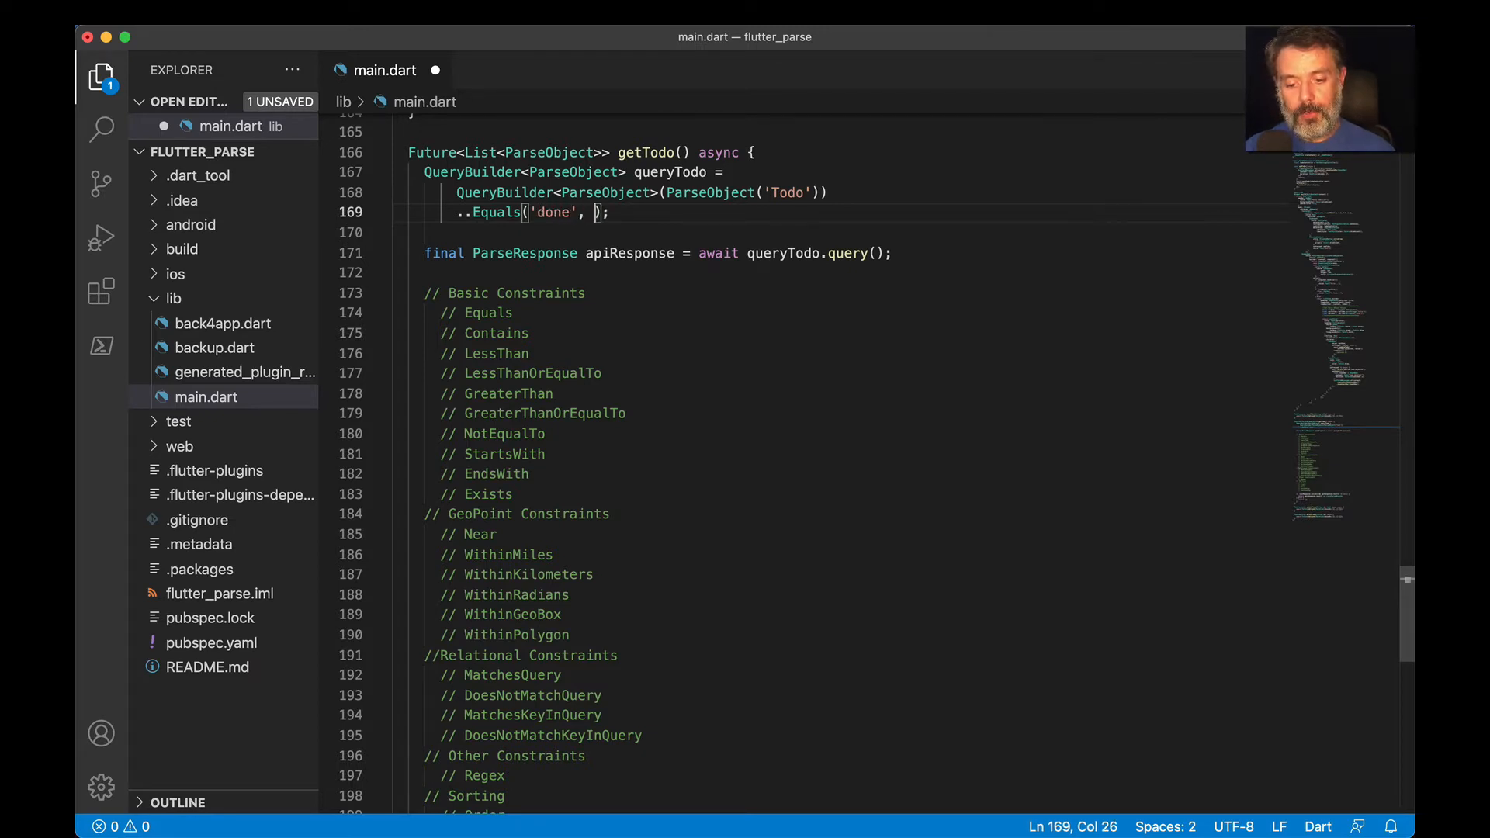
pyautogui.write('false')
pyautogui.click(842, 232)
pyautogui.write('..Con')
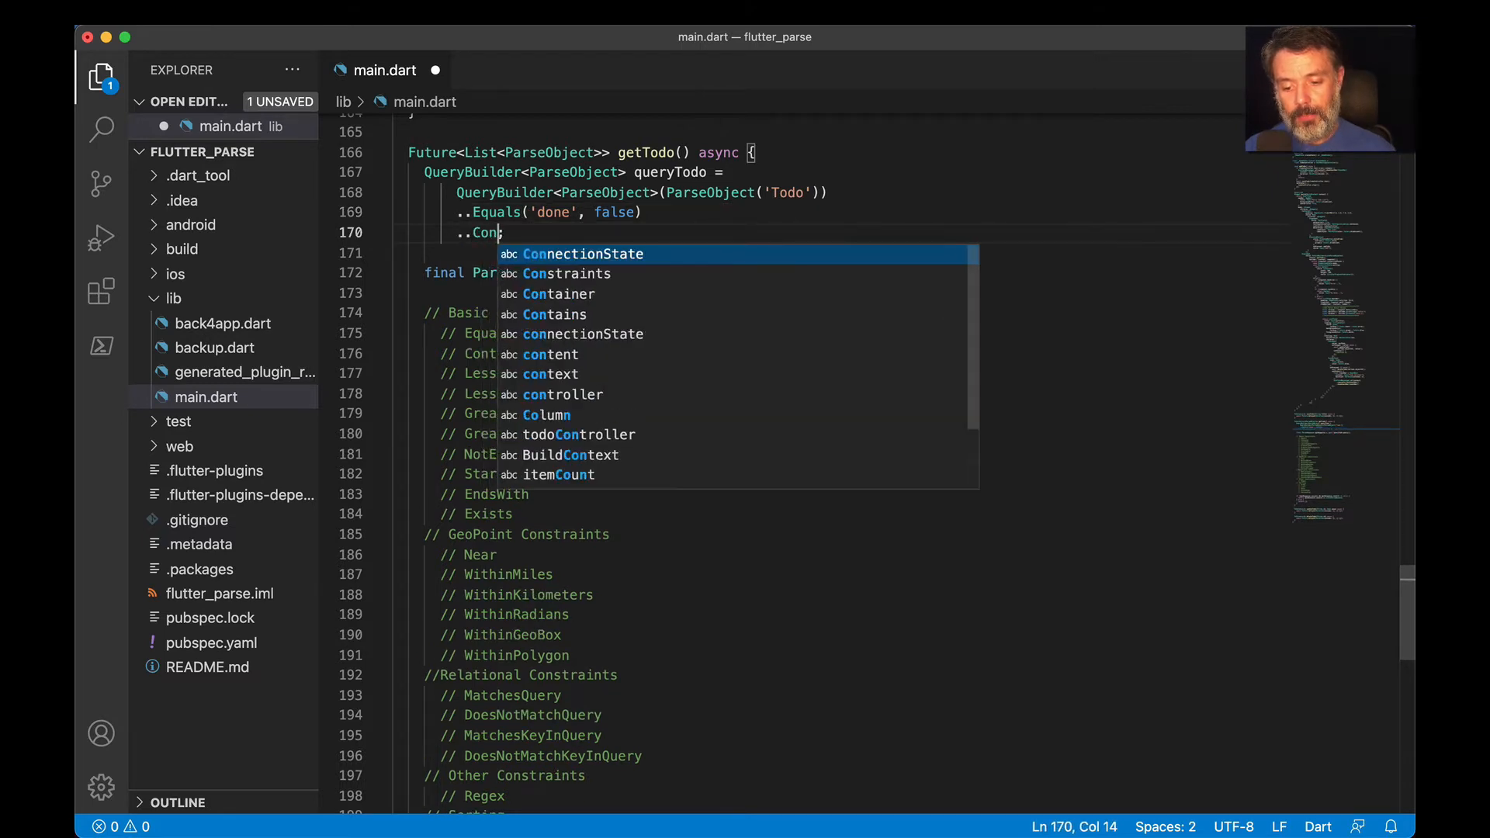
# Chain ..Contains('text', 'home') onto the Todo query
pyautogui.write('tains(')
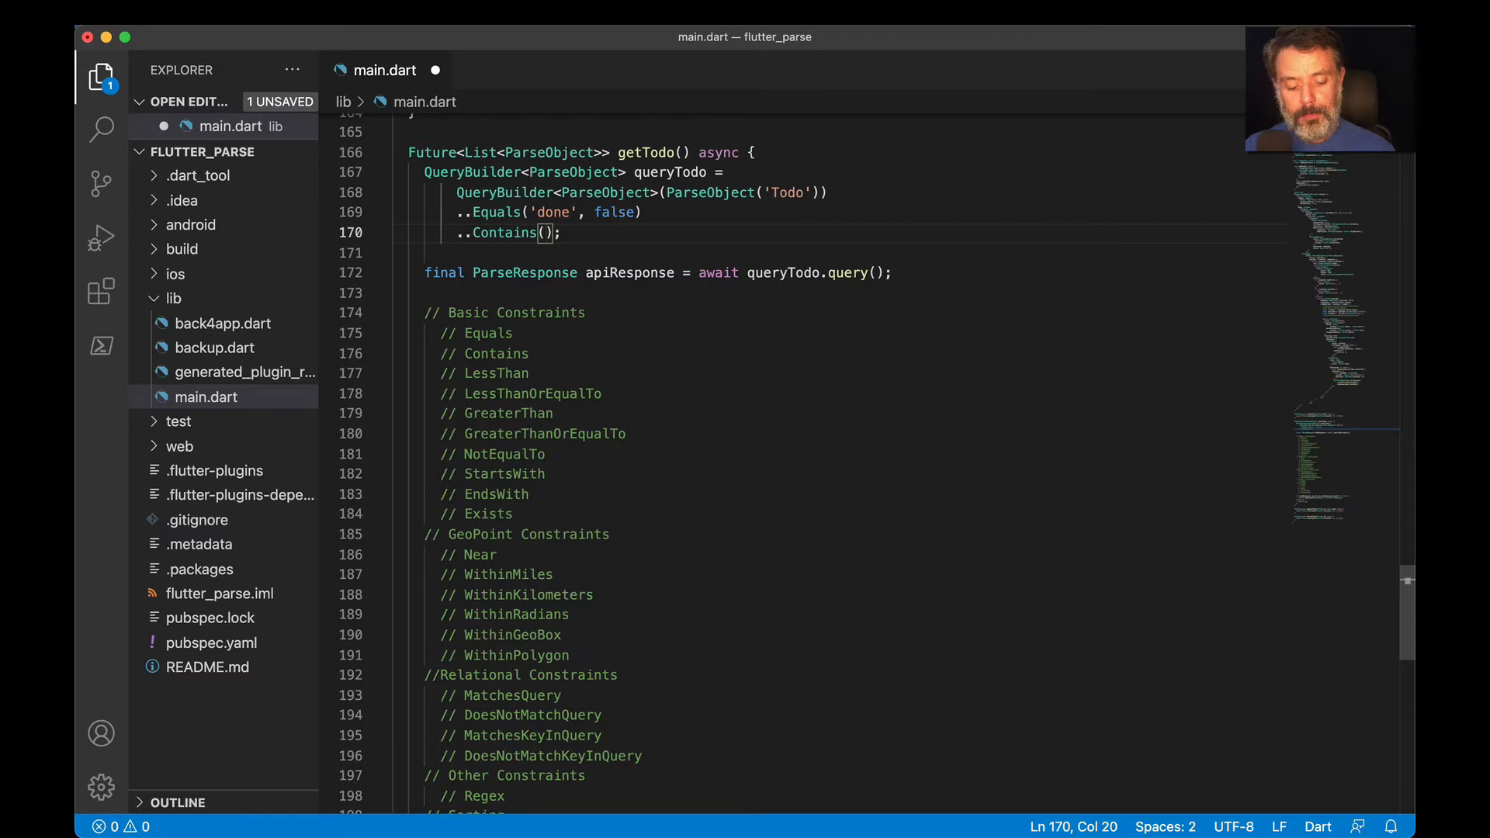
pyautogui.write("''")
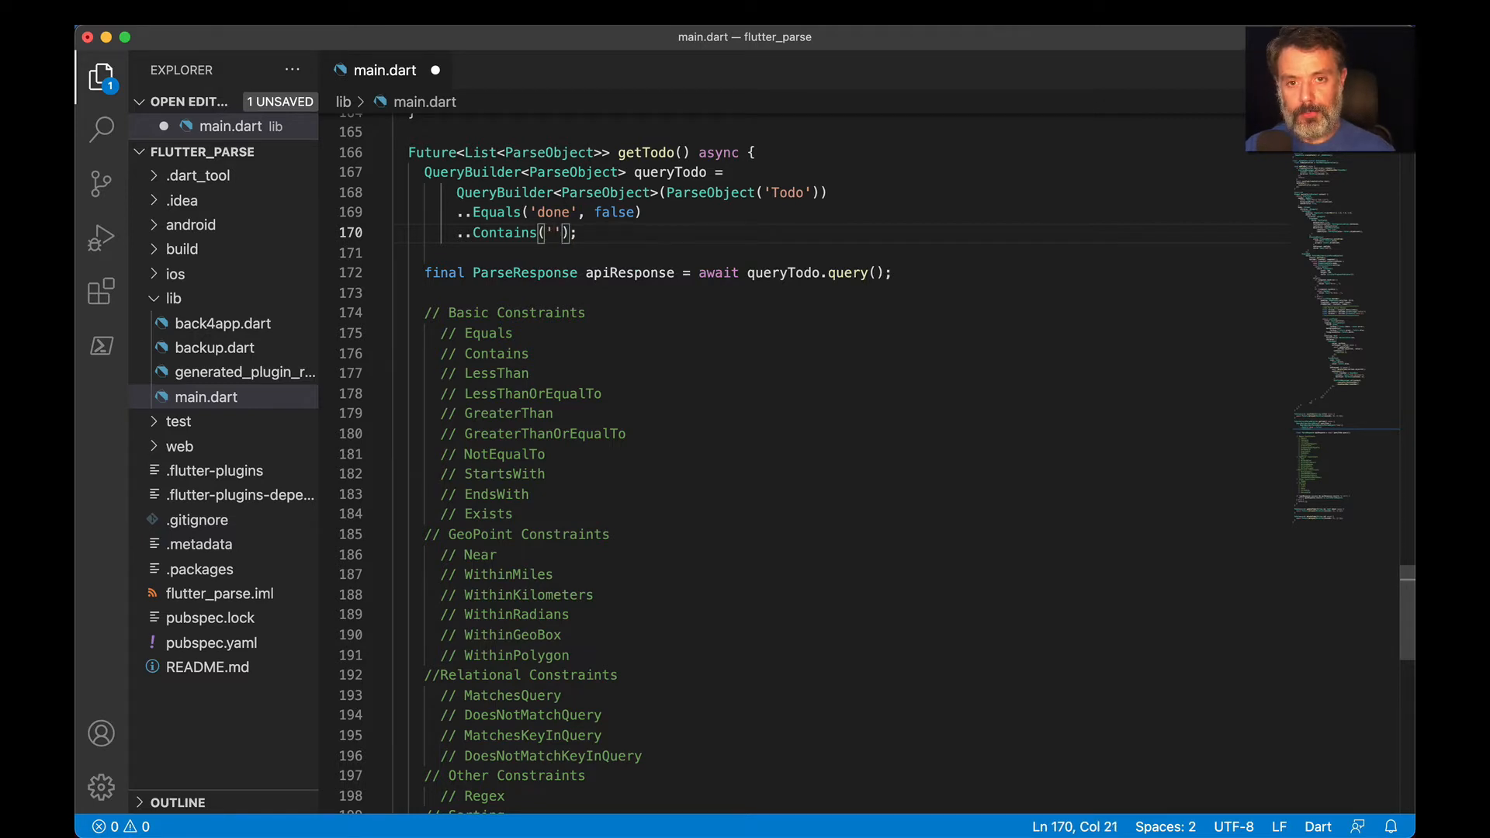
pyautogui.write('te')
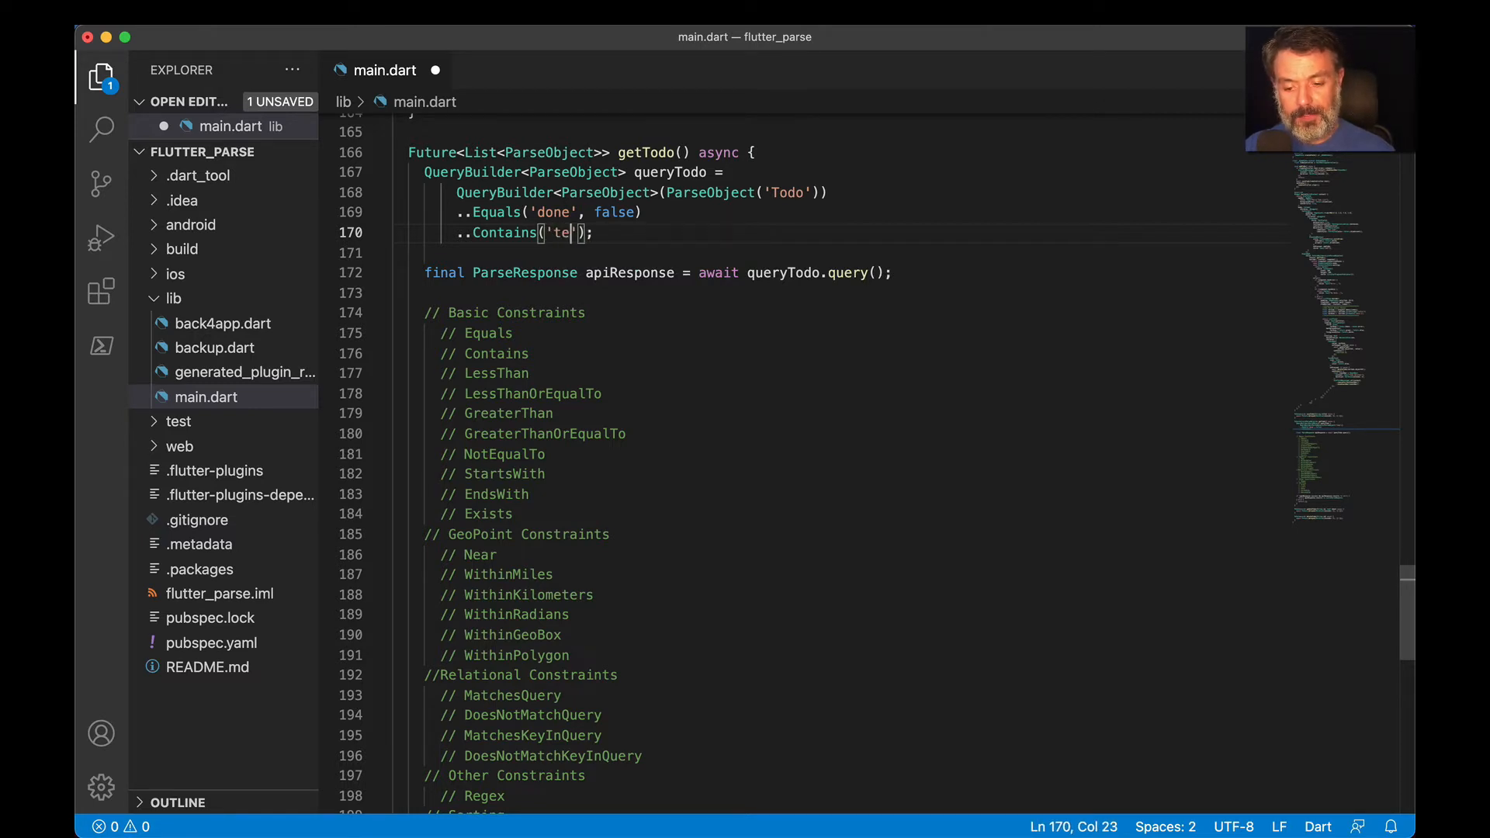
pyautogui.write("xt',")
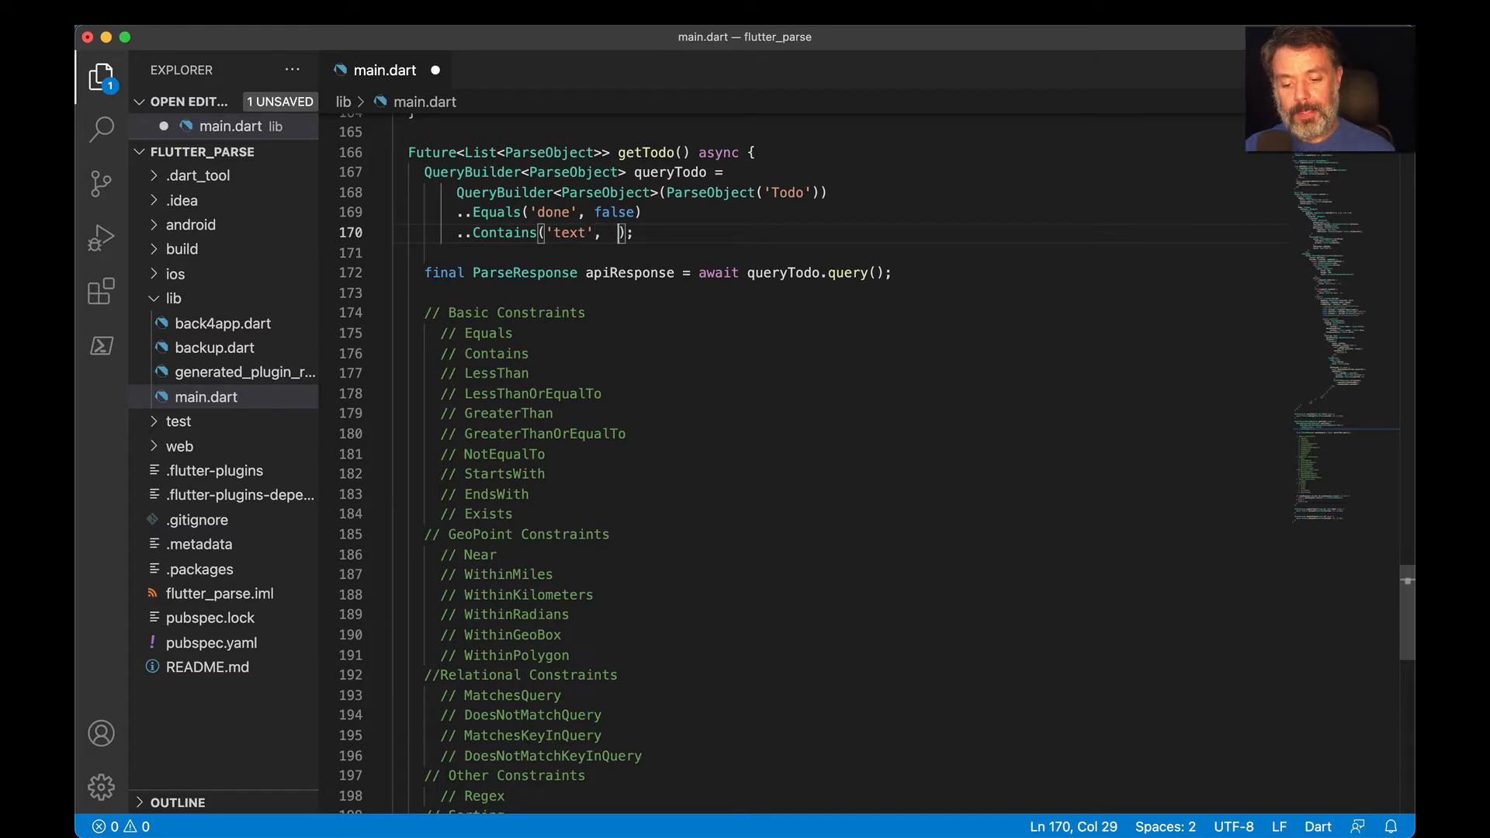
pyautogui.write("'")
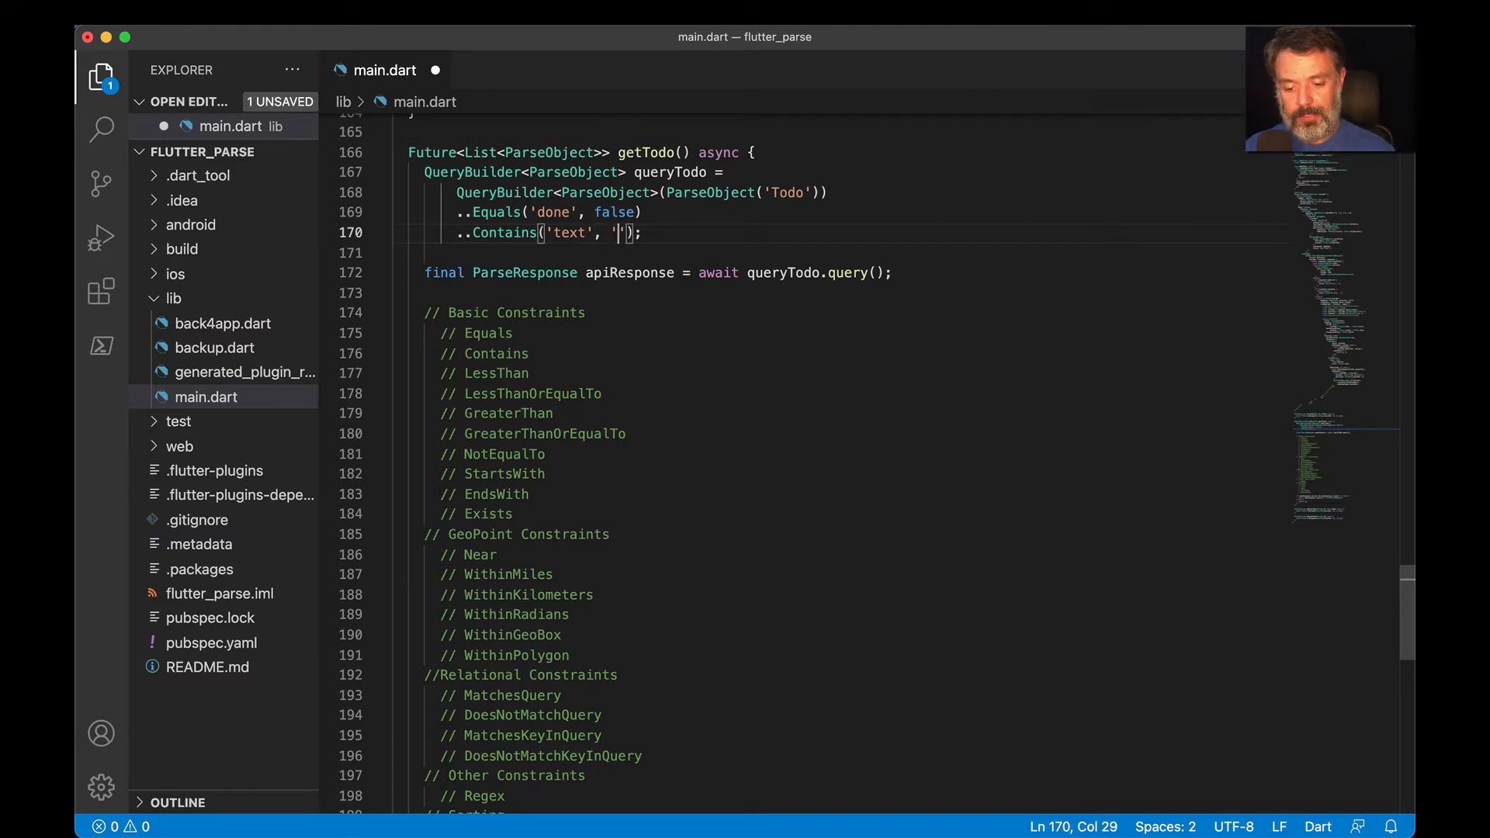
pyautogui.write('hom')
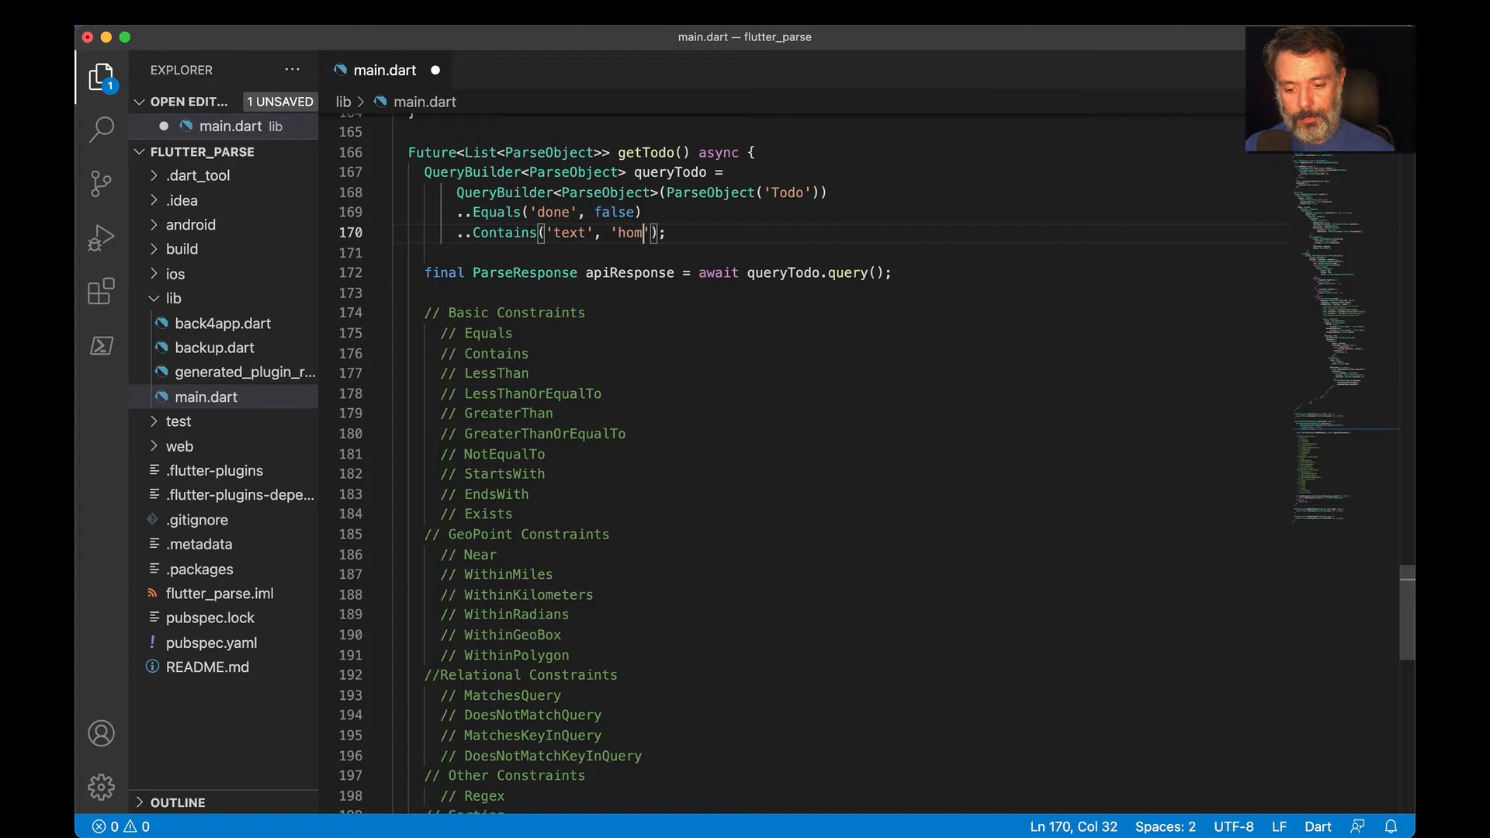
pyautogui.write('e')
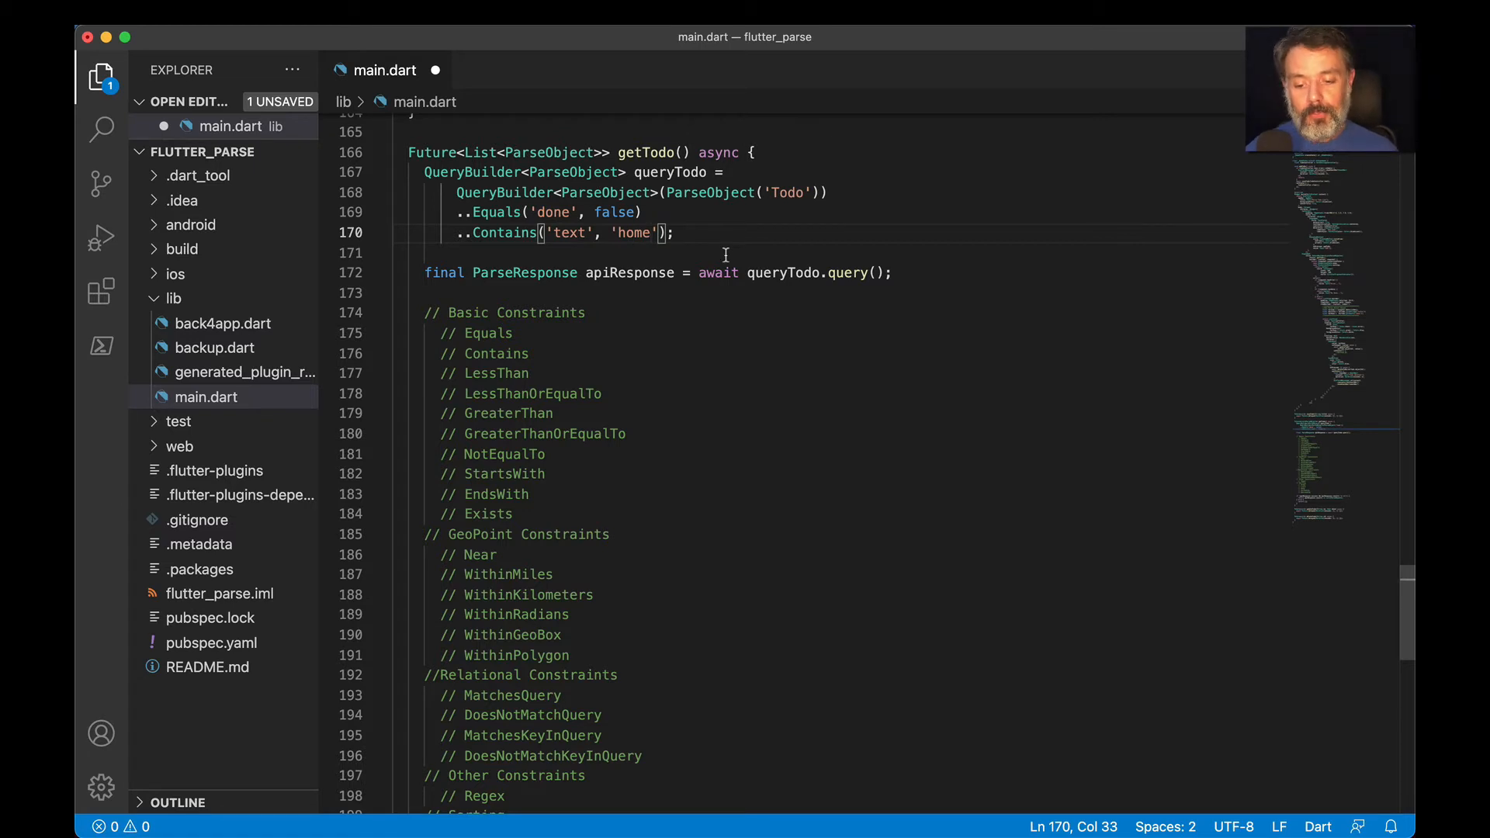
pyautogui.moveTo(486, 373)
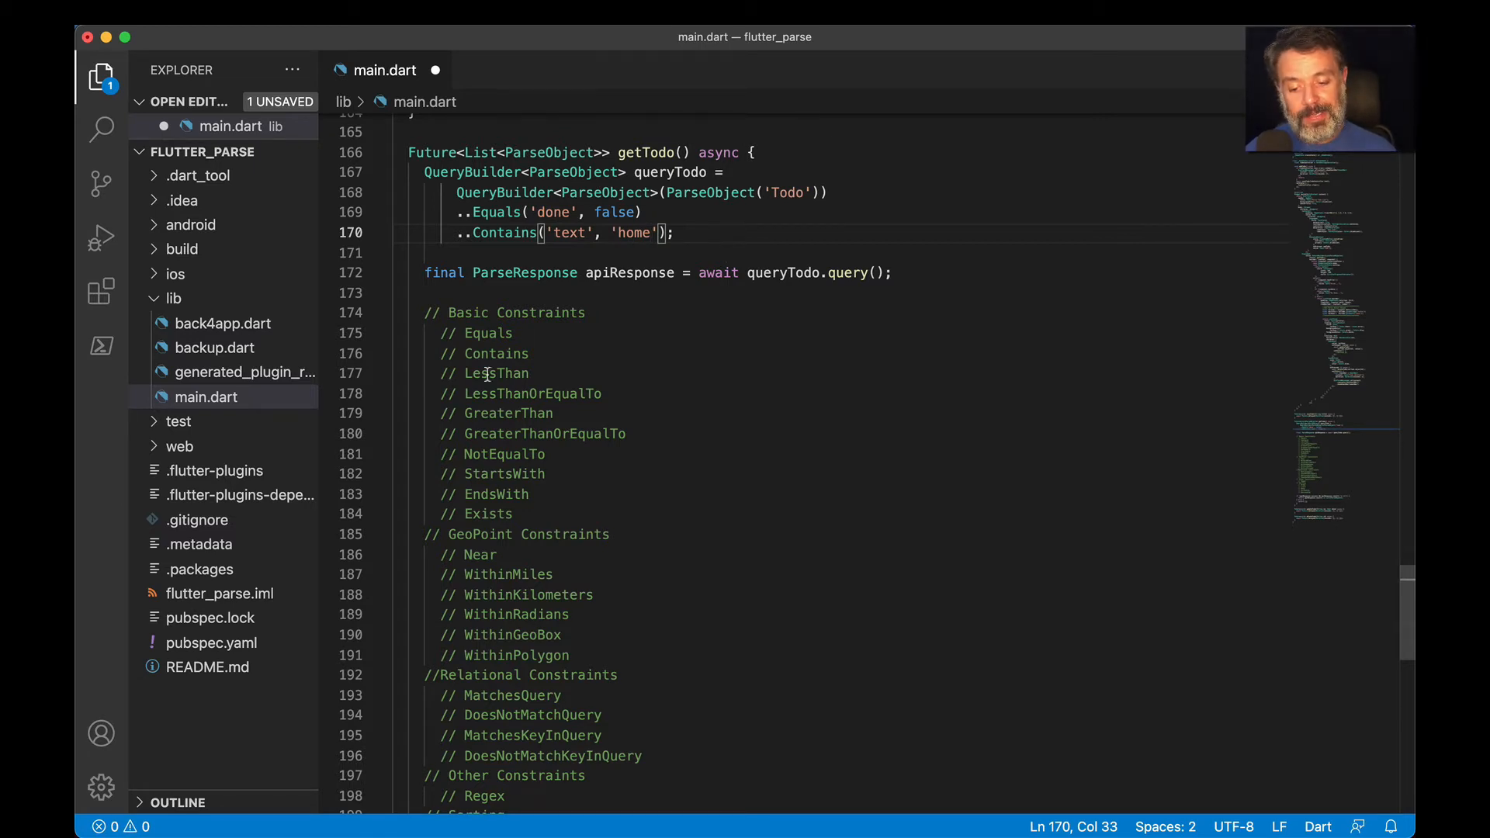
pyautogui.moveTo(511, 394)
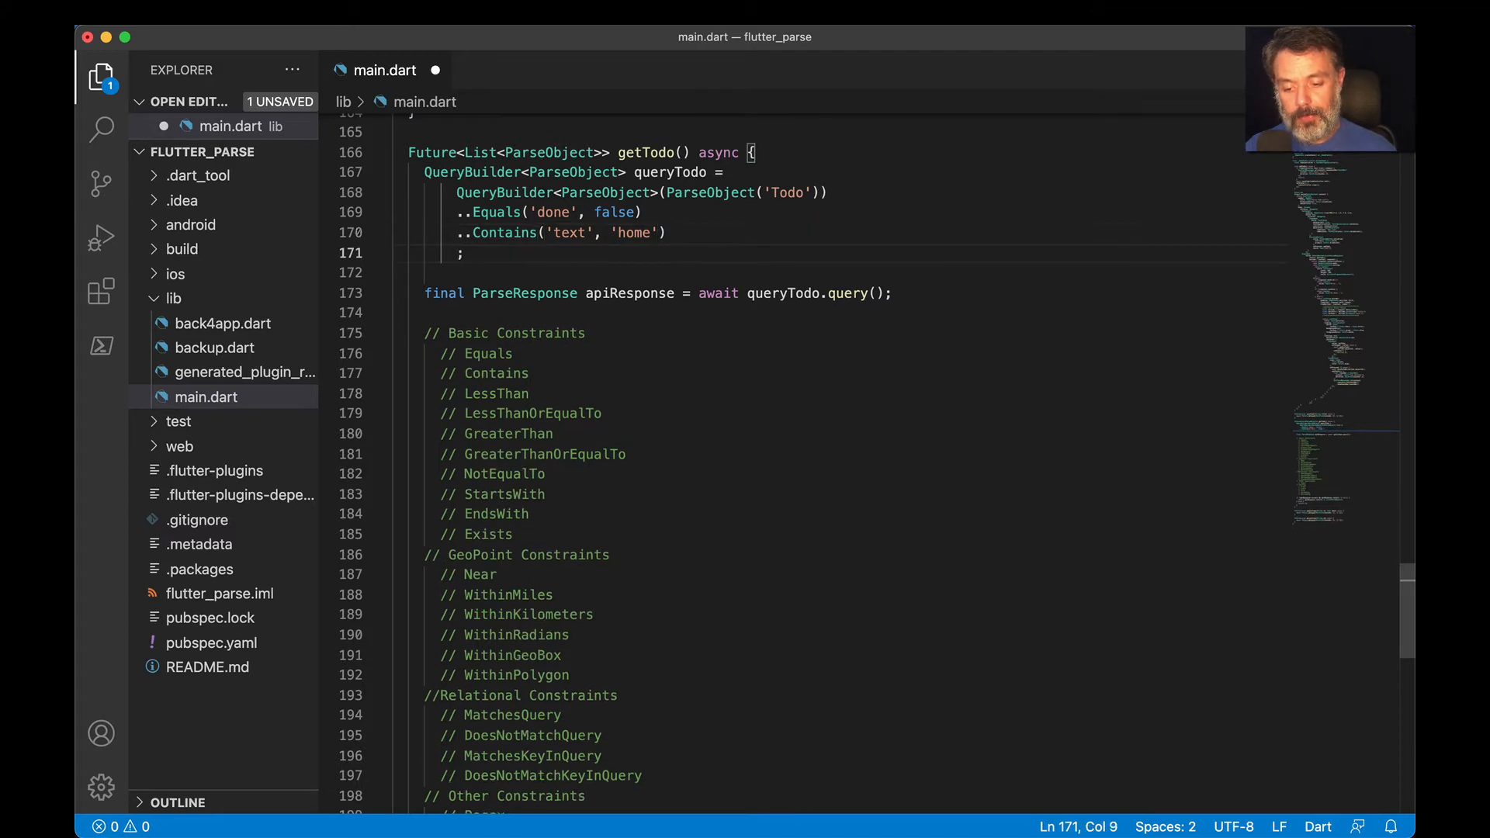
# Chain ..LessThanOrEqualTo('age', 10) onto the Todo query
pyautogui.write('..L')
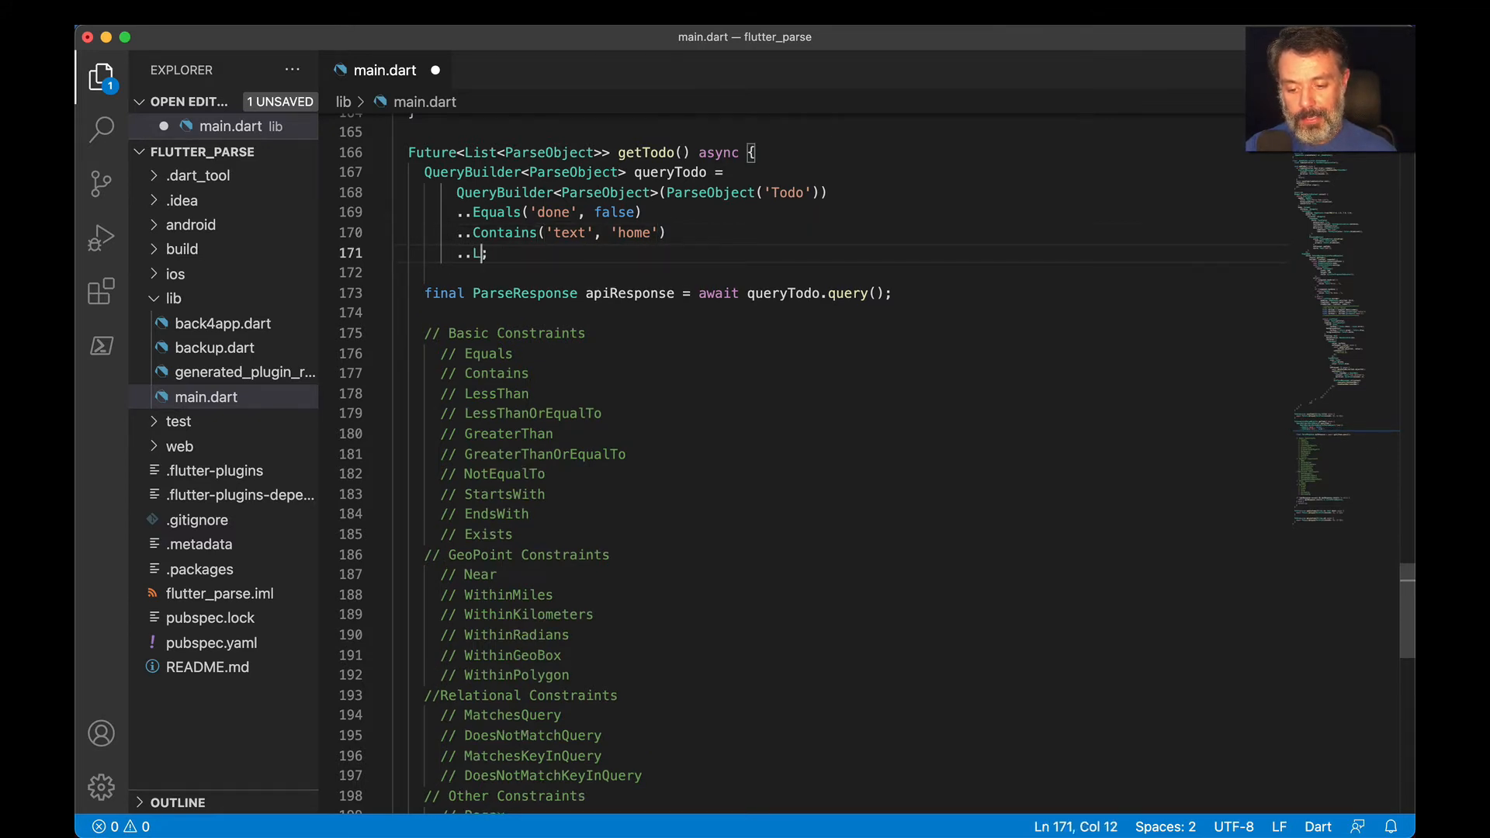
pyautogui.write('LessThan()')
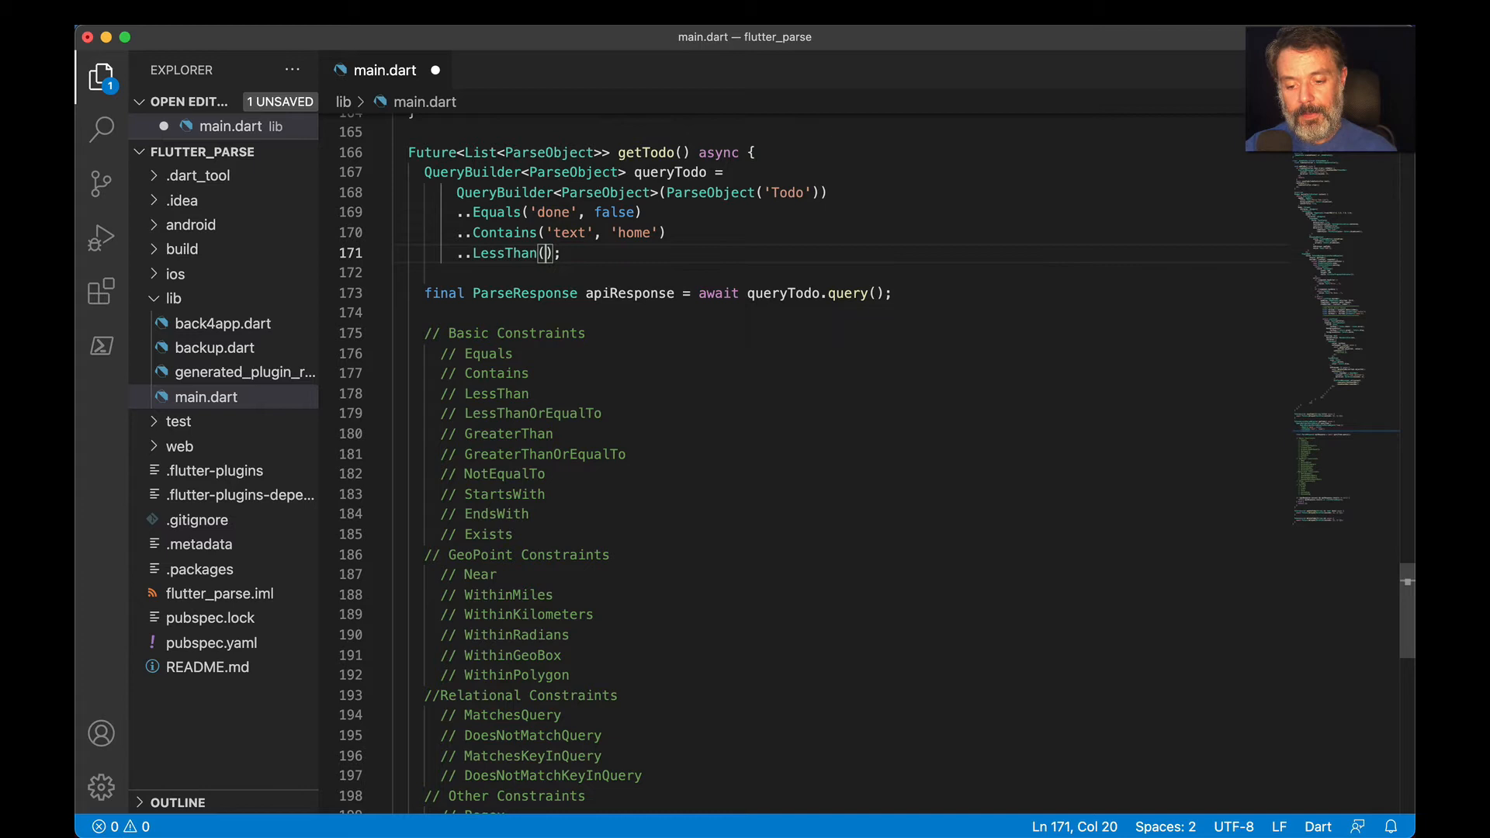
pyautogui.write("'age',")
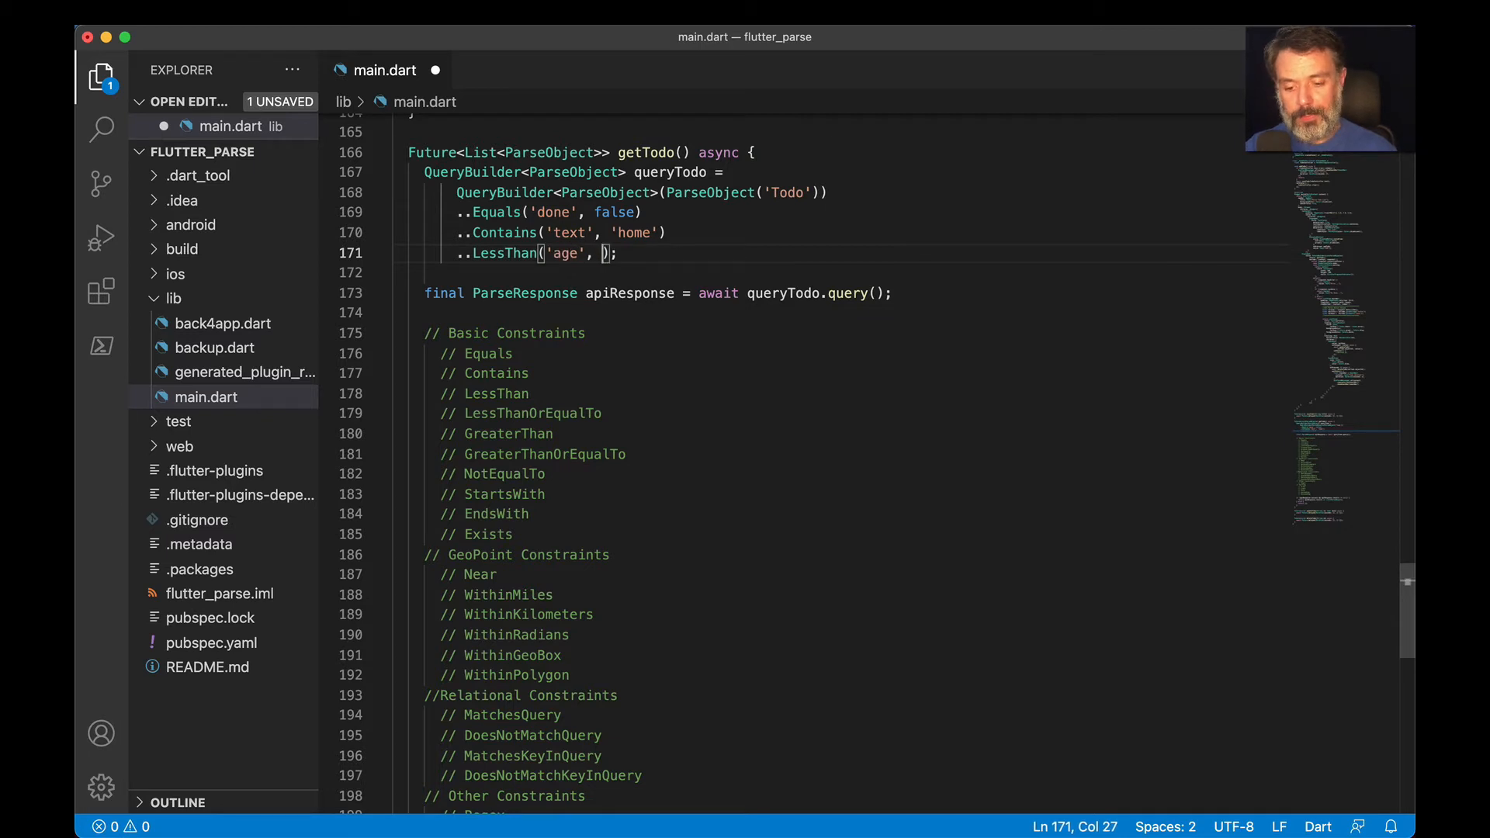
pyautogui.write('10')
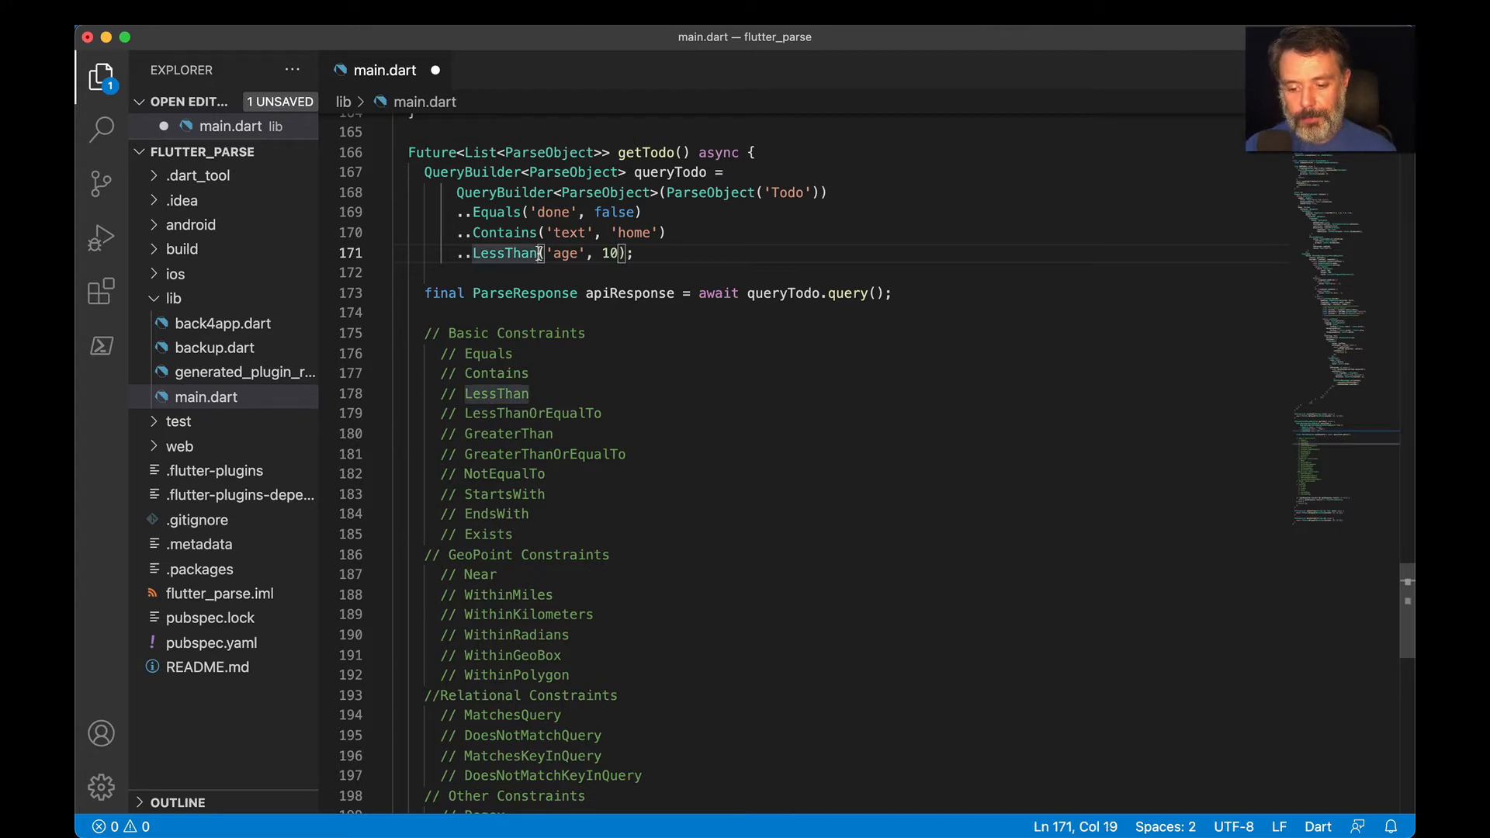
pyautogui.write('OrEqualTo')
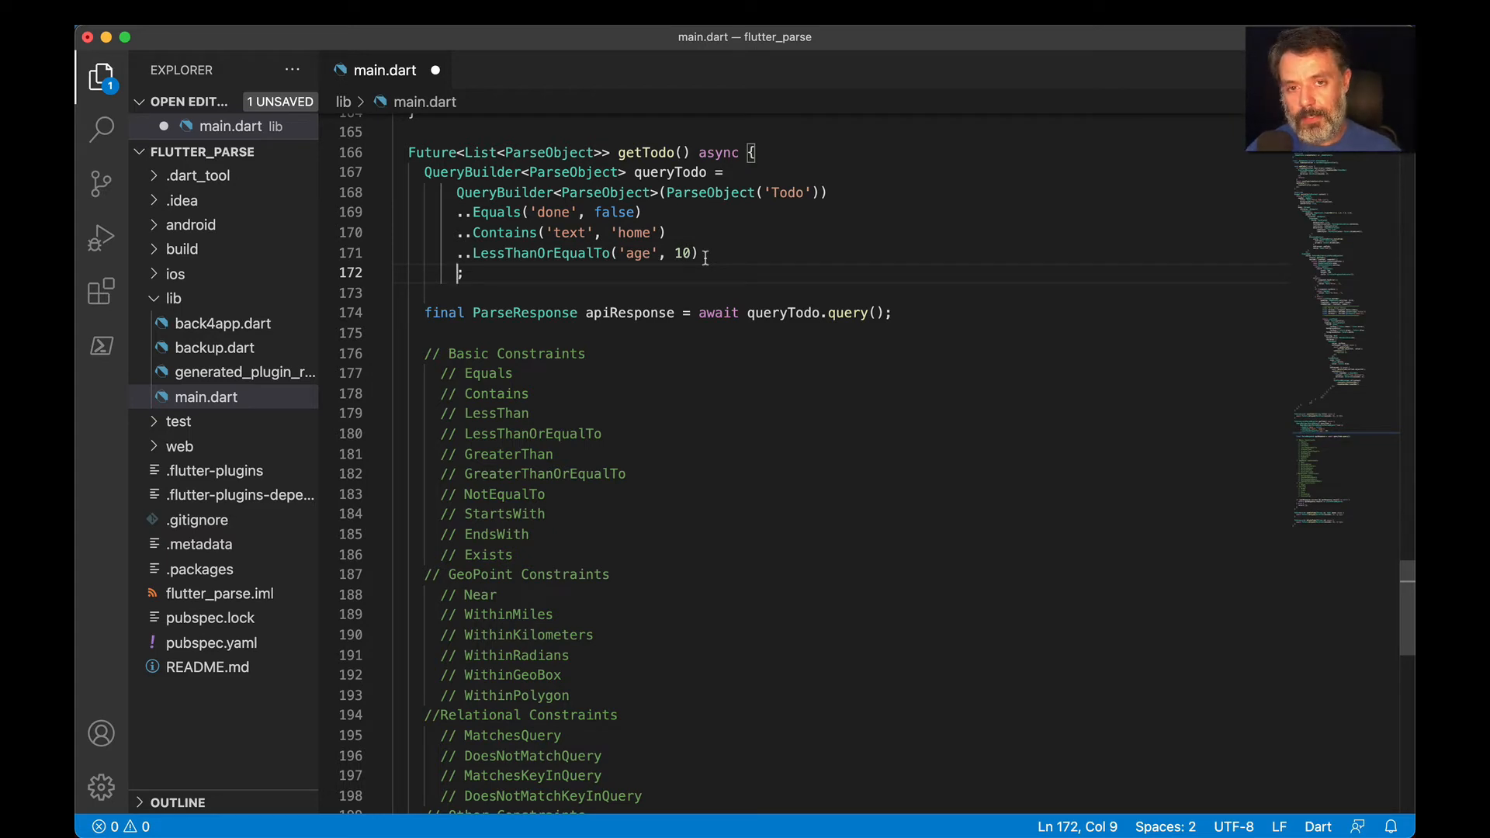
# Chain ..GreaterThanOrEqualTo('age', 2) onto the Todo query
pyautogui.write('..')
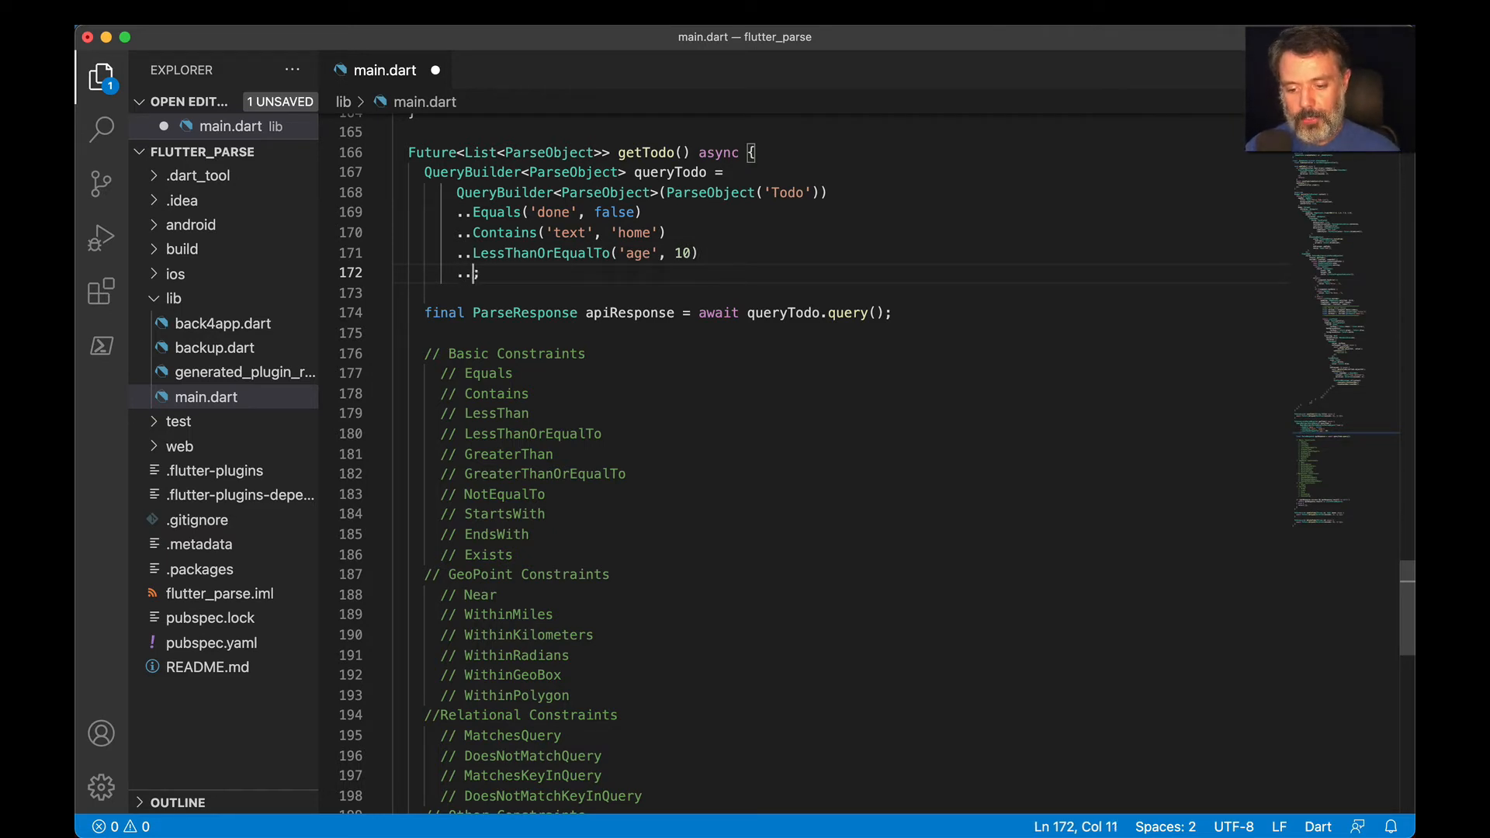
pyautogui.write('GreaterThan')
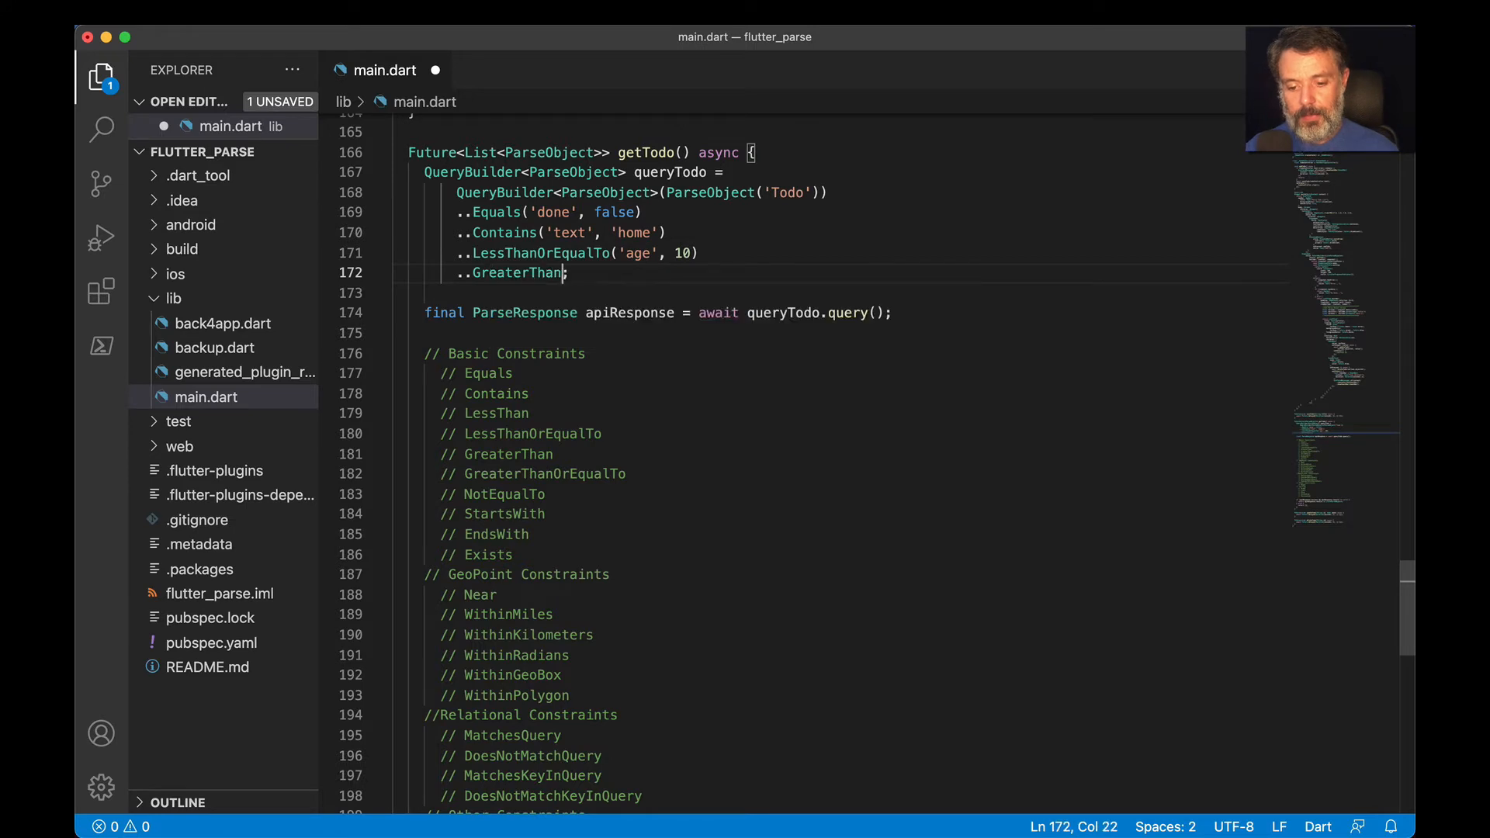
pyautogui.write('(')
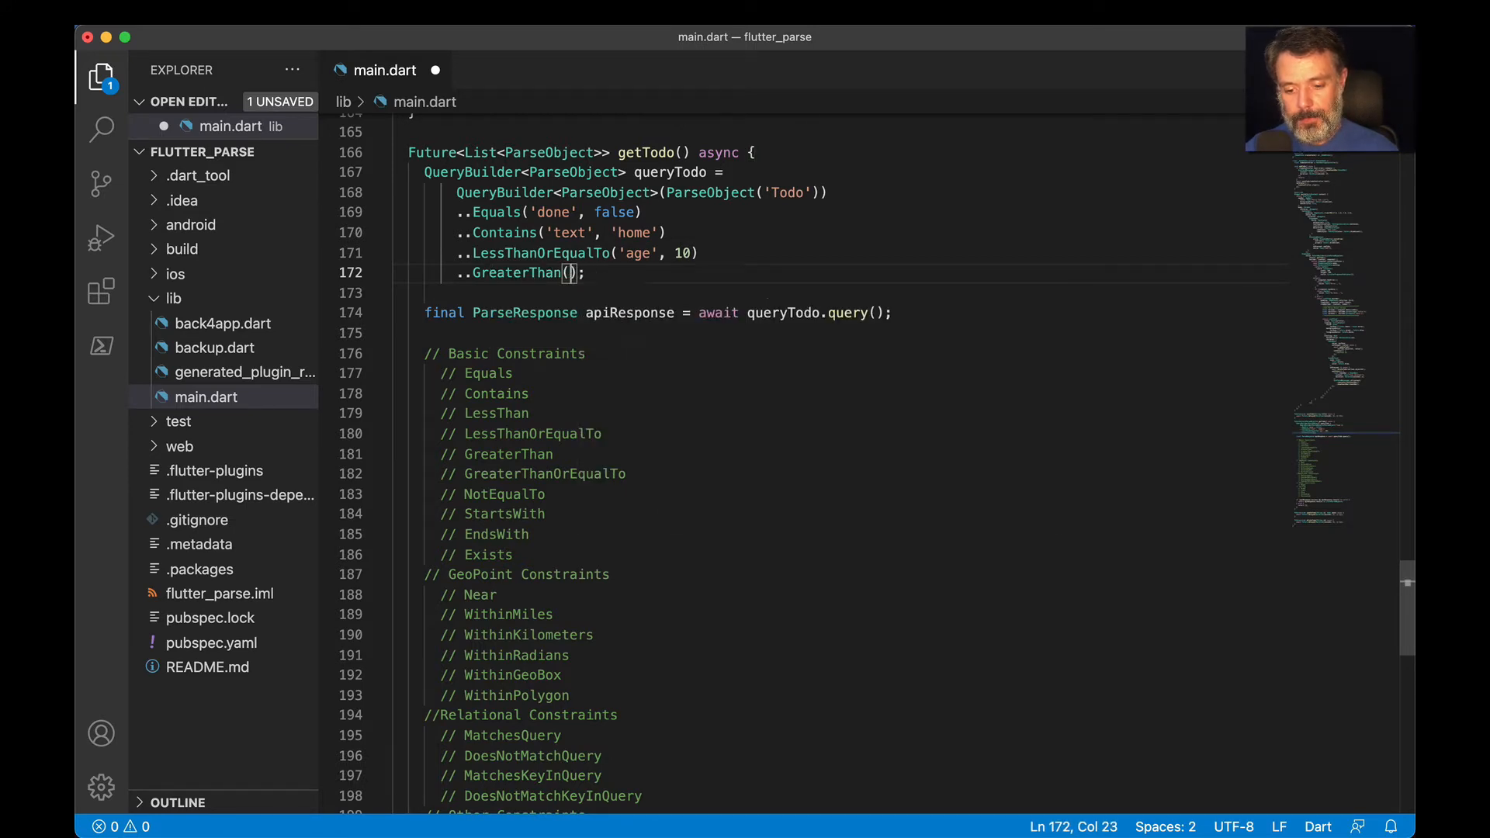
pyautogui.write("'age'")
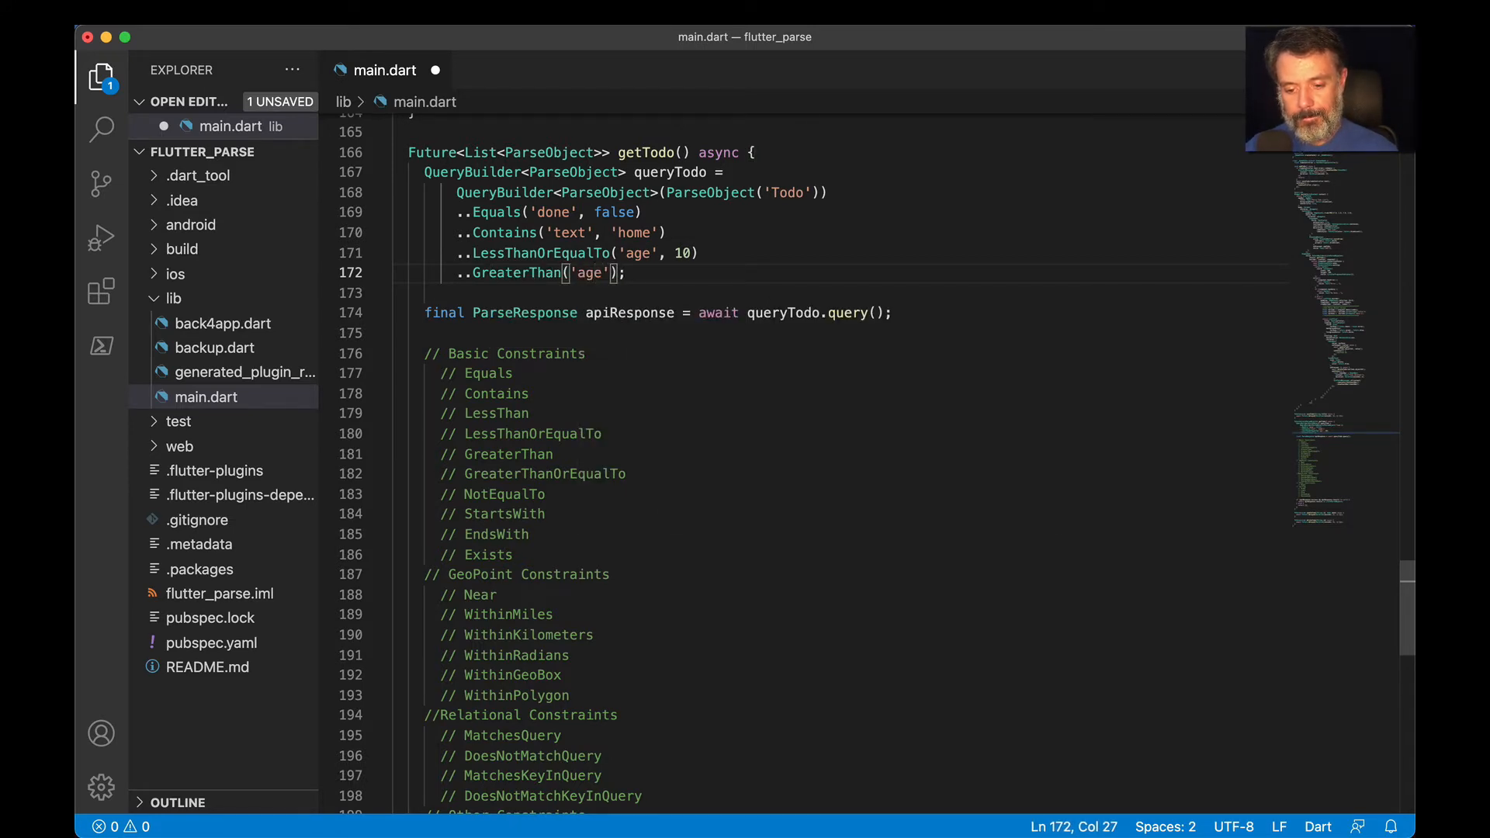
pyautogui.write(', 2')
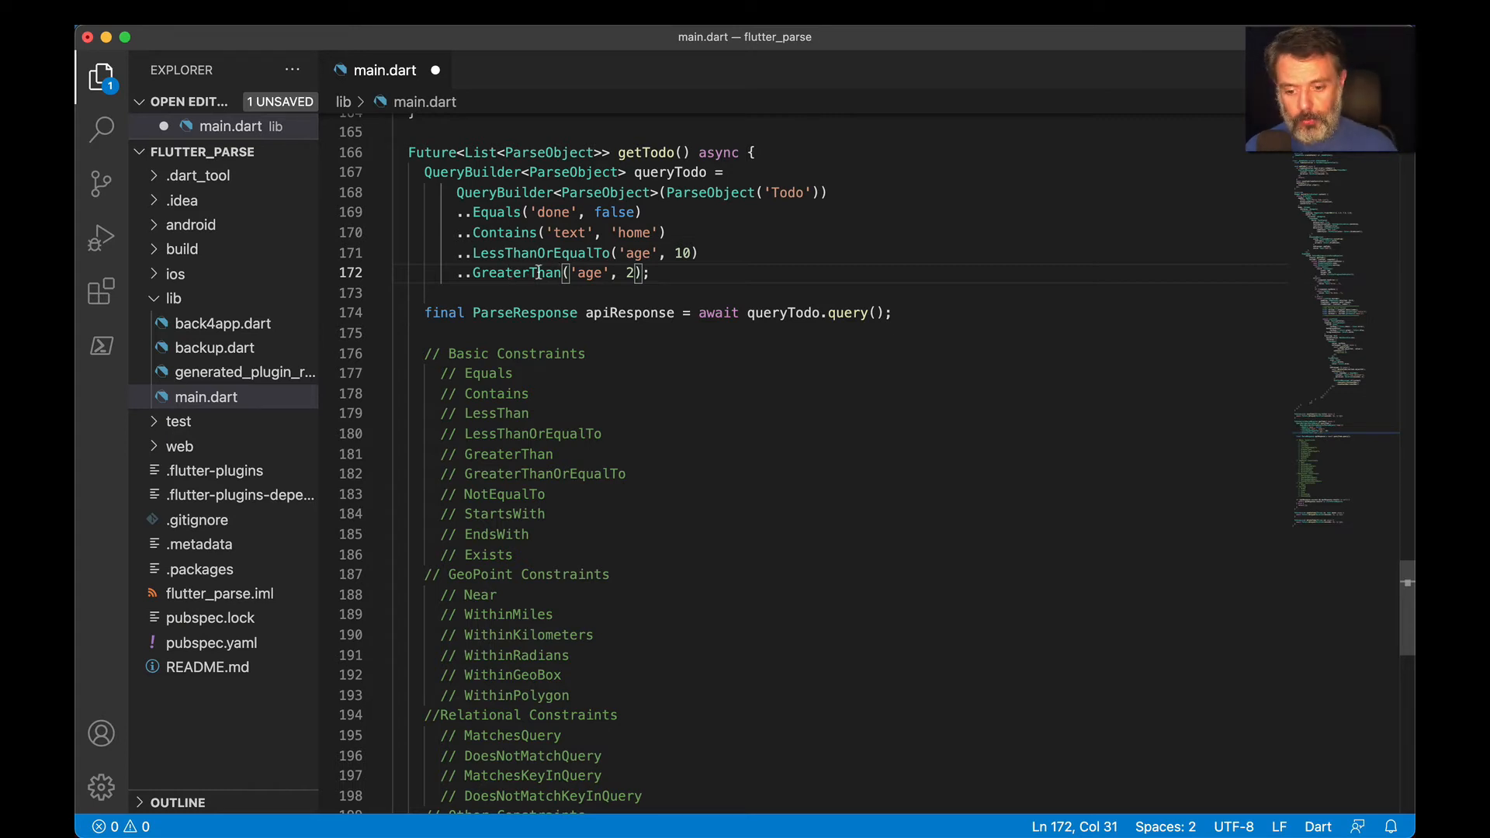
pyautogui.write('OrEqualTo')
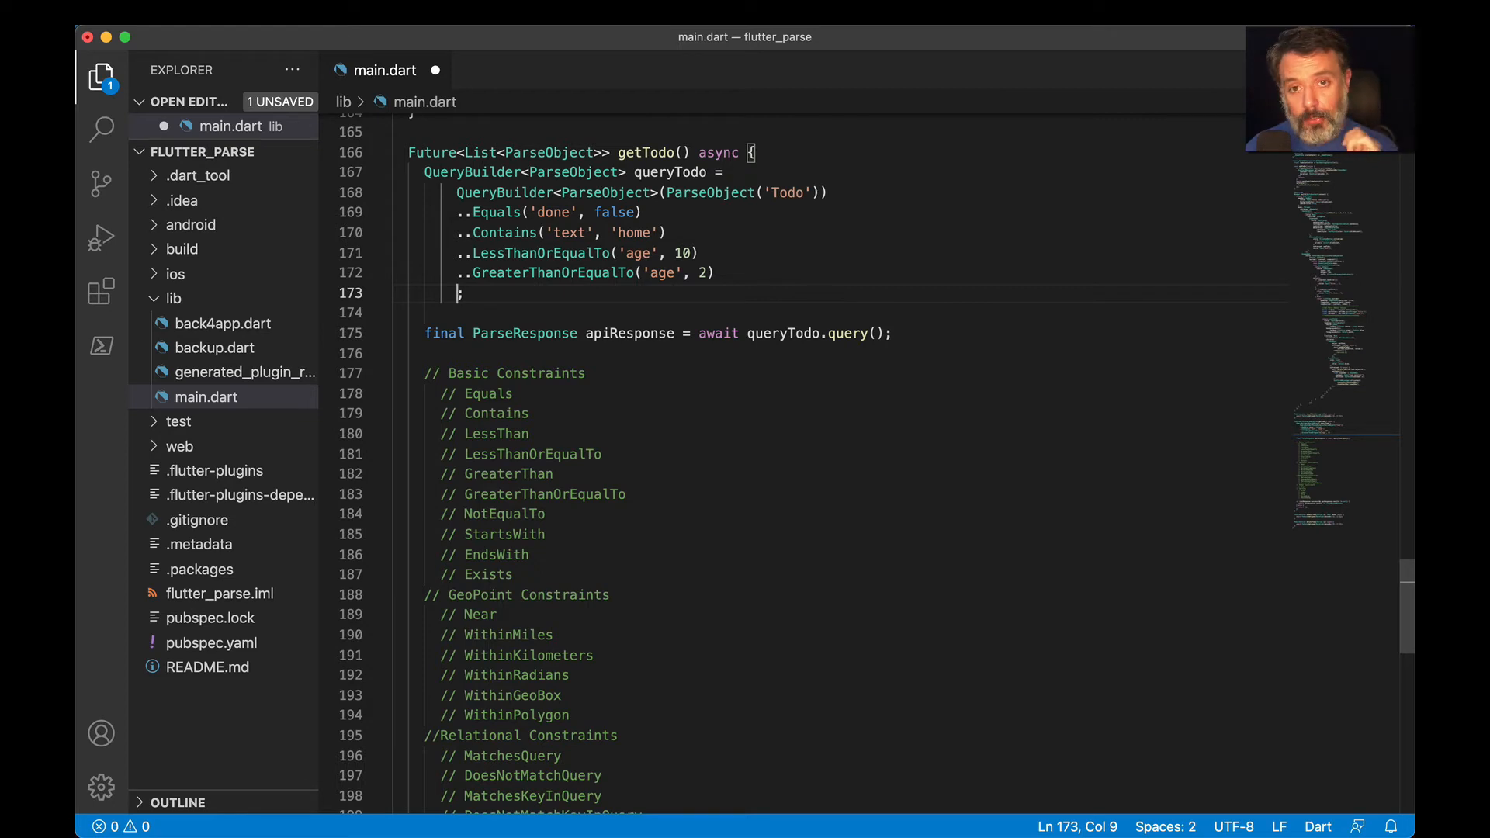
# Add a NotEqualTo constraint requiring 'age' to differ from 5
pyautogui.write('..')
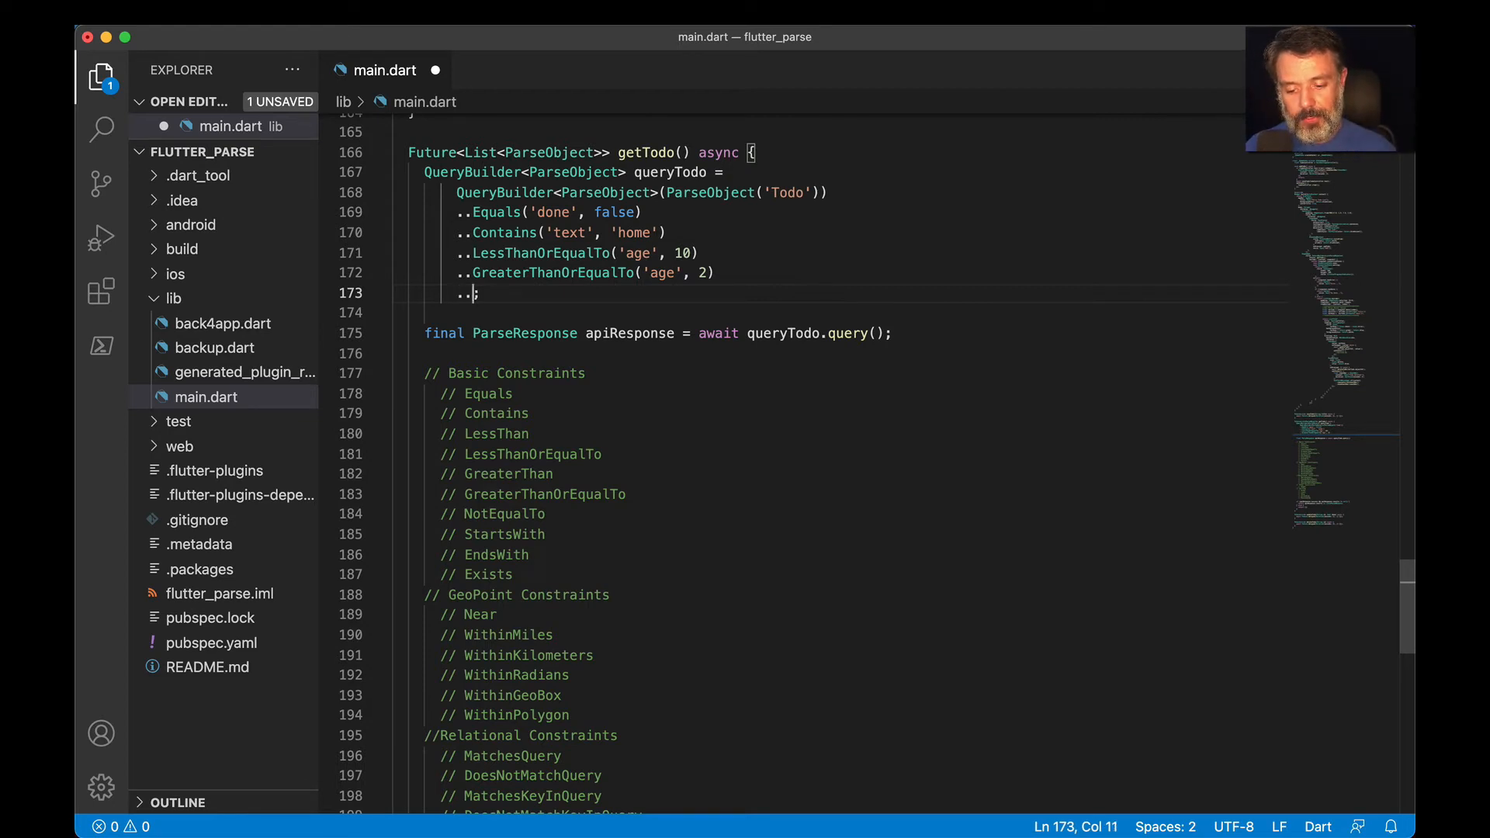
pyautogui.write("NotEqualTo('")
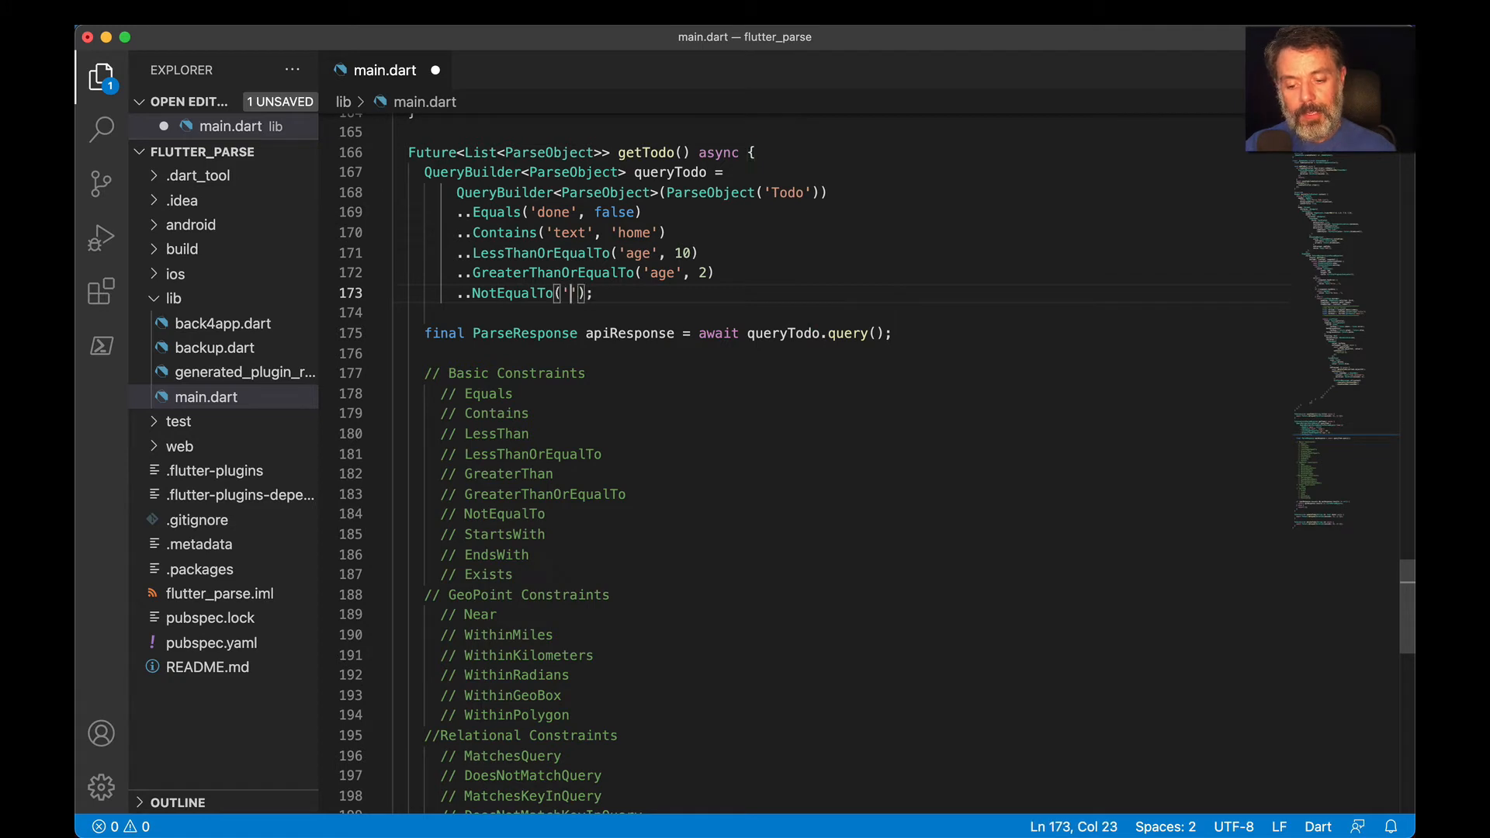
pyautogui.write("'age', 5")
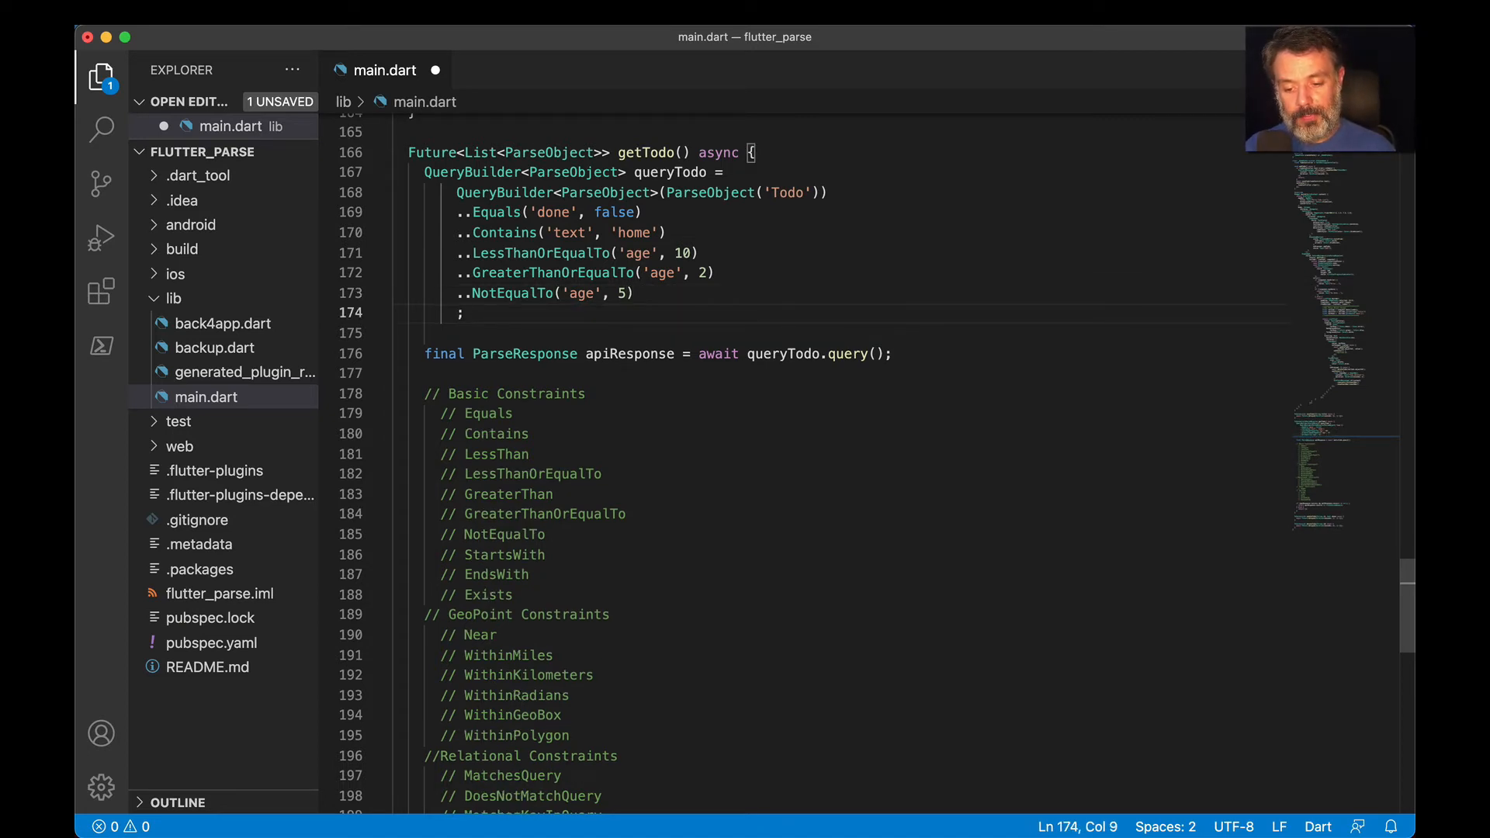
# Add ..StartsWith('text', 'My name') and start a new line
pyautogui.write("..StartsWith('")
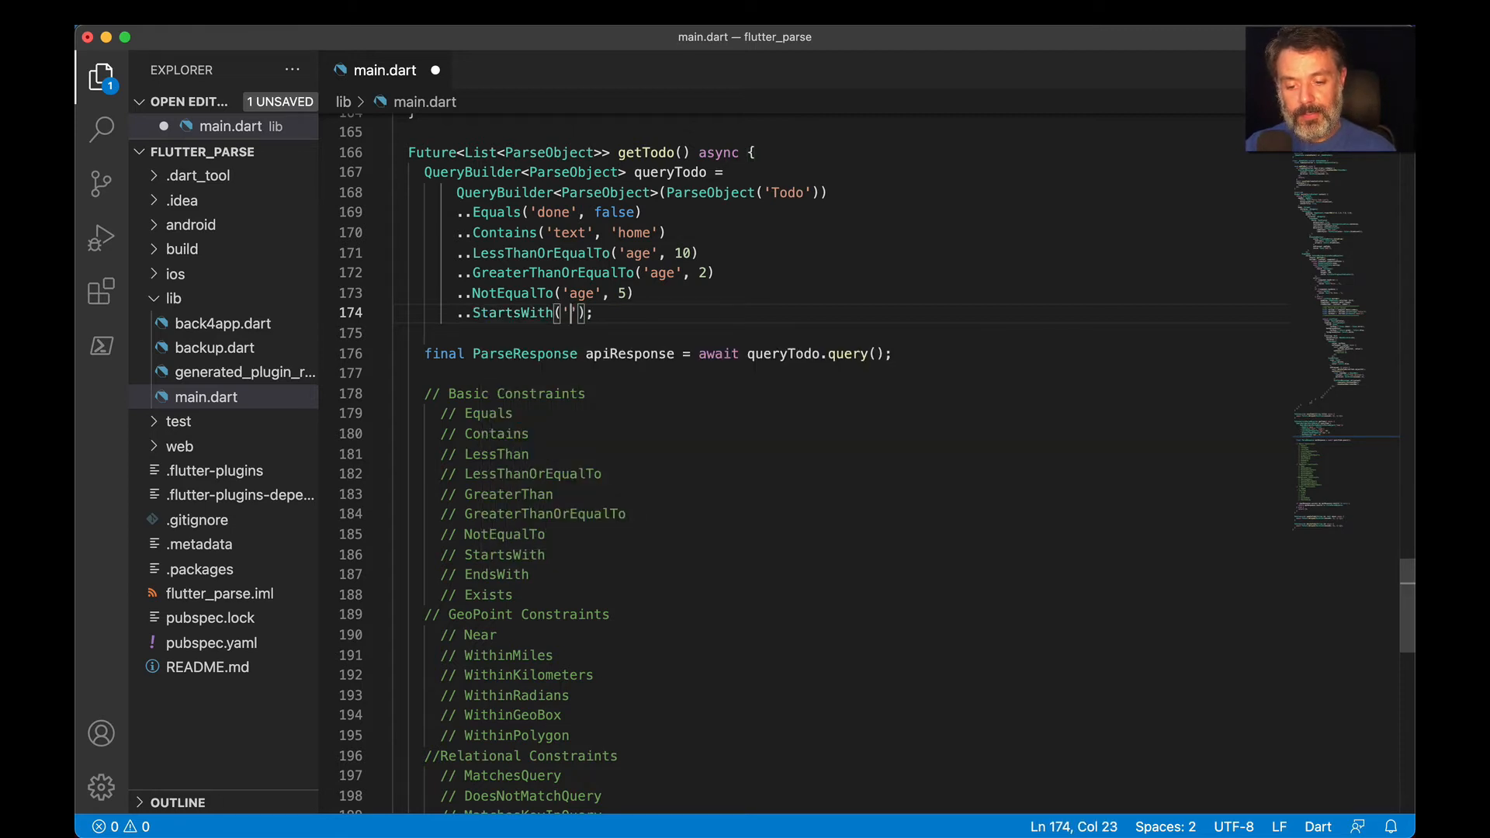
pyautogui.write('text')
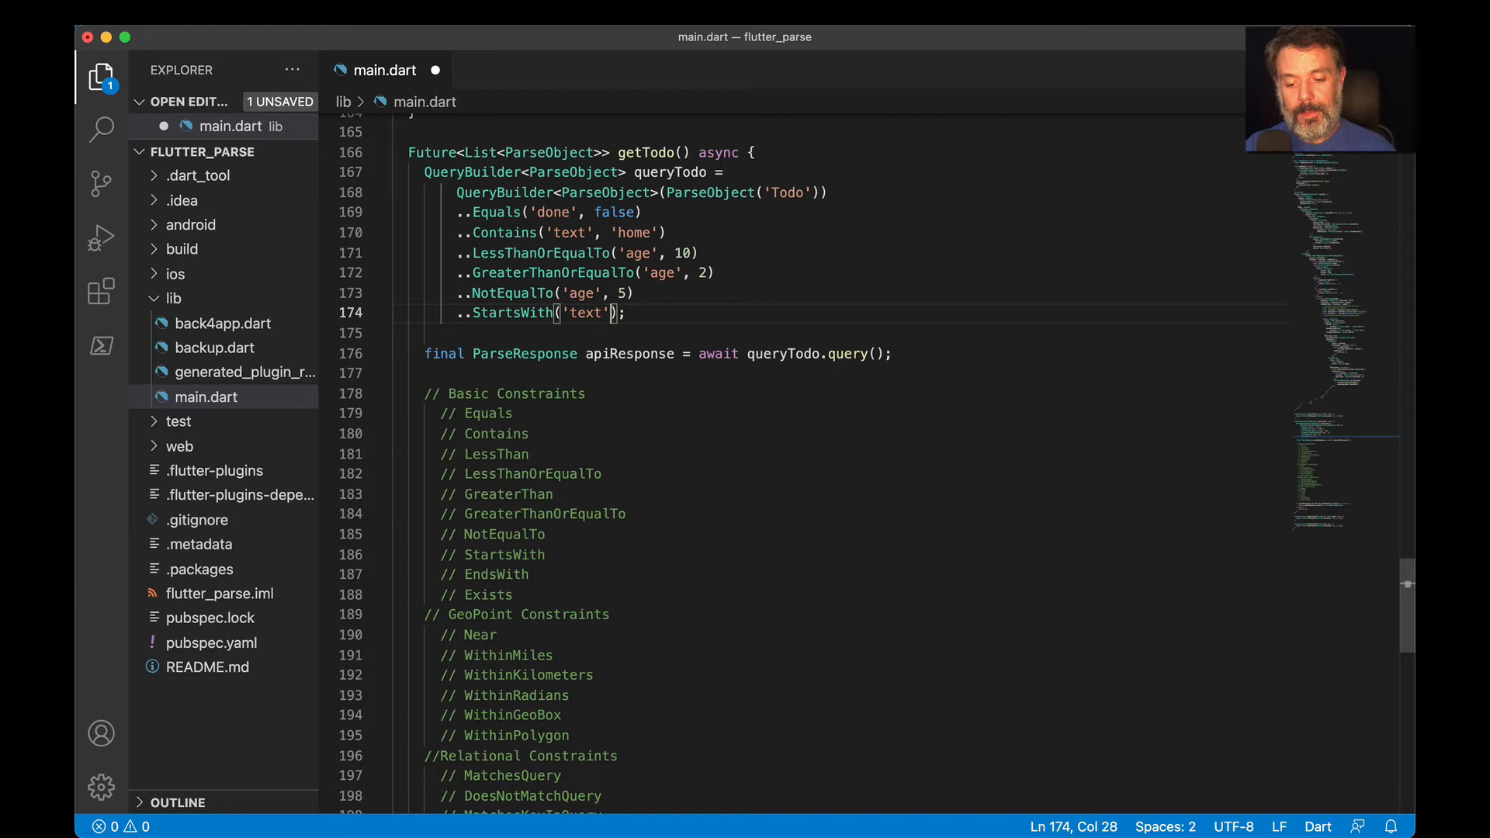
pyautogui.write(", ''")
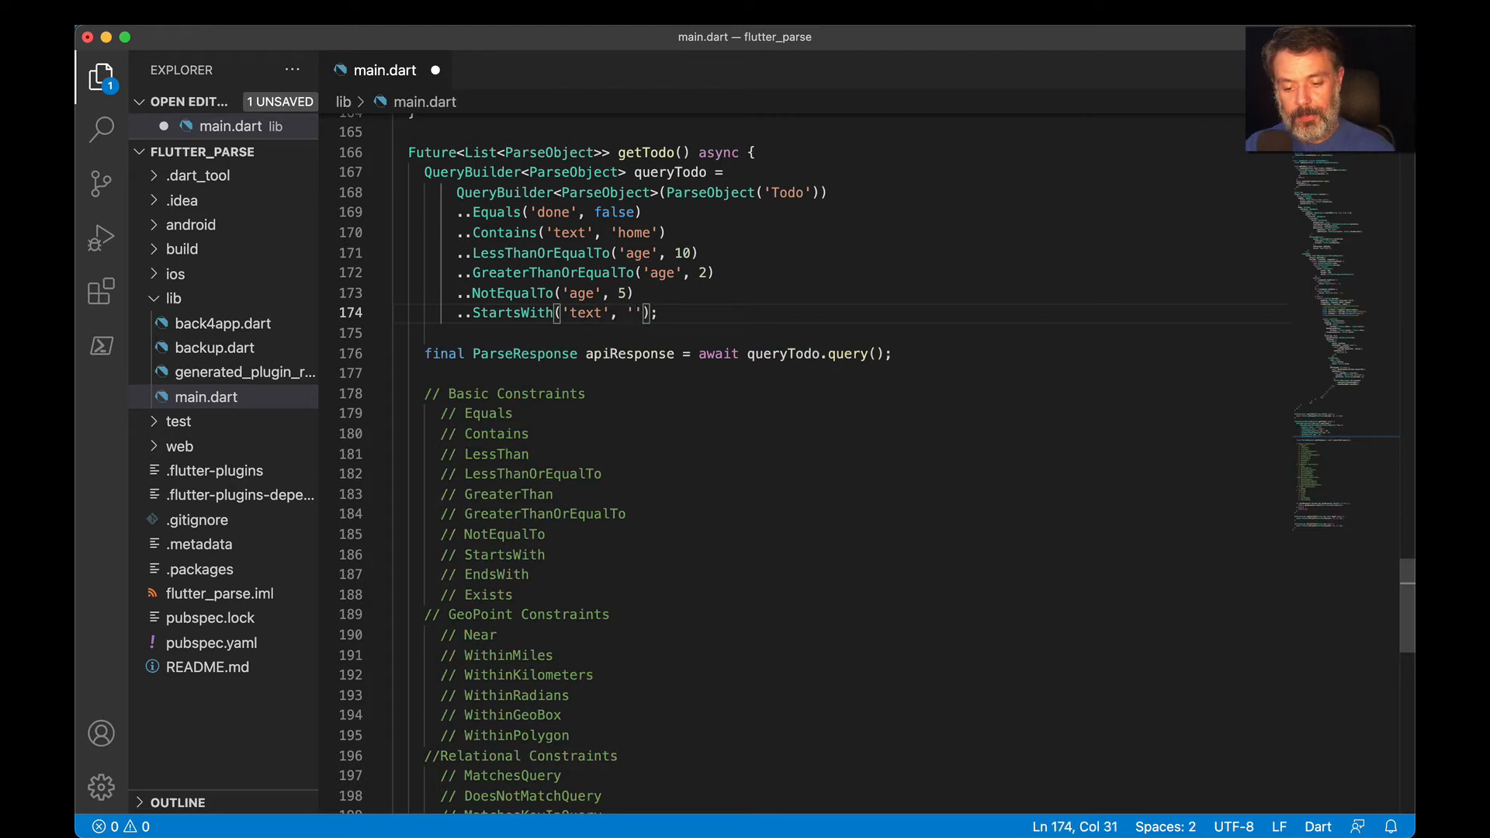
pyautogui.write('My name')
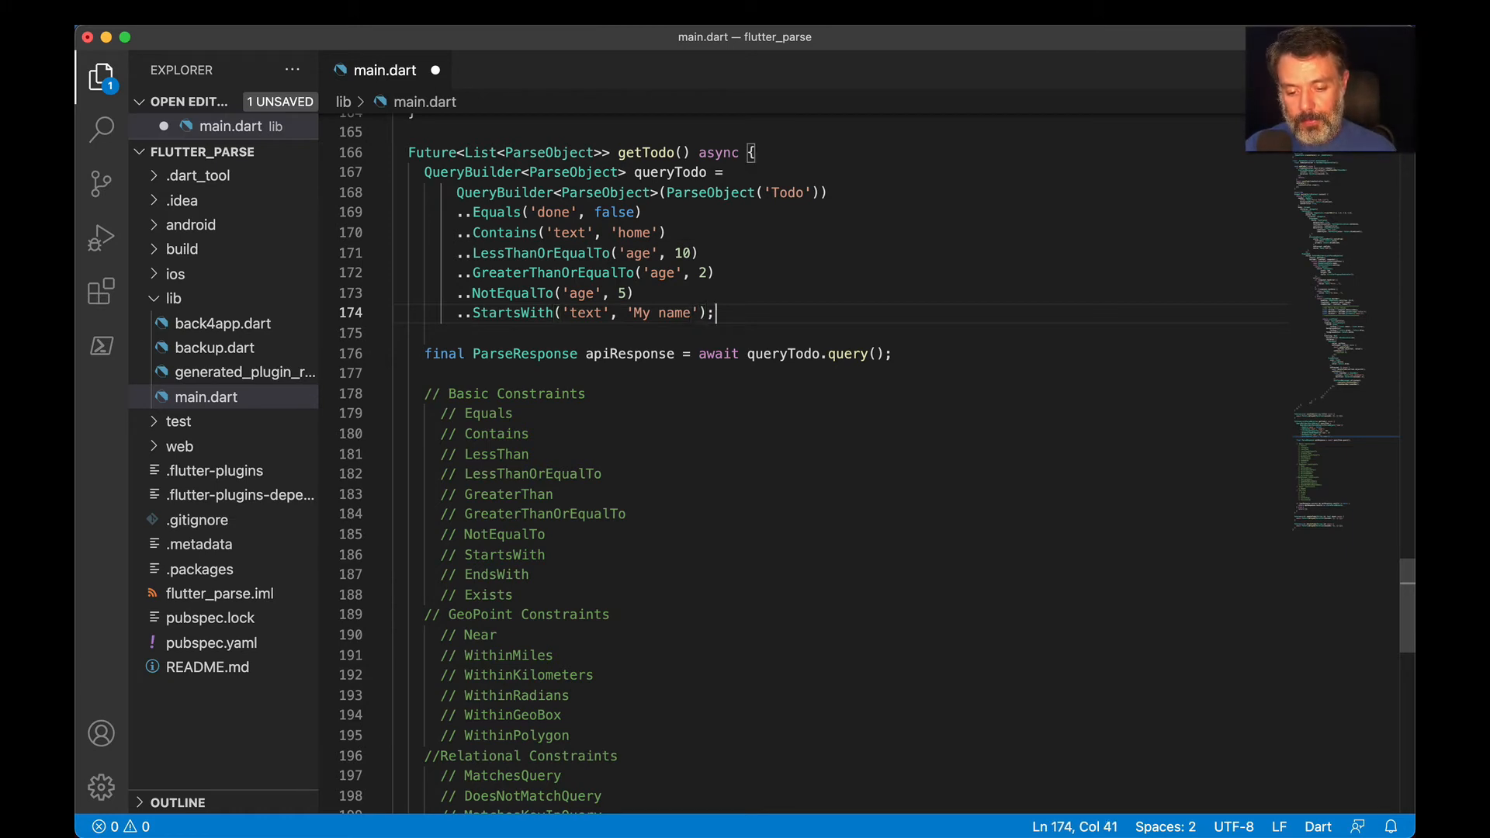
pyautogui.press('Enter')
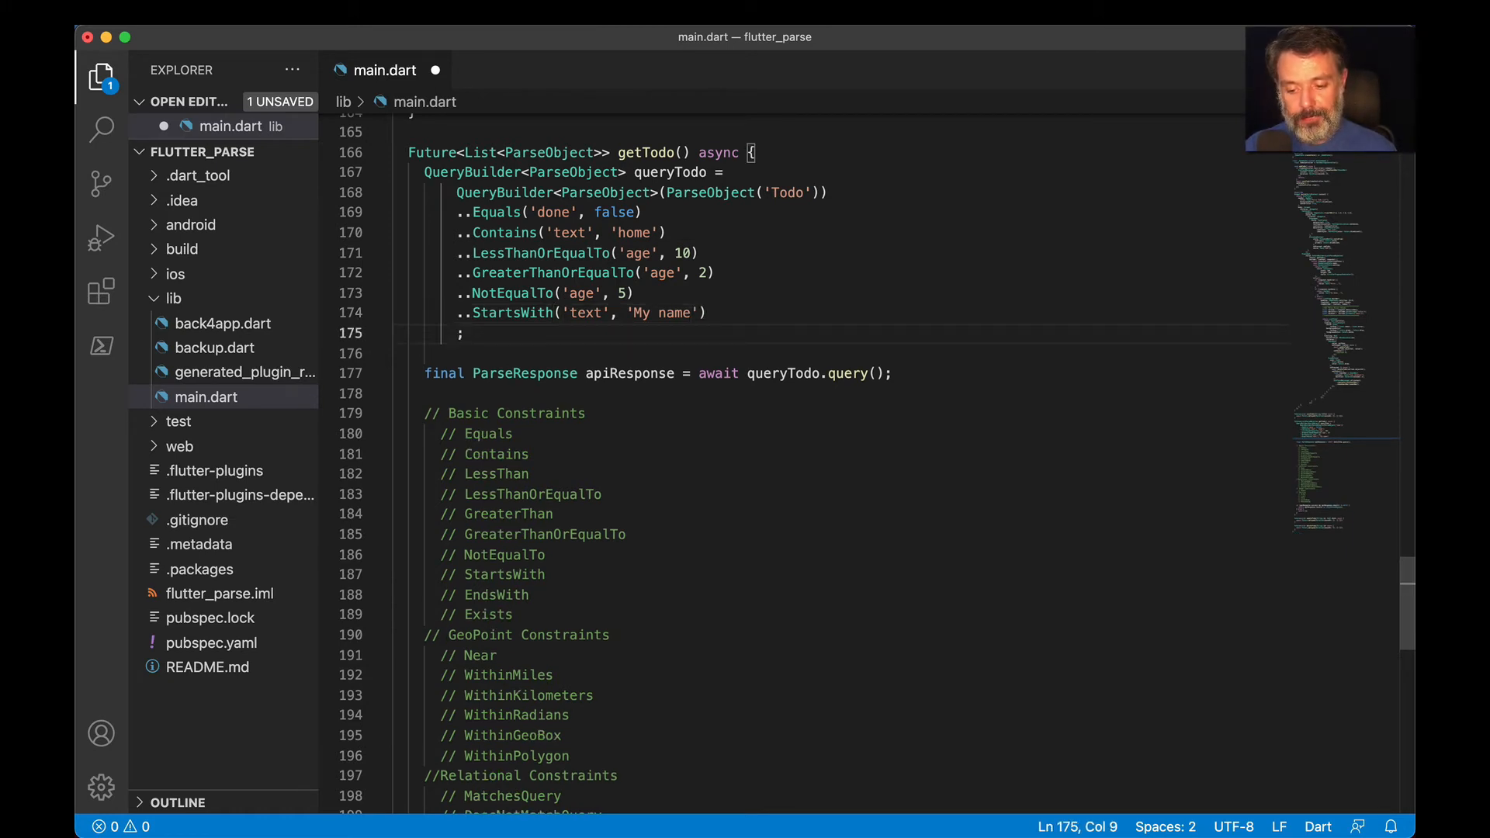
# Type ..EndsWith('text', '.') on the new line
pyautogui.write('..EndsWith')
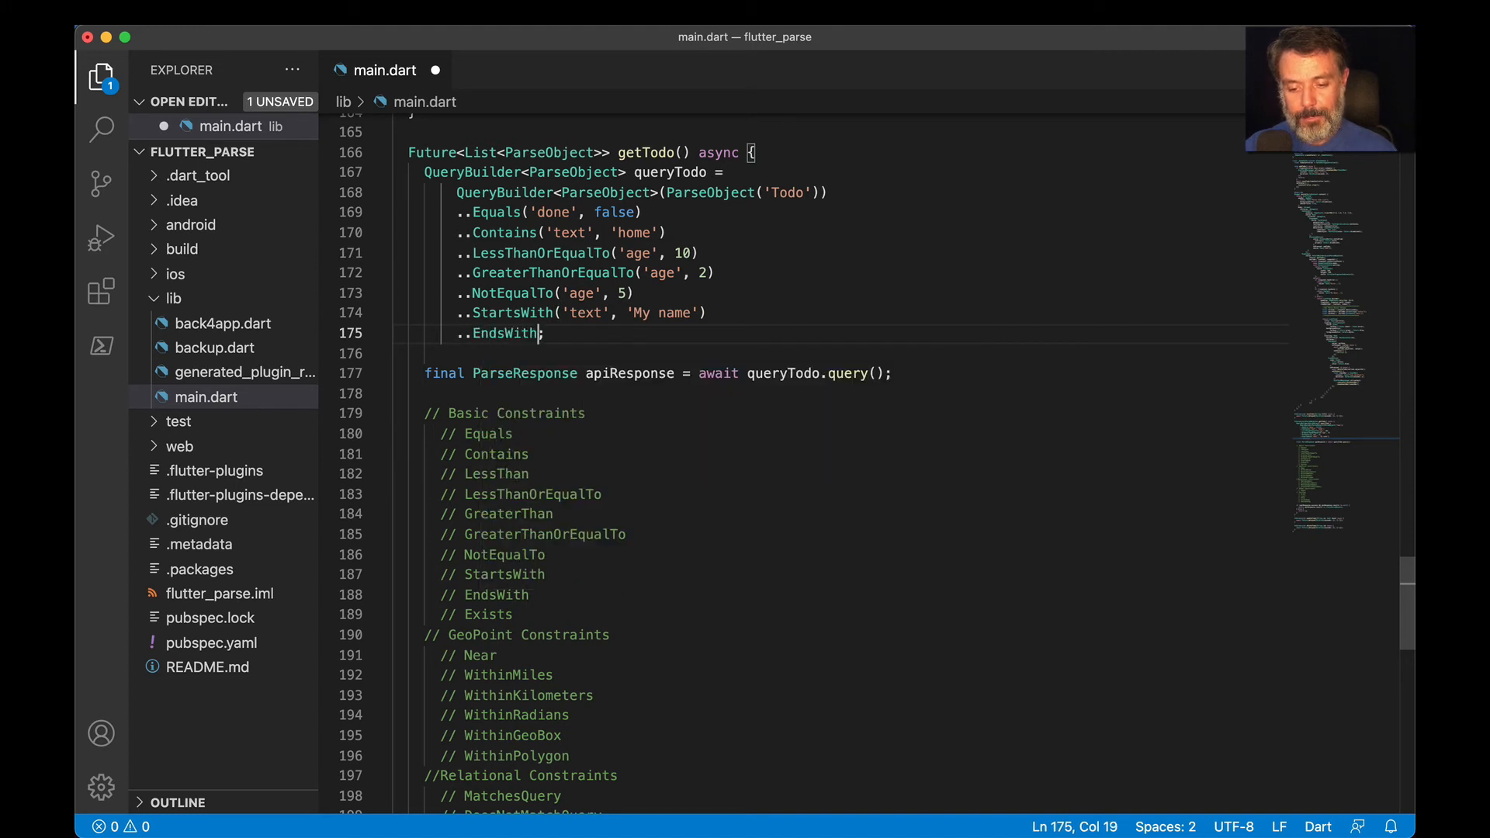
pyautogui.write("('text')")
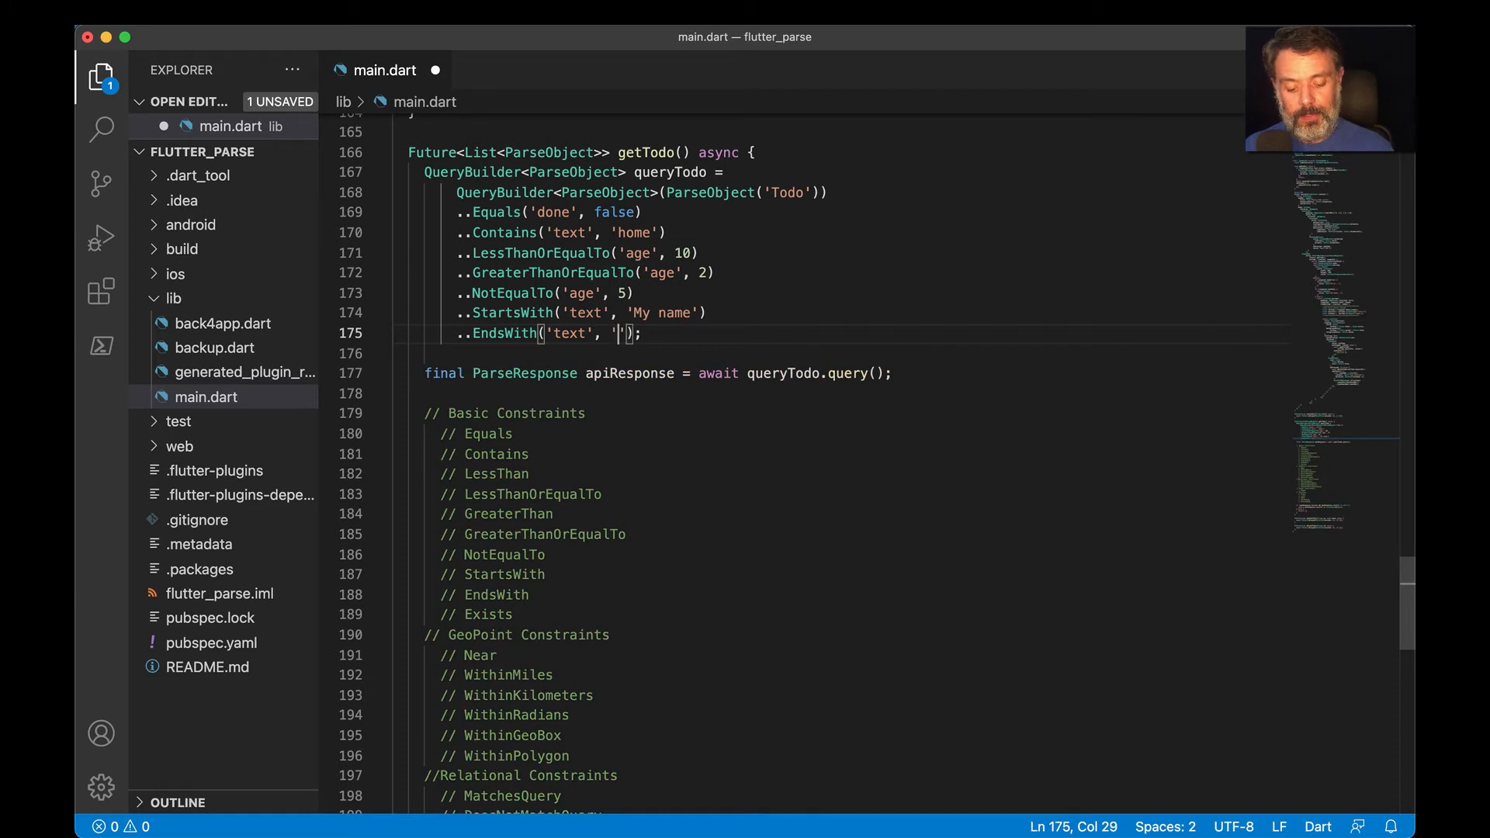
pyautogui.write('.')
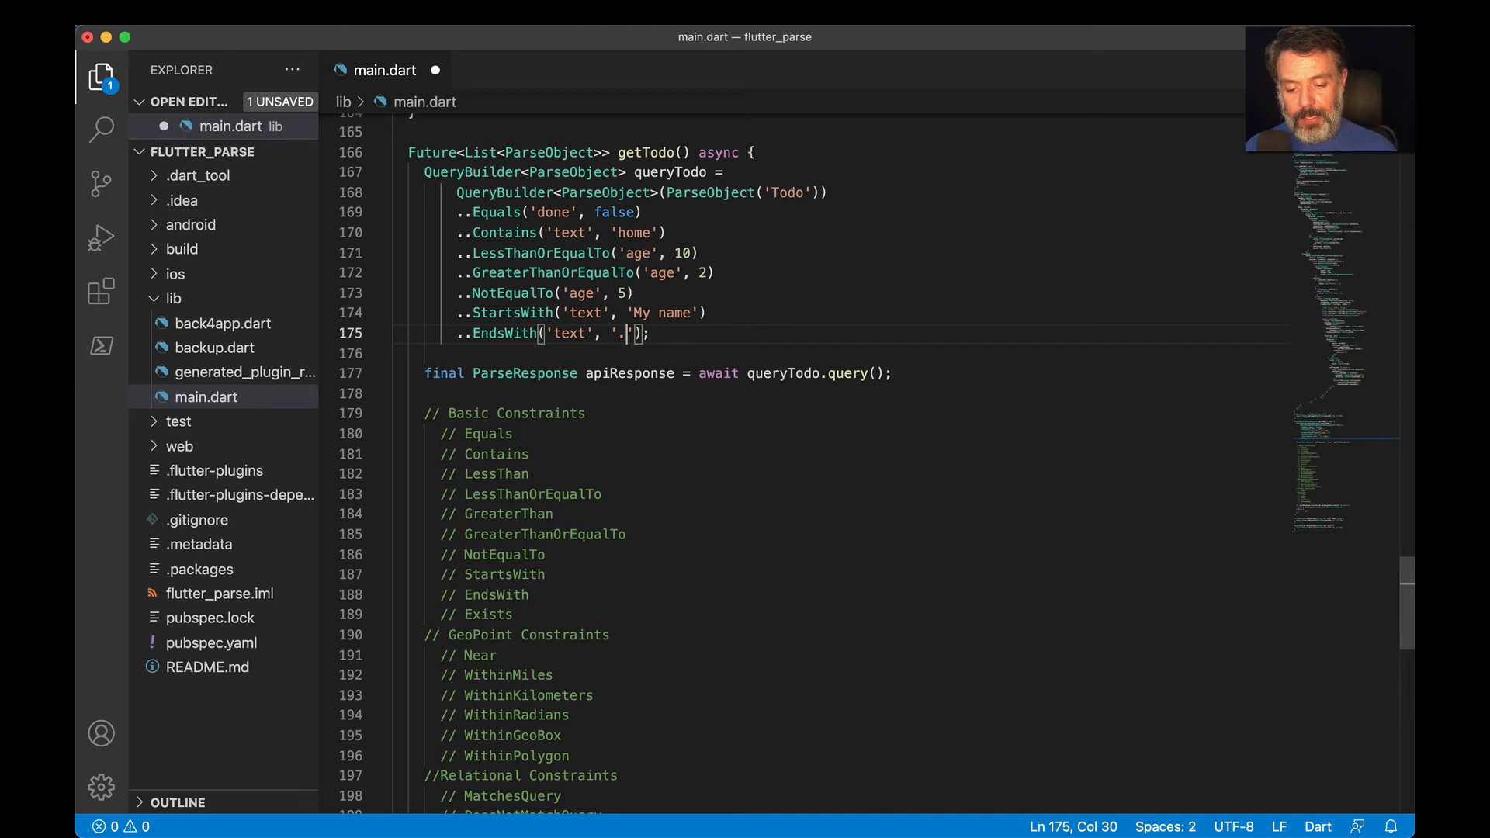
# Add ..Exists('text') on a new line 176
pyautogui.press('Enter')
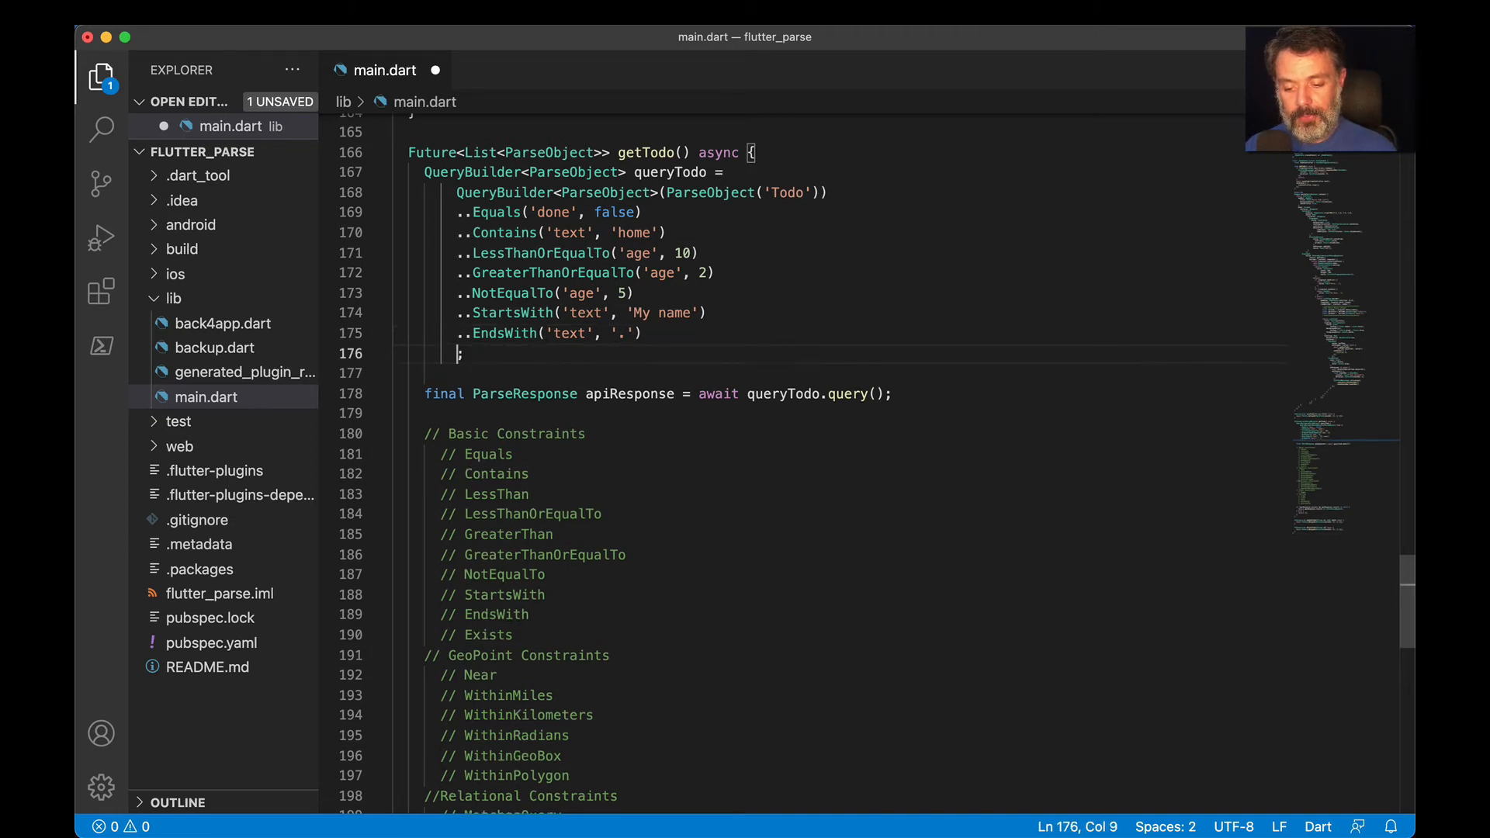
pyautogui.write('..Exists()')
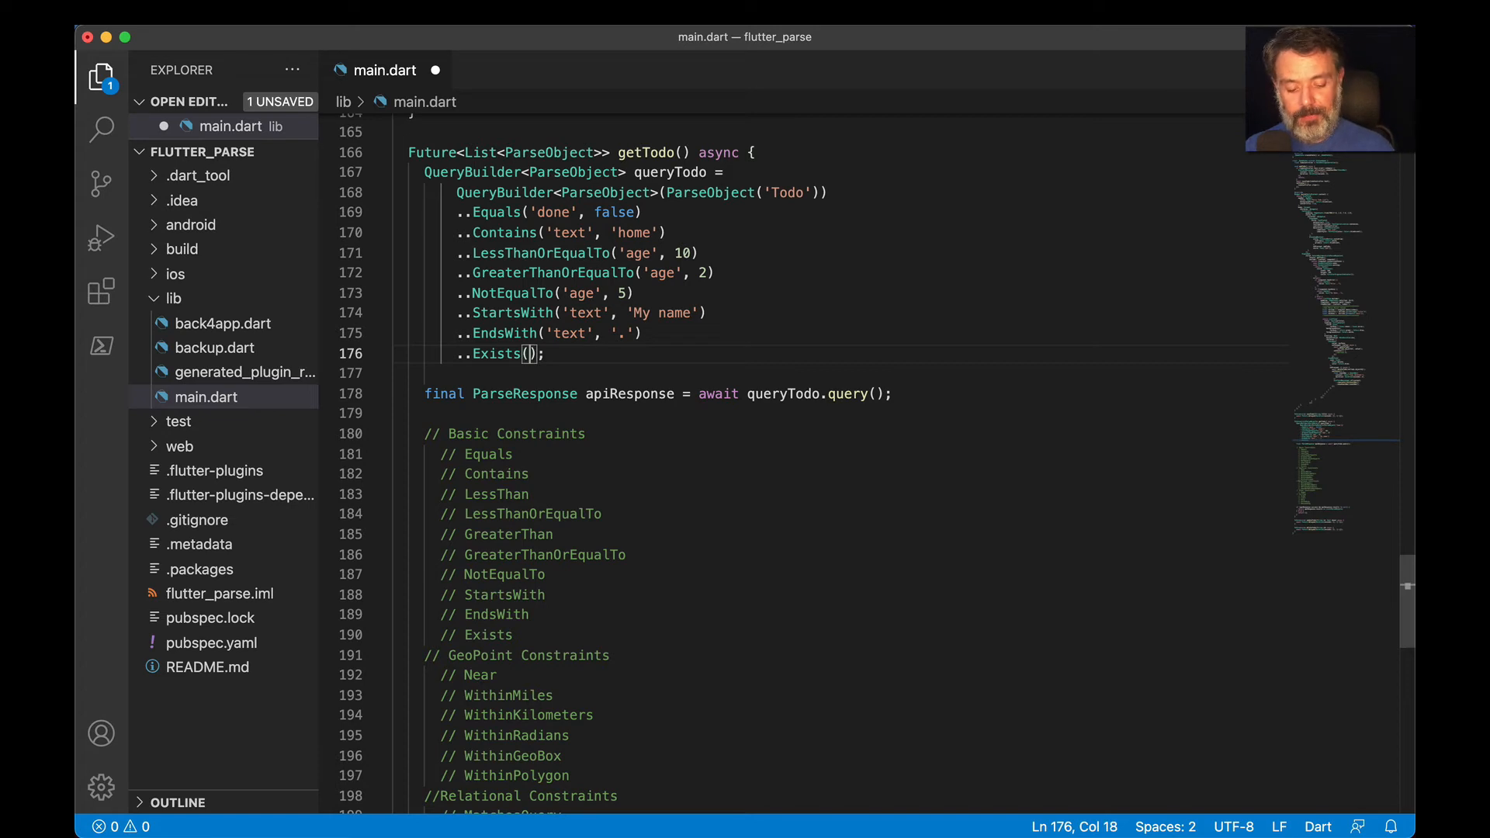
pyautogui.write("''")
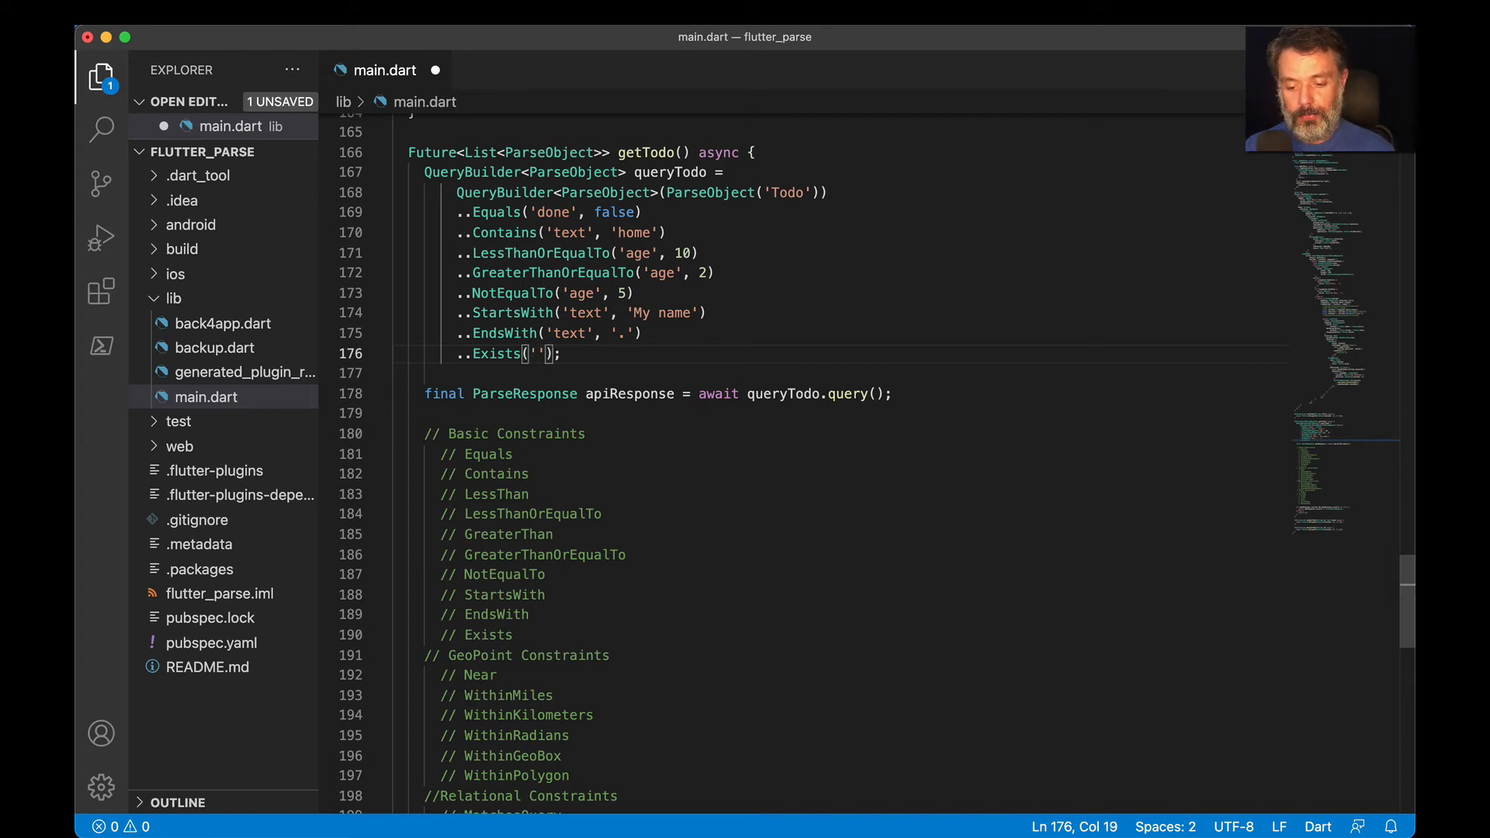
pyautogui.write('text')
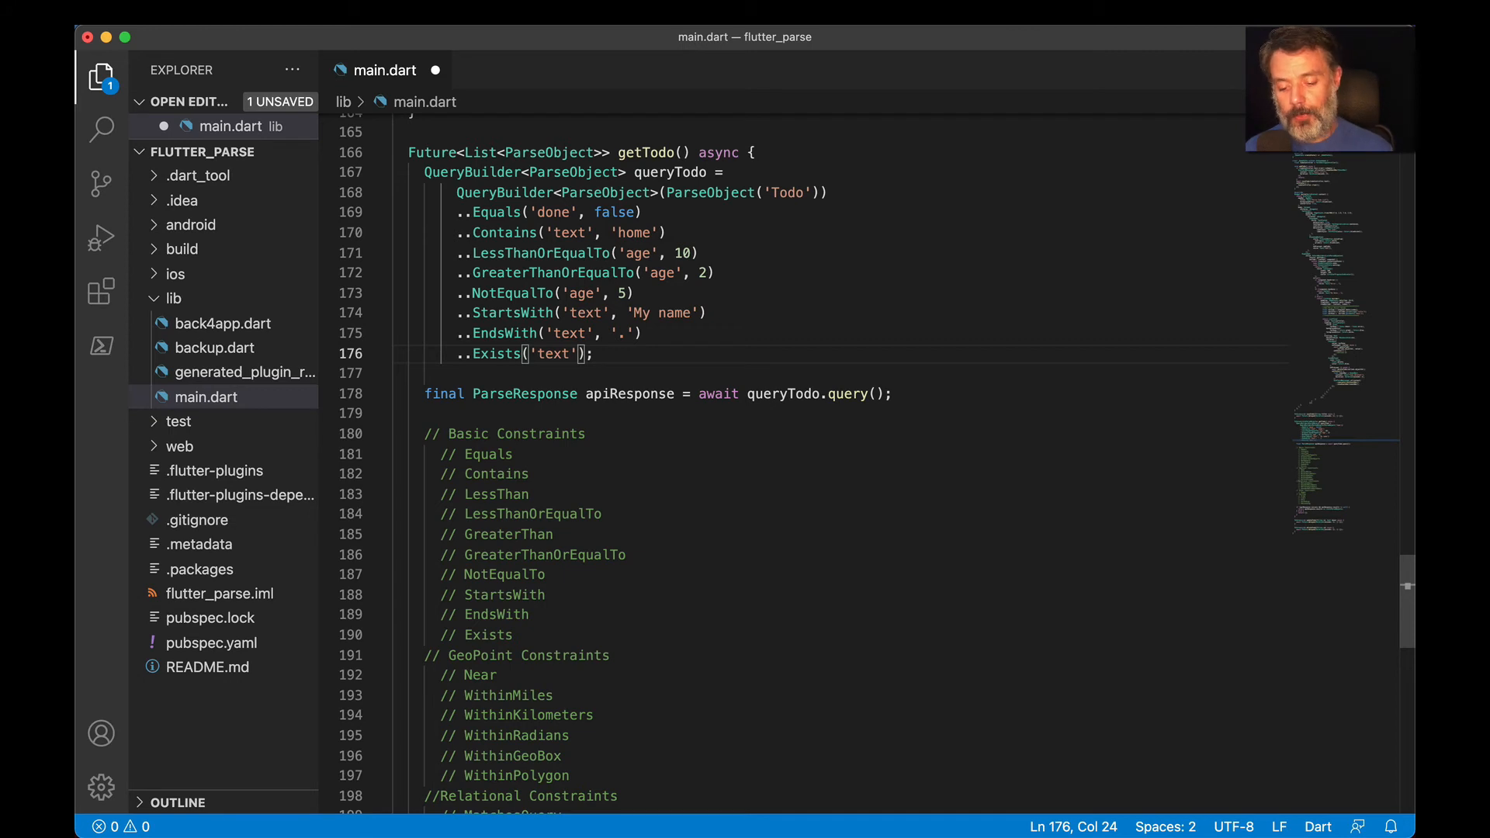
pyautogui.scroll(-3)
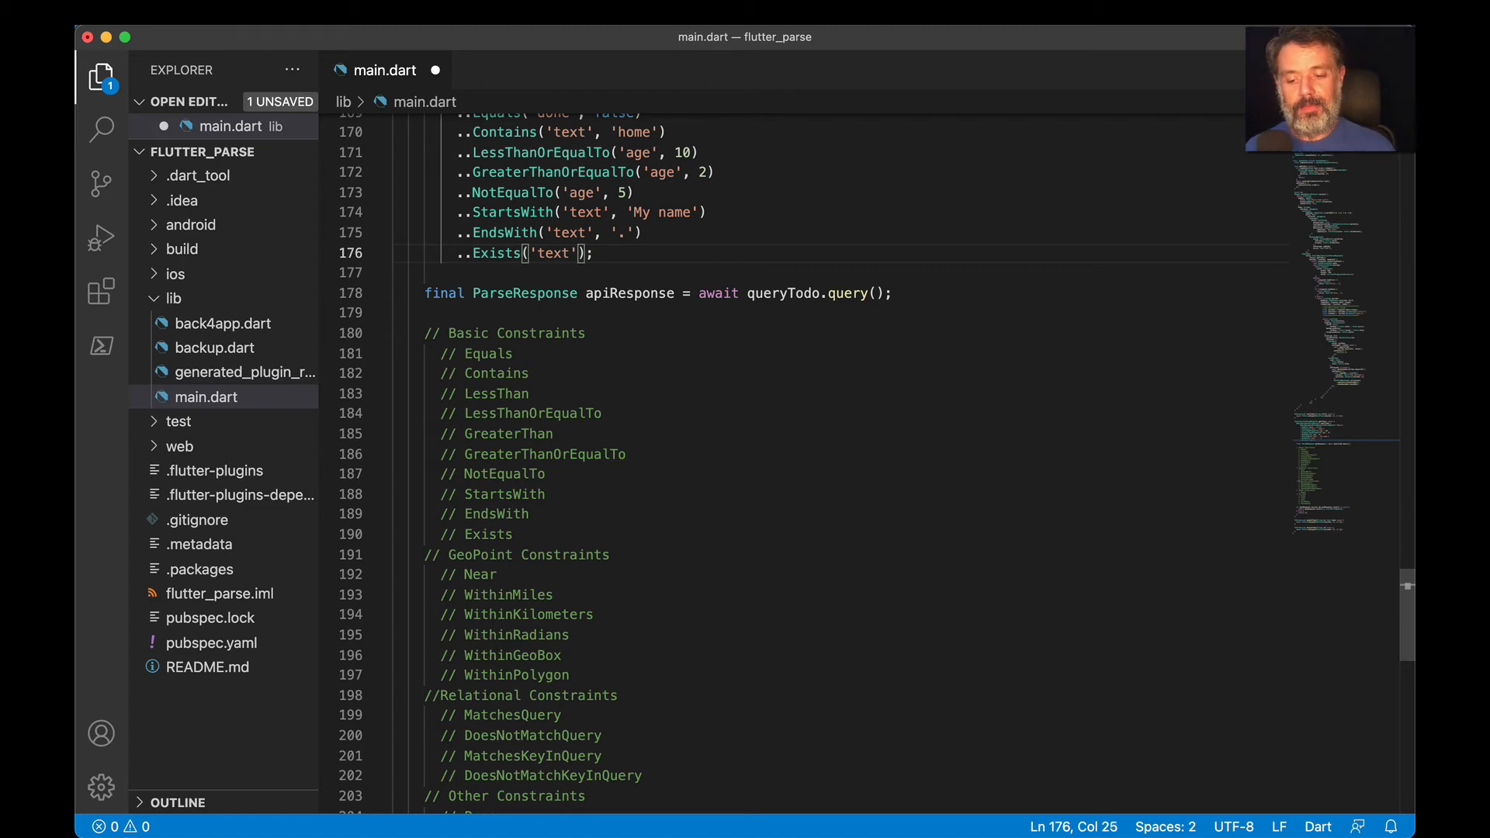
pyautogui.scroll(3)
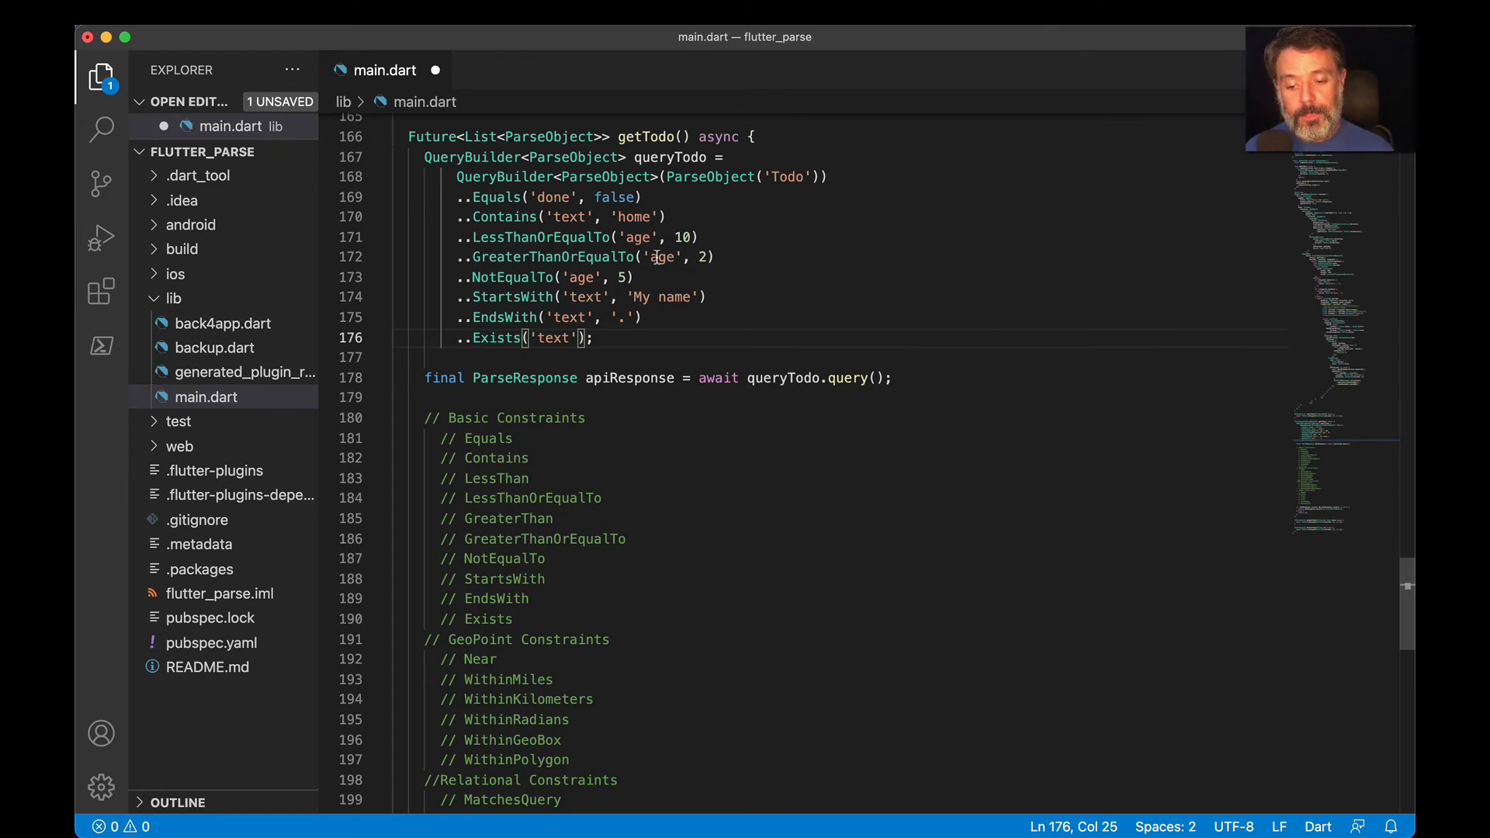
pyautogui.scroll(-3)
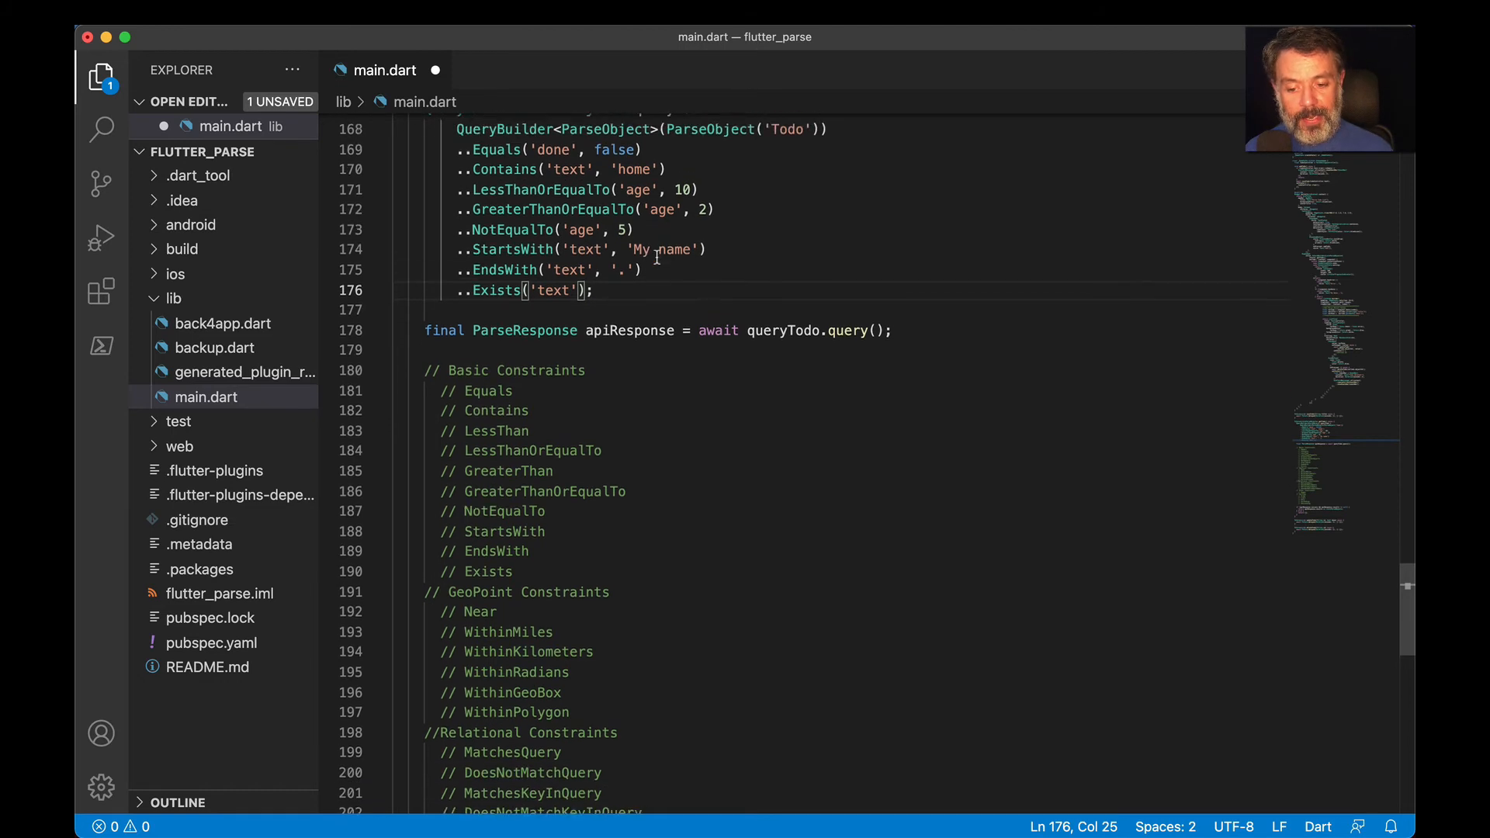
pyautogui.scroll(3)
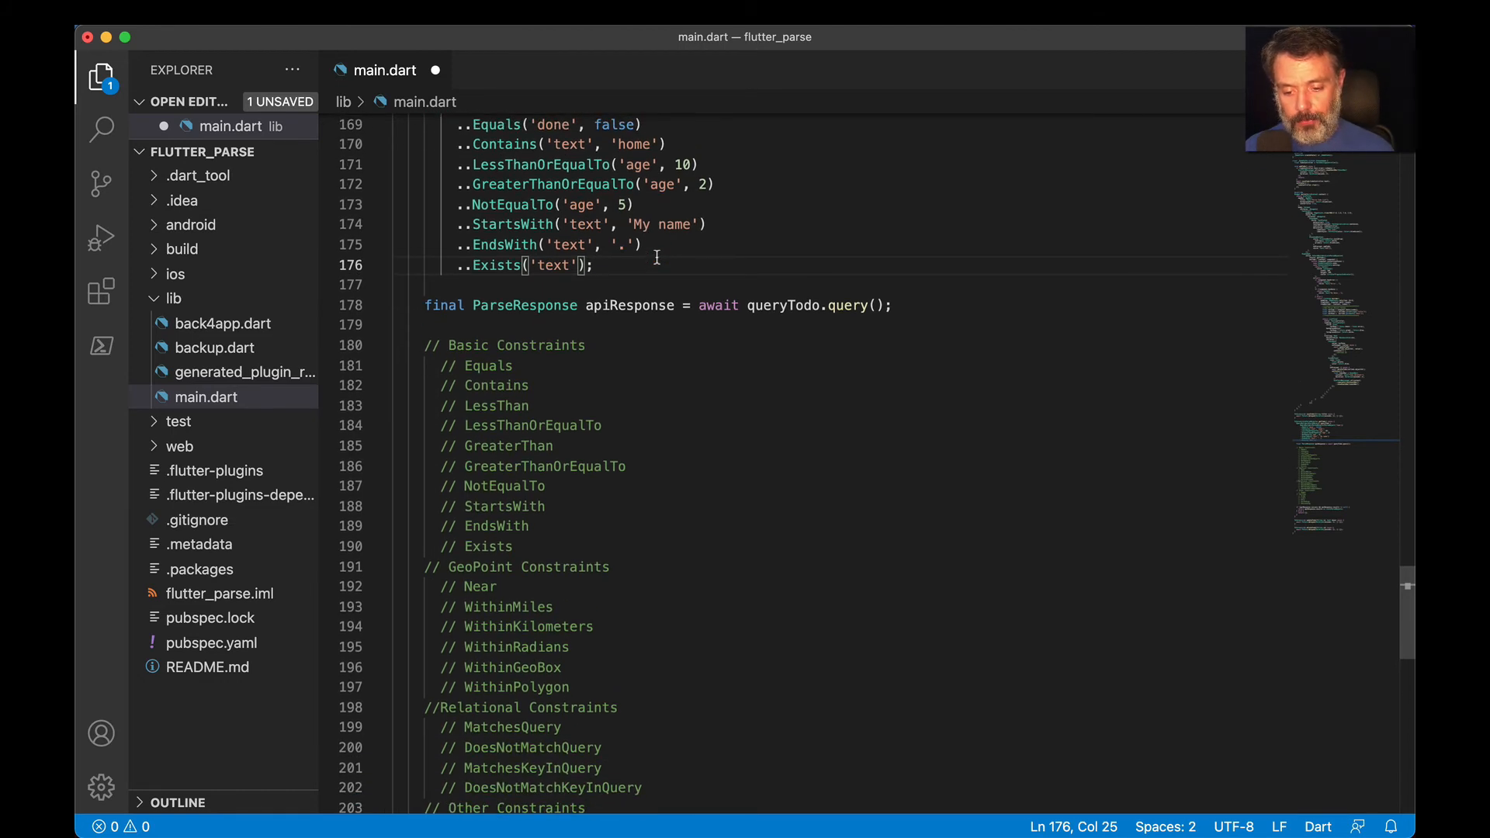
pyautogui.scroll(-3)
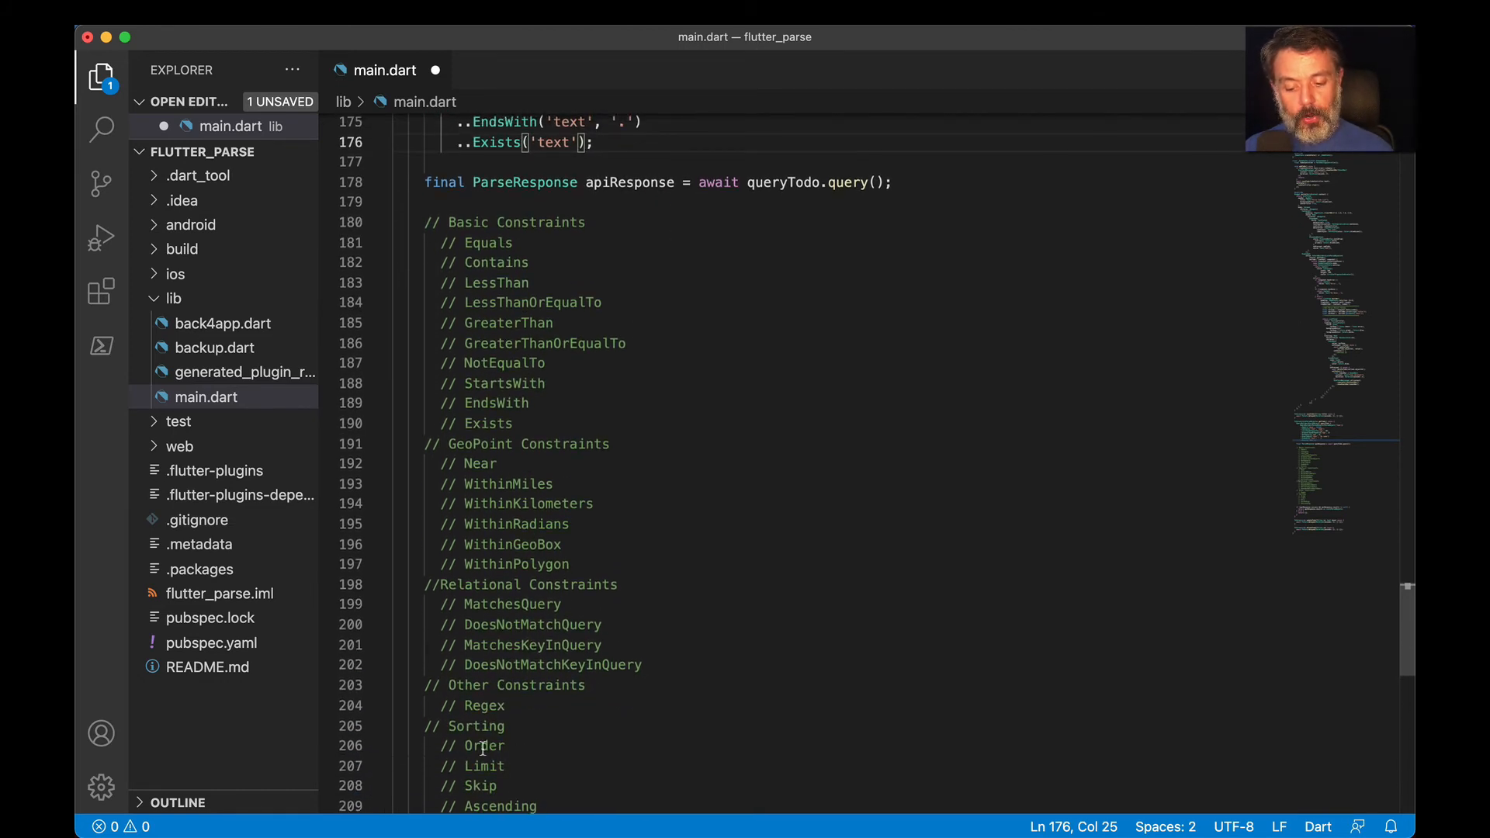
pyautogui.scroll(3)
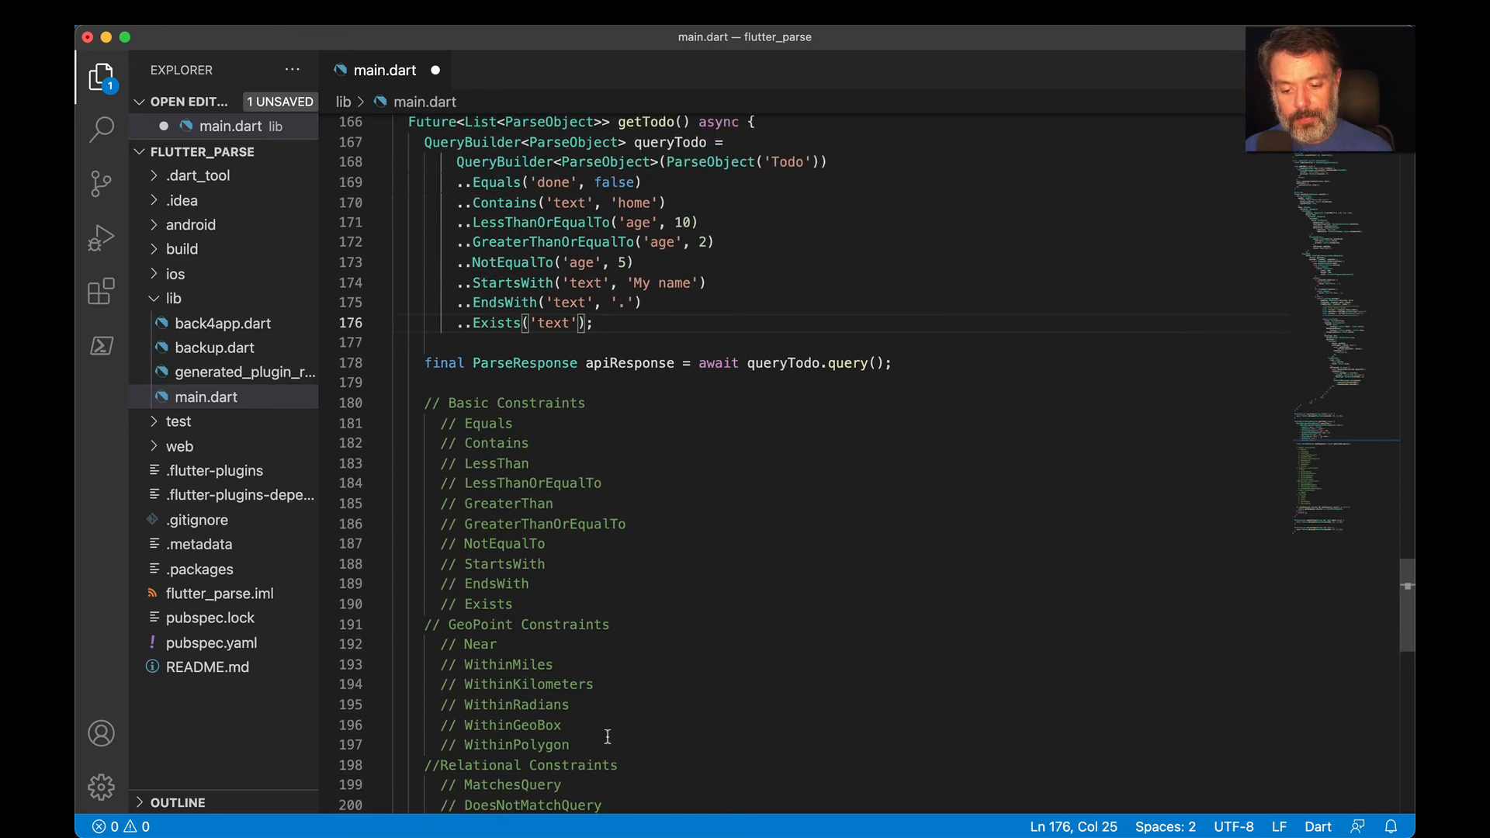
# Close the chain with ..Order('age', 'ascending')
pyautogui.write("..Order('age',);")
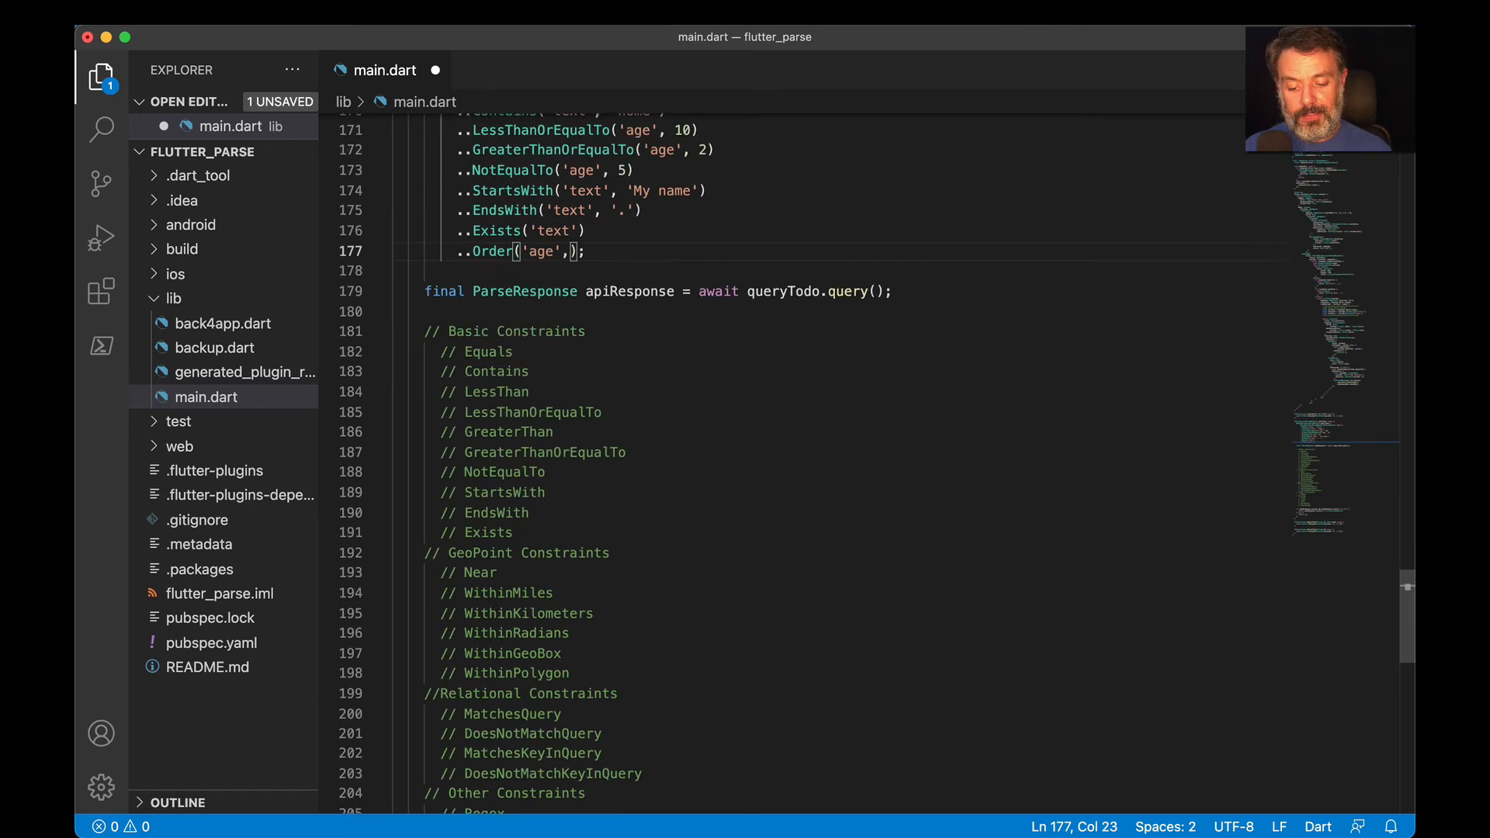
pyautogui.scroll(-3)
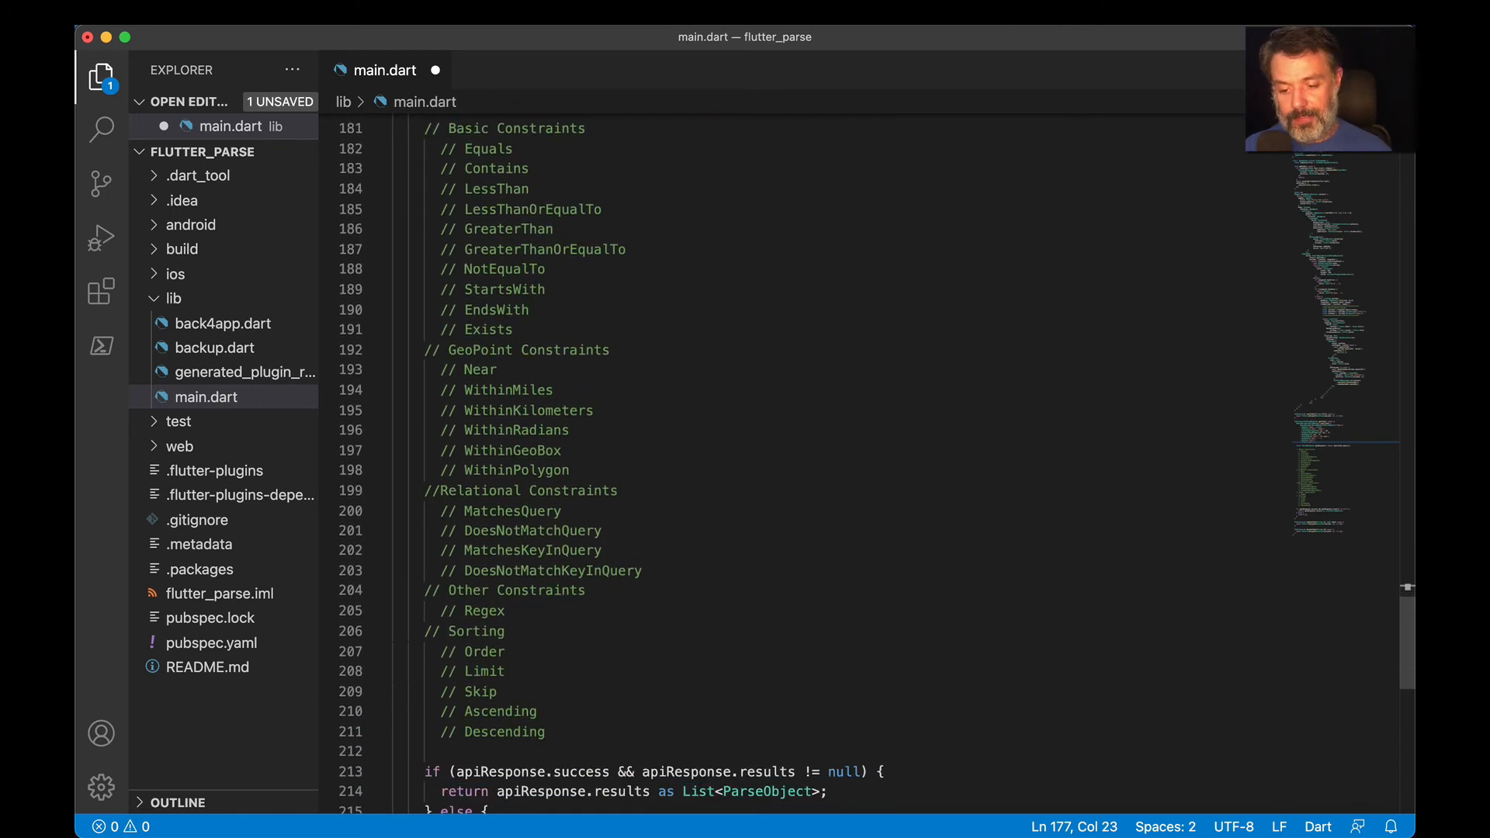
pyautogui.scroll(3)
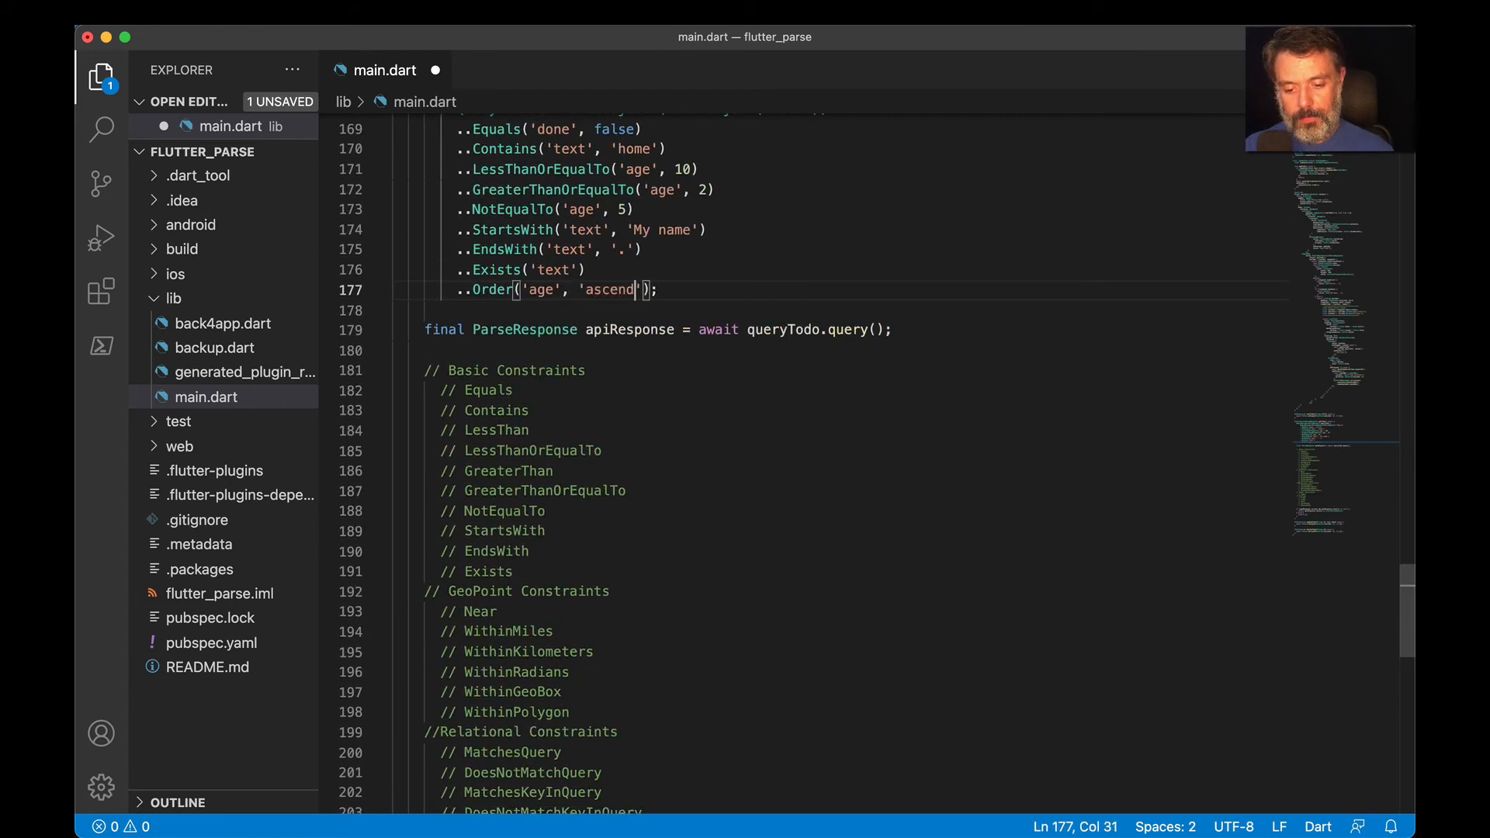
pyautogui.write('ing')
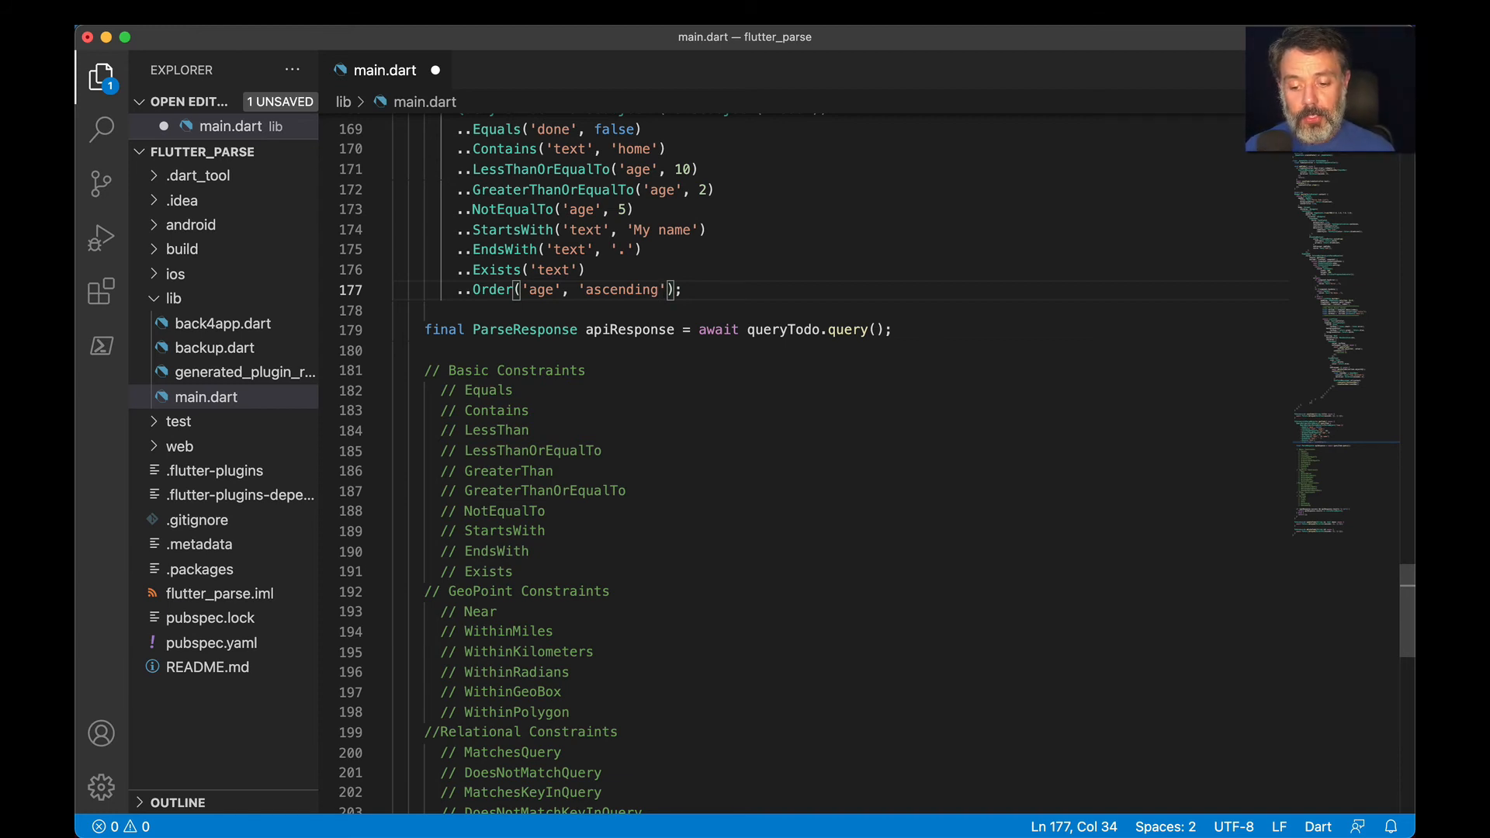
pyautogui.scroll(-3)
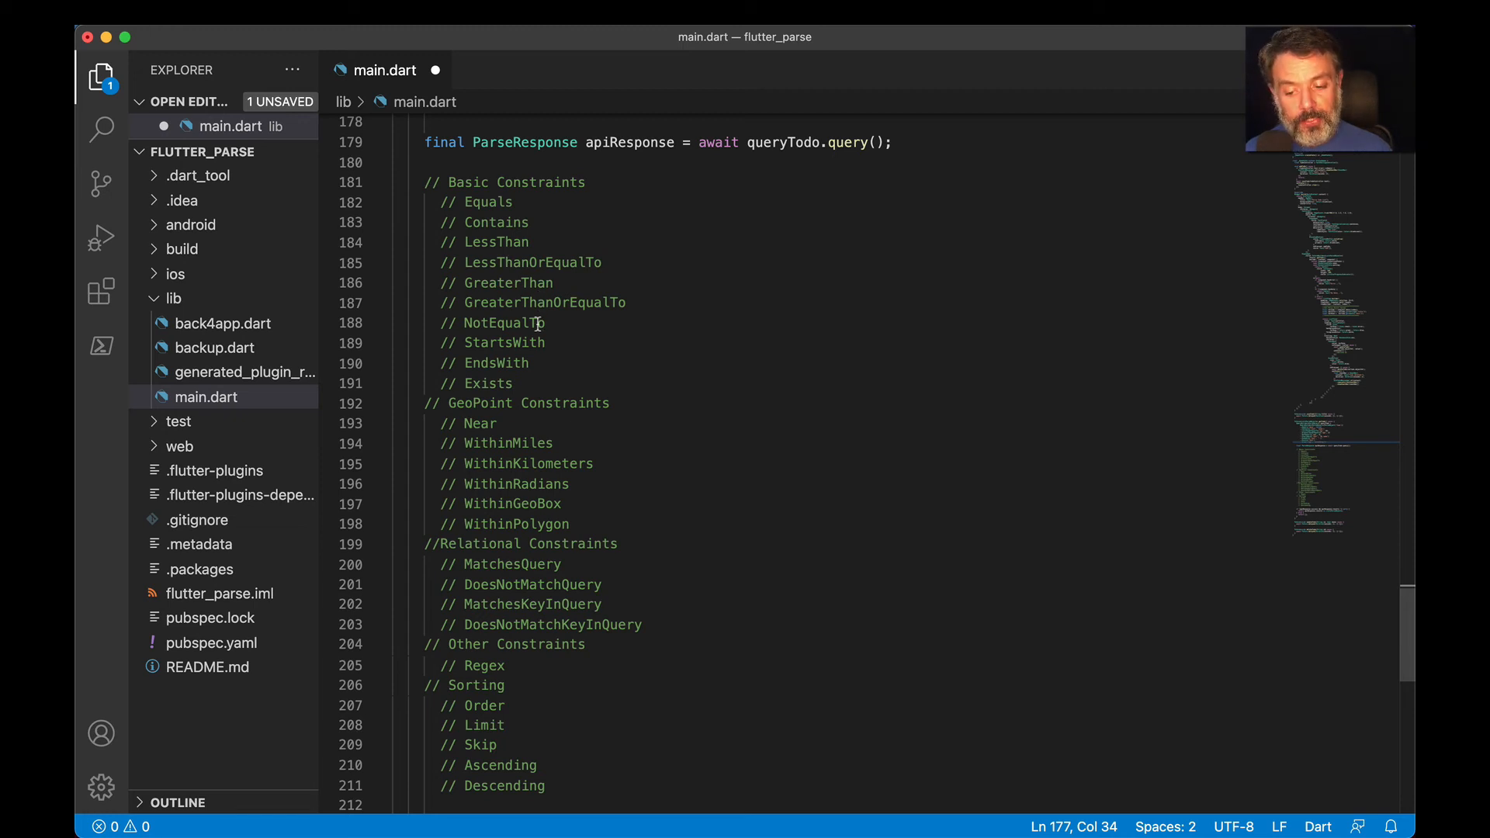
pyautogui.moveTo(518, 364)
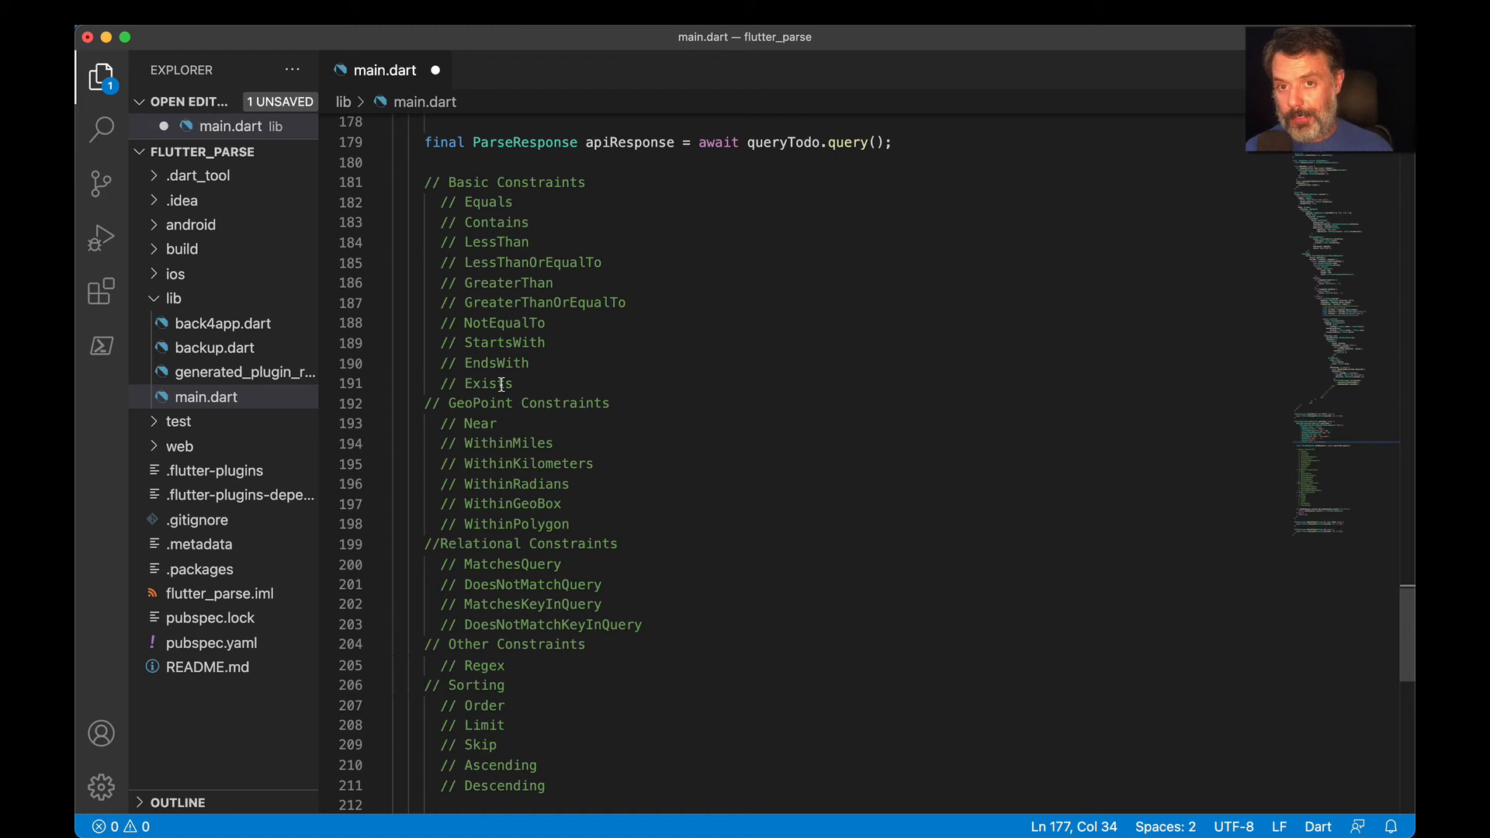
pyautogui.moveTo(484, 423)
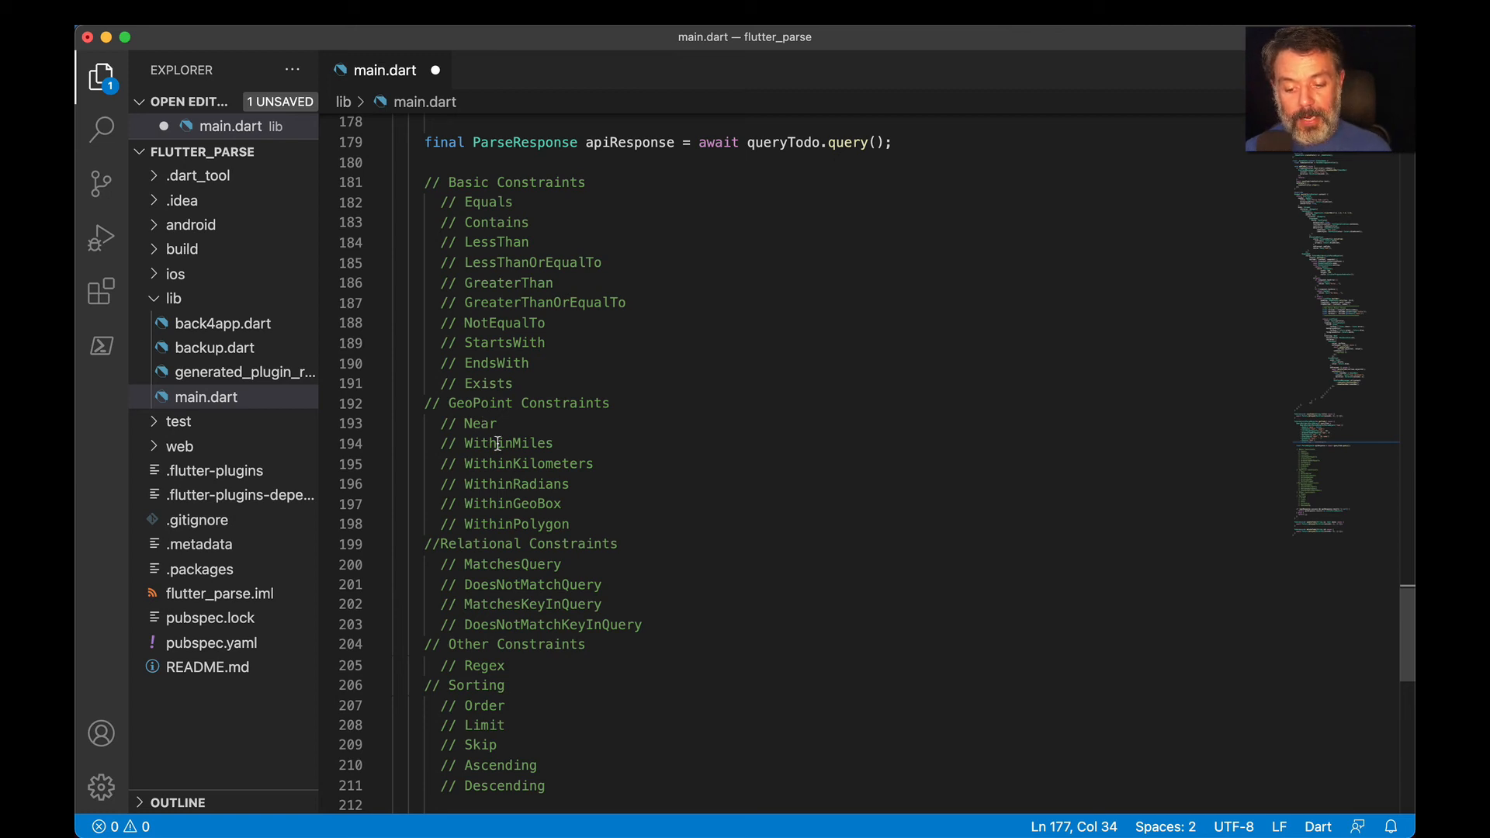
pyautogui.moveTo(554, 483)
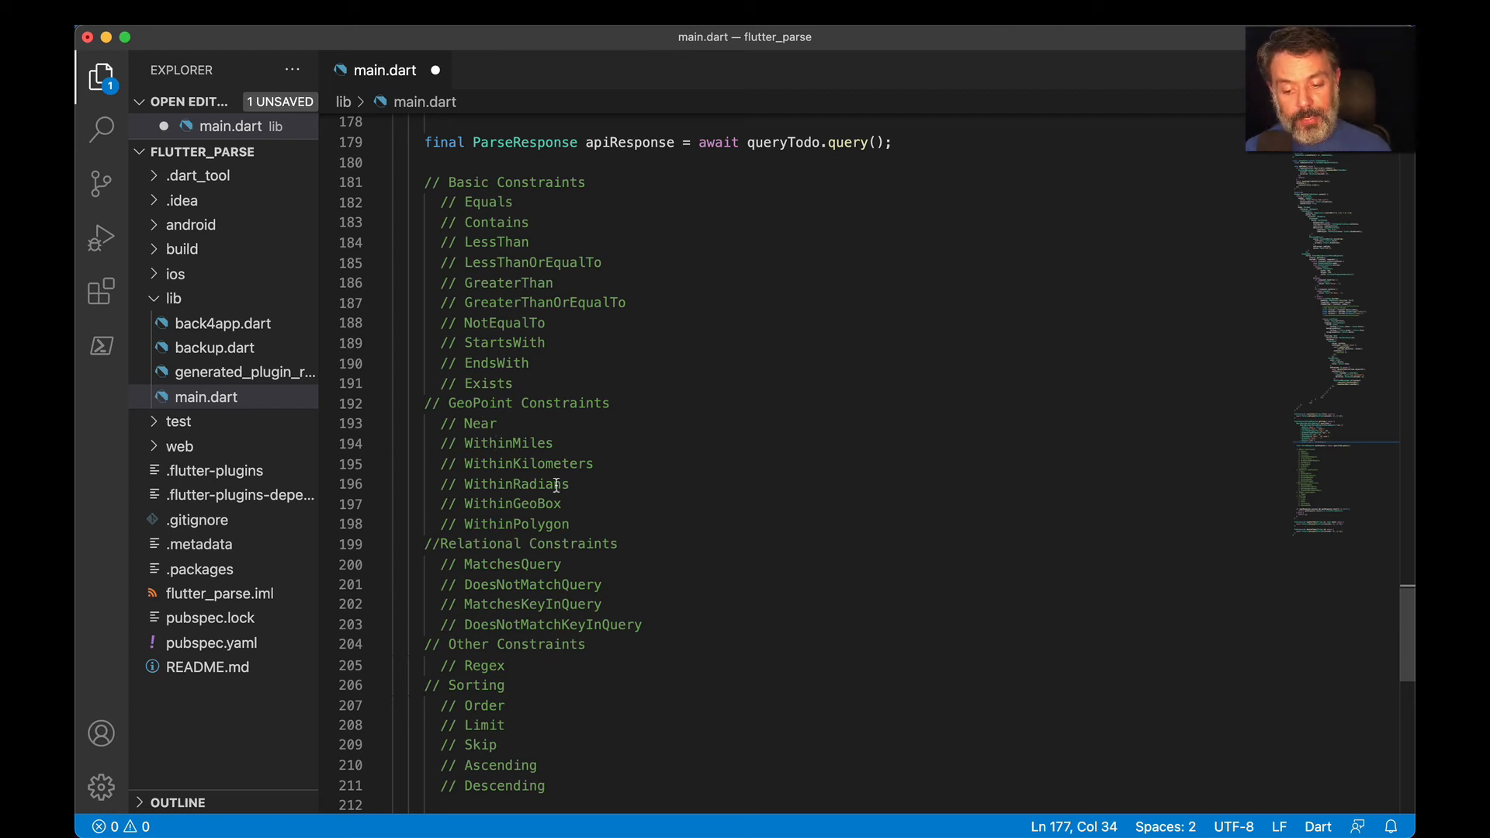
pyautogui.moveTo(532, 513)
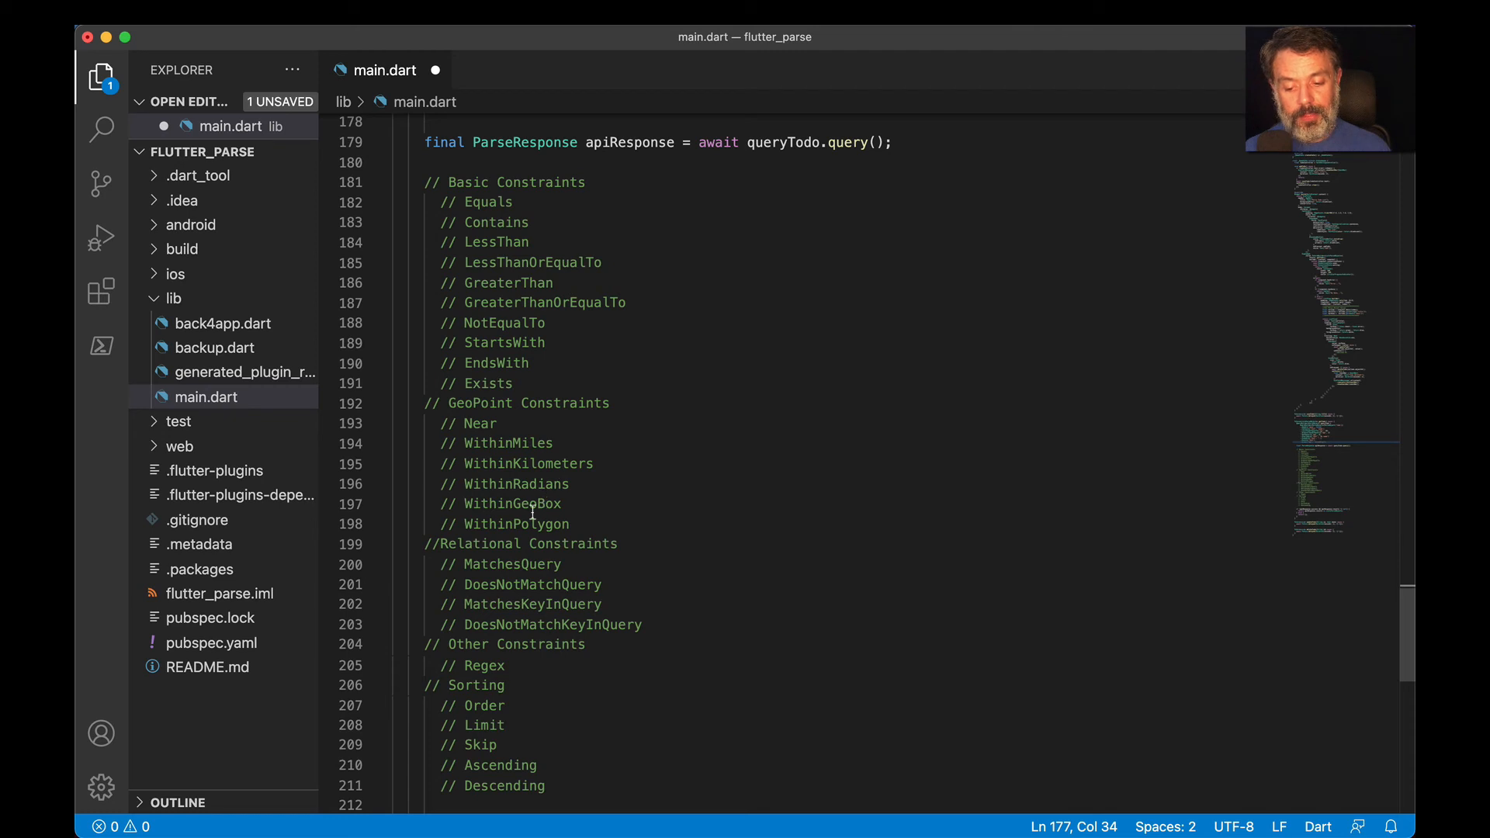
pyautogui.moveTo(522, 523)
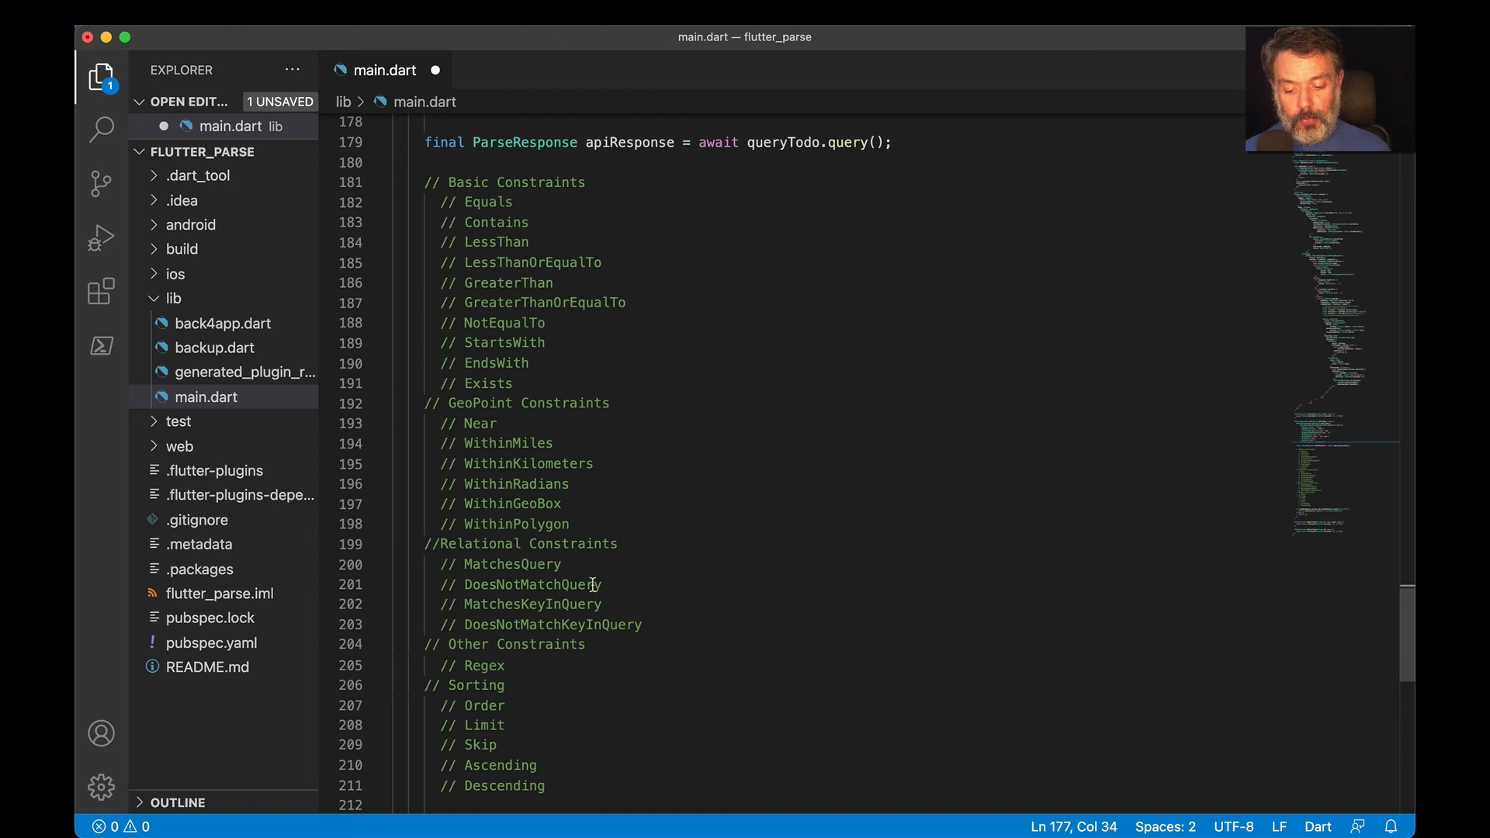
pyautogui.moveTo(613, 602)
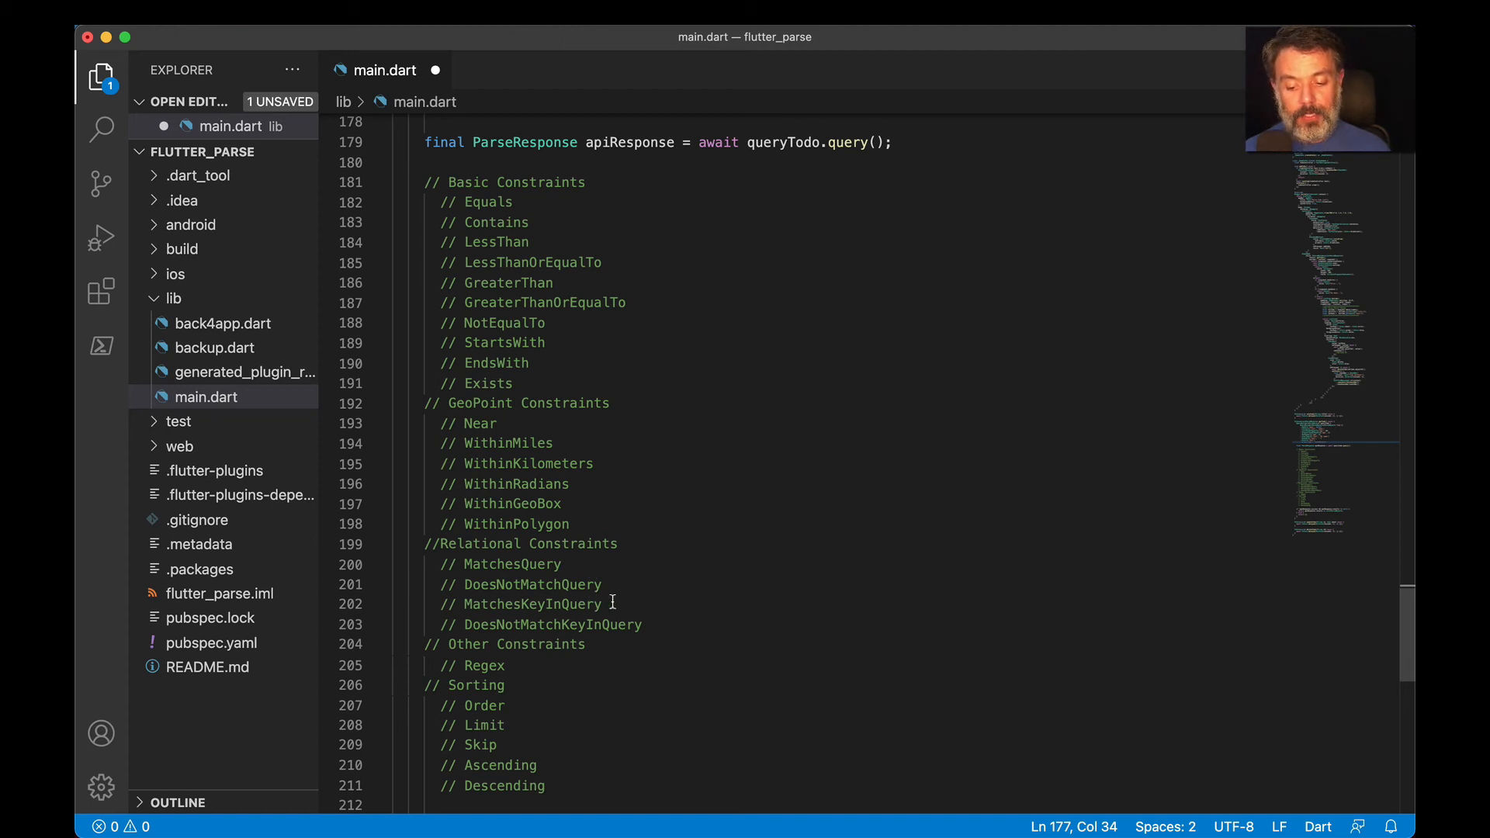
pyautogui.moveTo(642, 639)
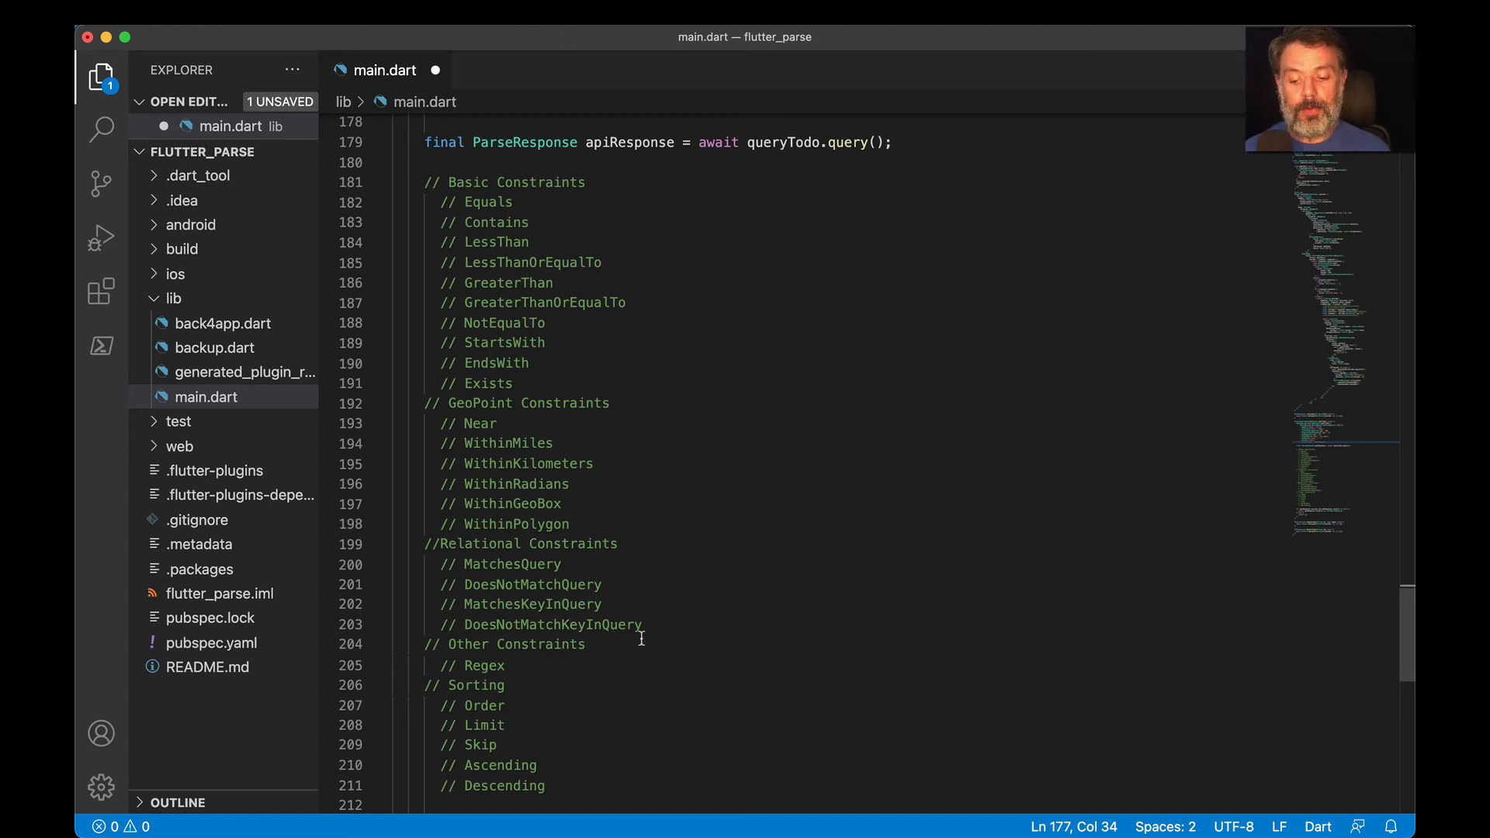
pyautogui.scroll(-3)
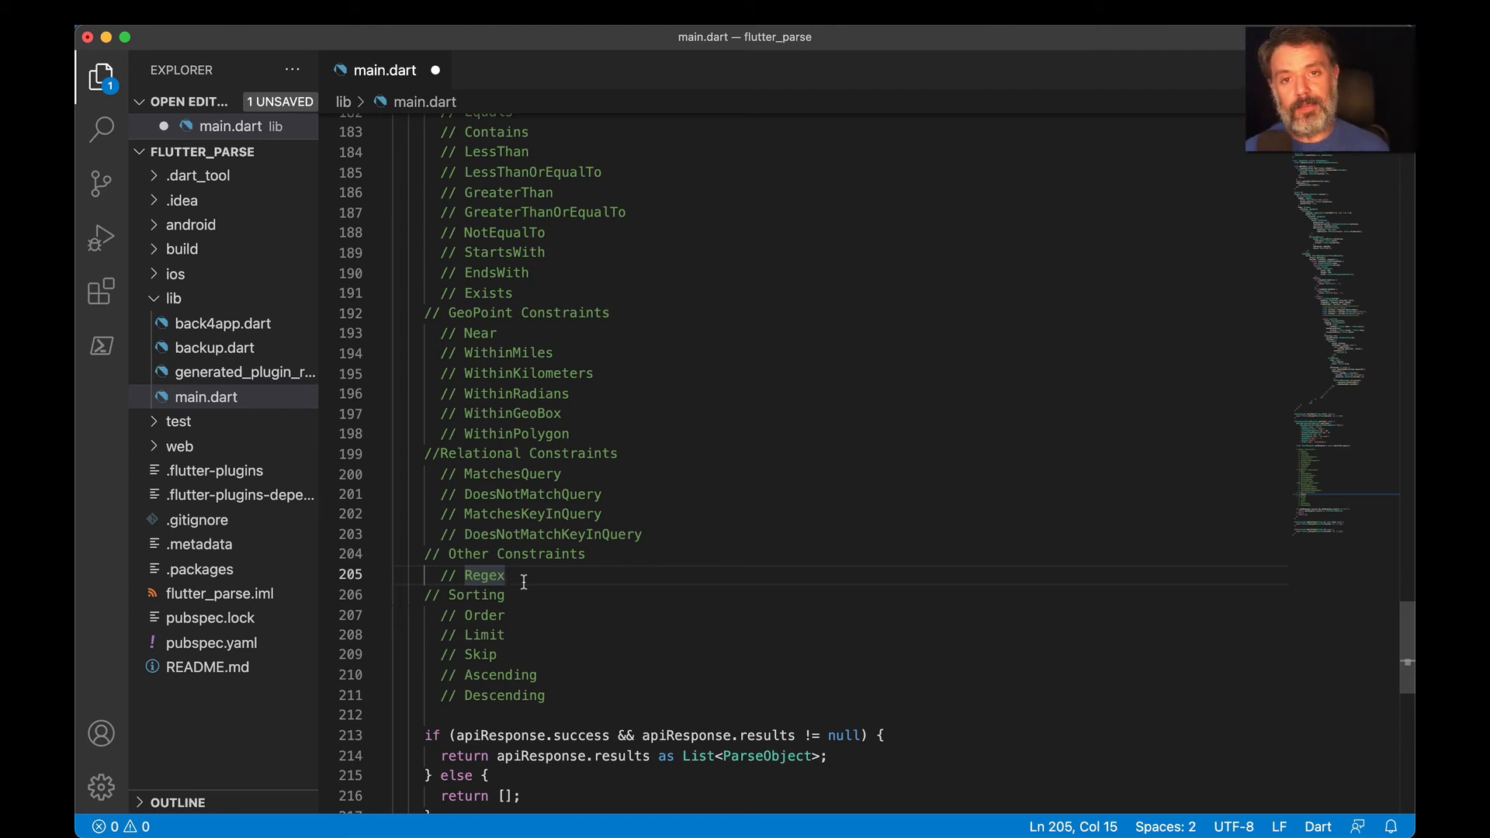
pyautogui.scroll(-3)
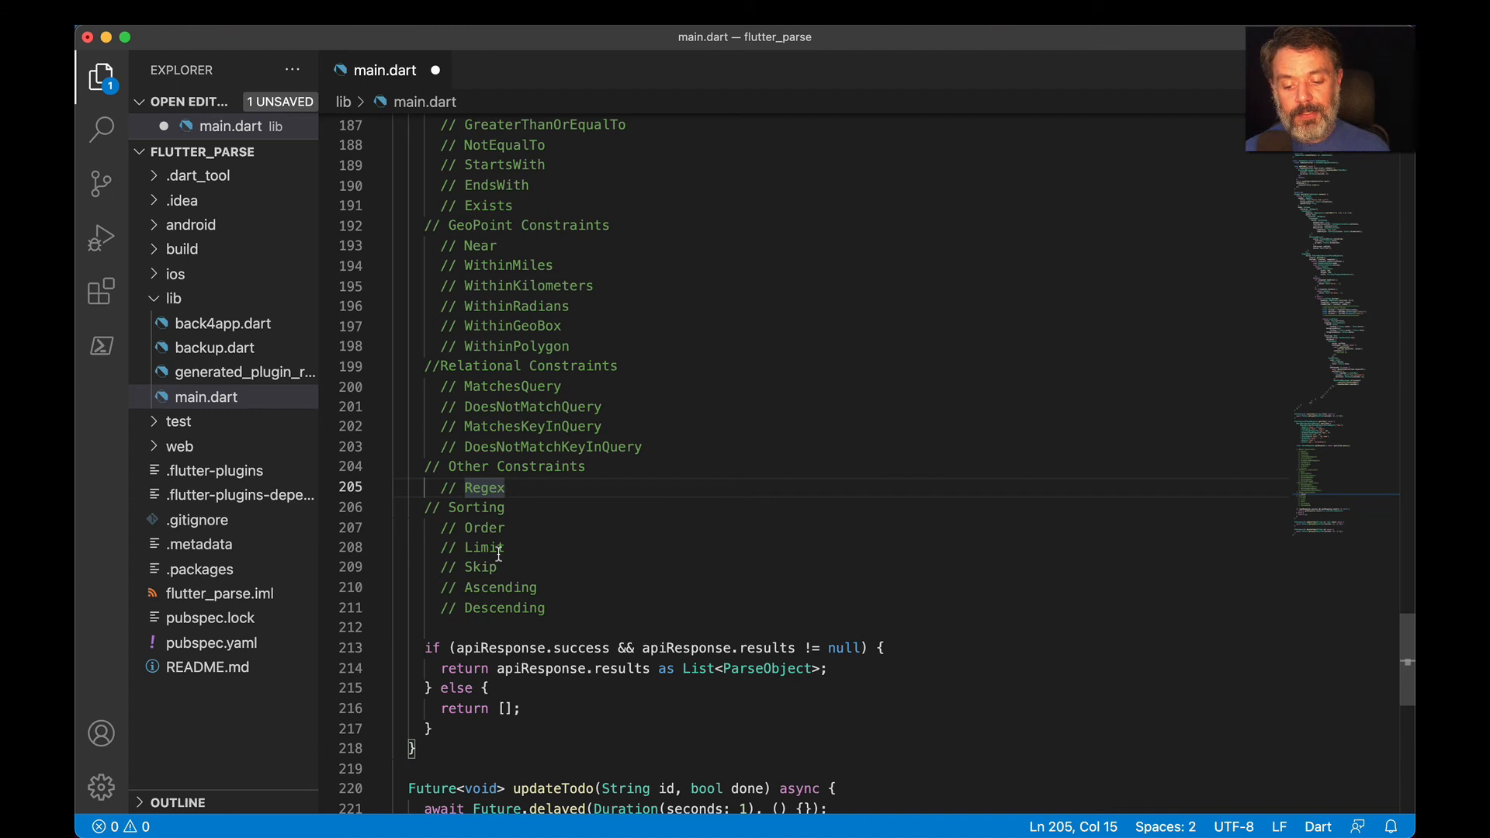
pyautogui.moveTo(570, 587)
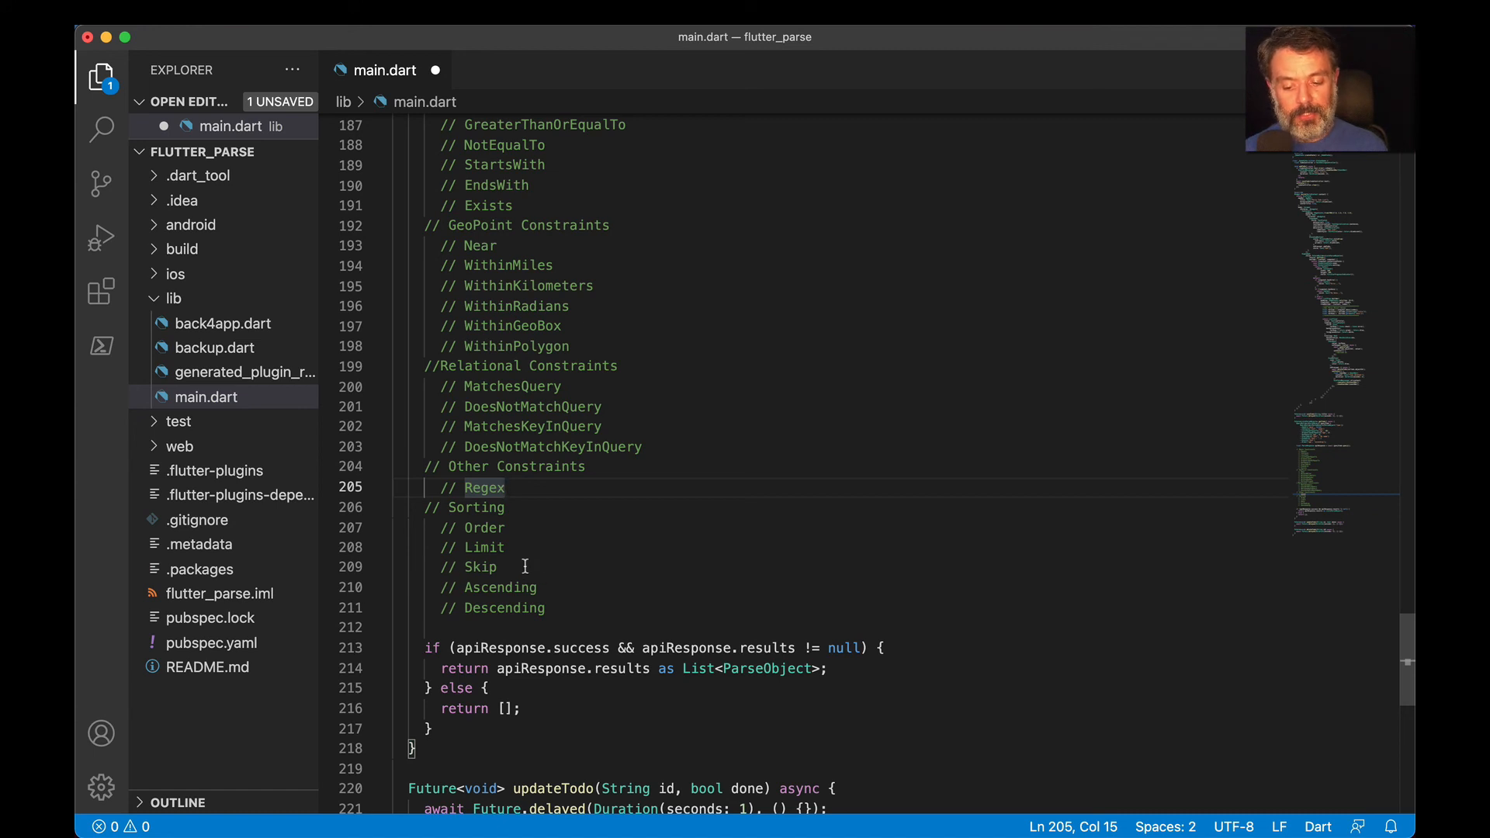
pyautogui.moveTo(513, 589)
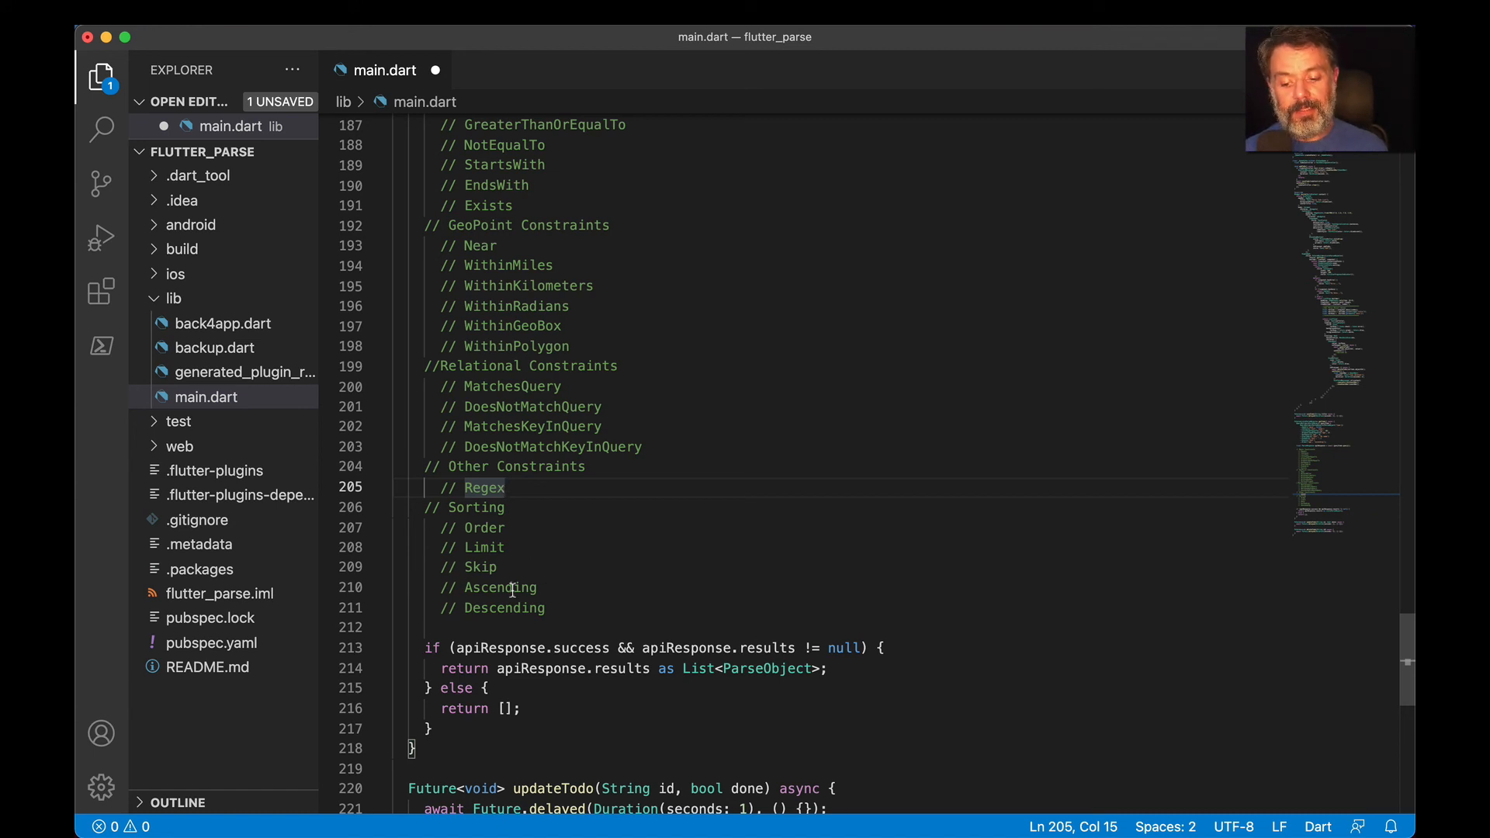